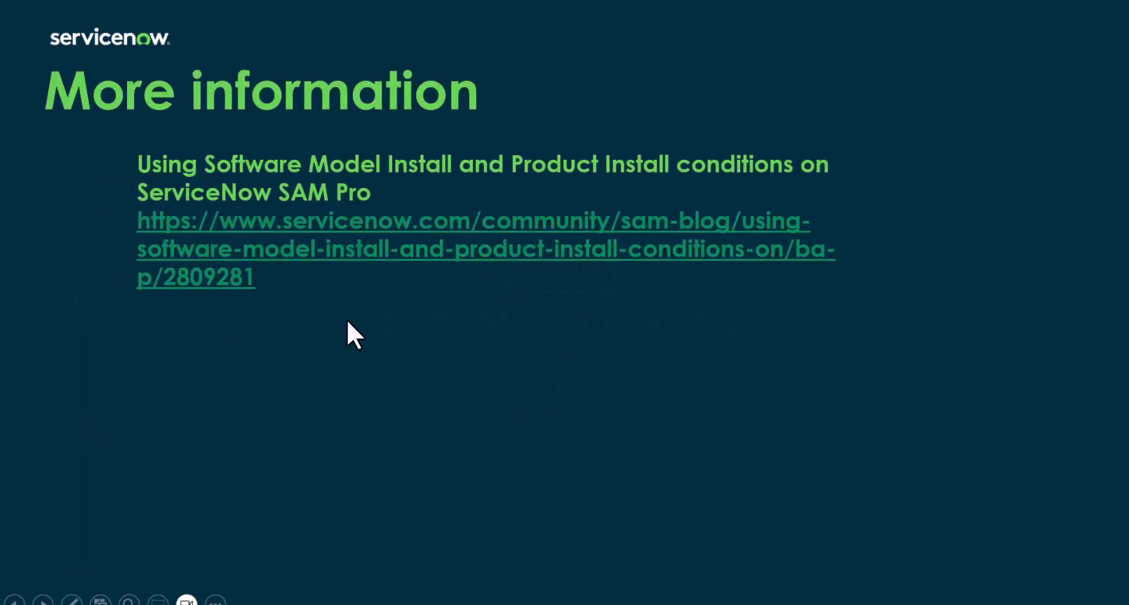
pyautogui.moveTo(155, 198)
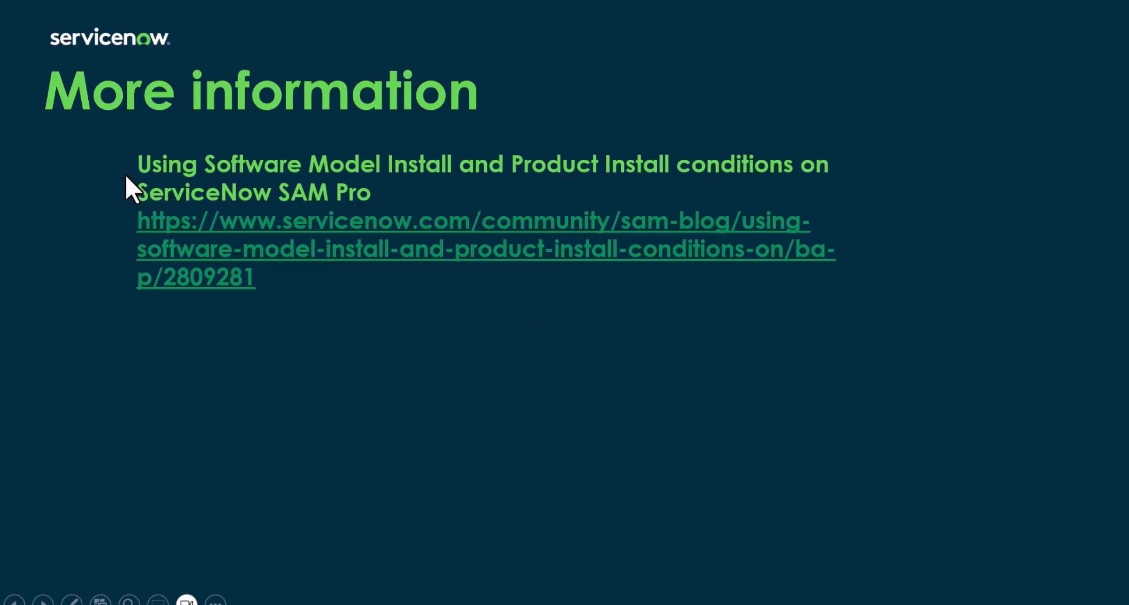
pyautogui.moveTo(535, 186)
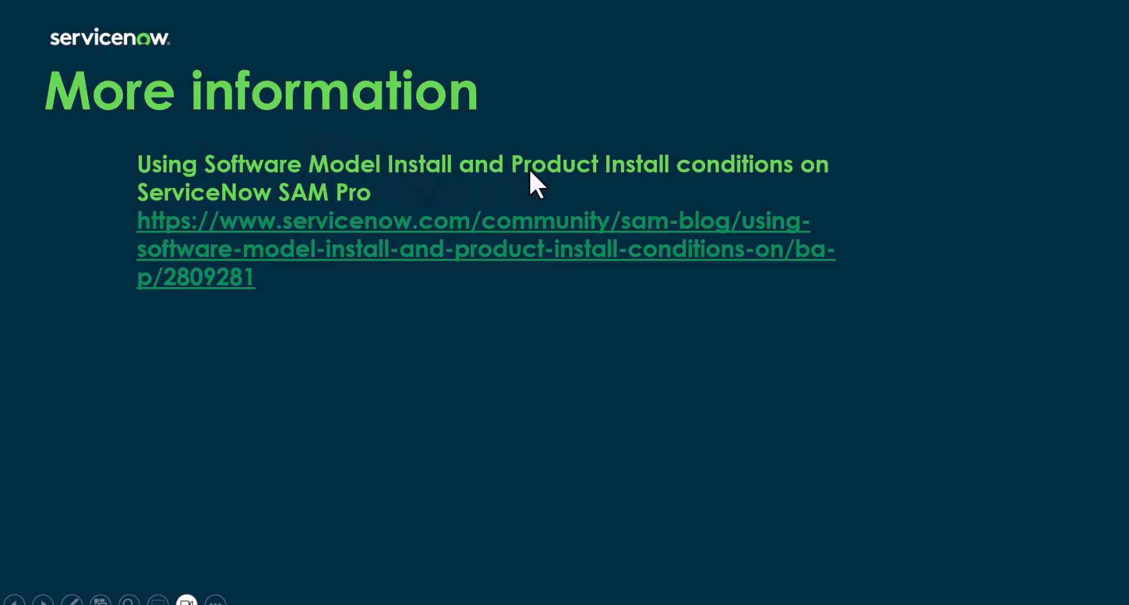
pyautogui.moveTo(413, 193)
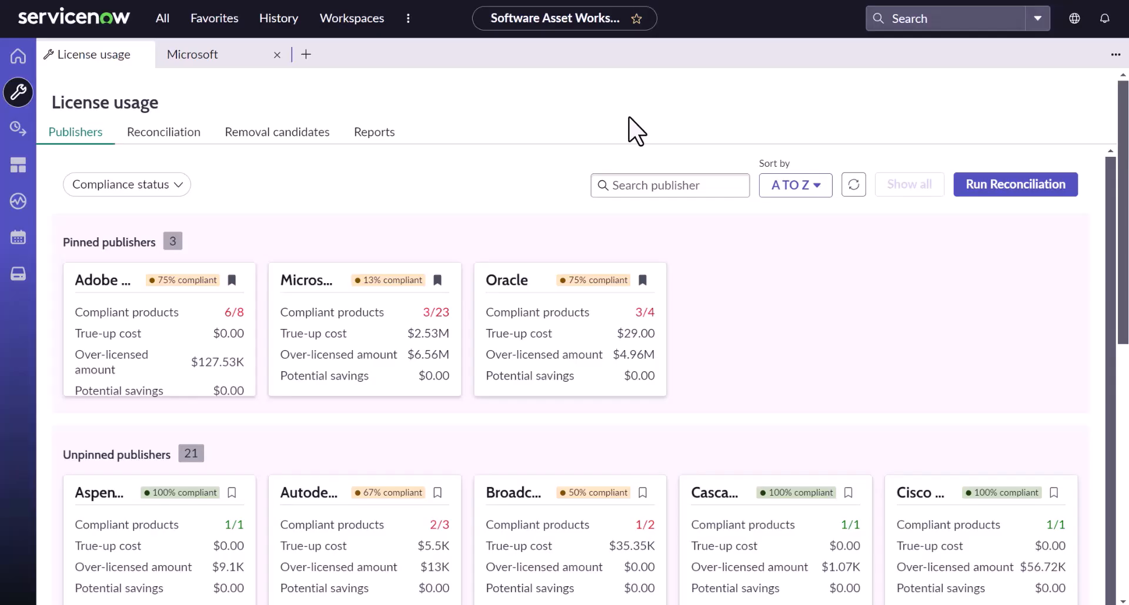
# Step: Open Microsoft's compliance details and select SQL Server 2019 Enterprise, showing 180 licenses required
pyautogui.click(668, 185)
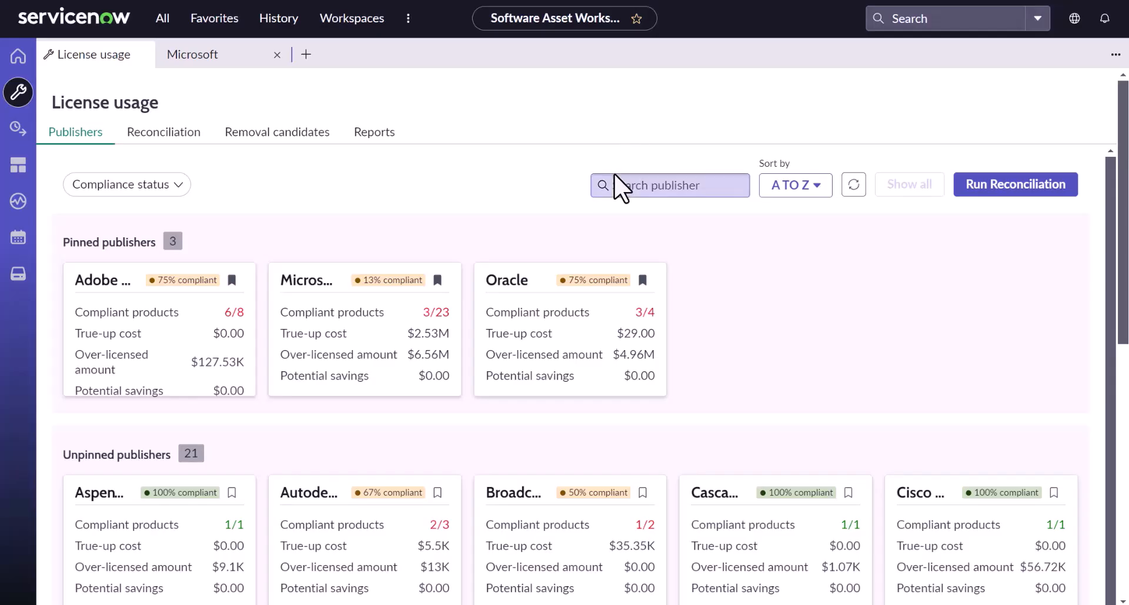
pyautogui.moveTo(589, 103)
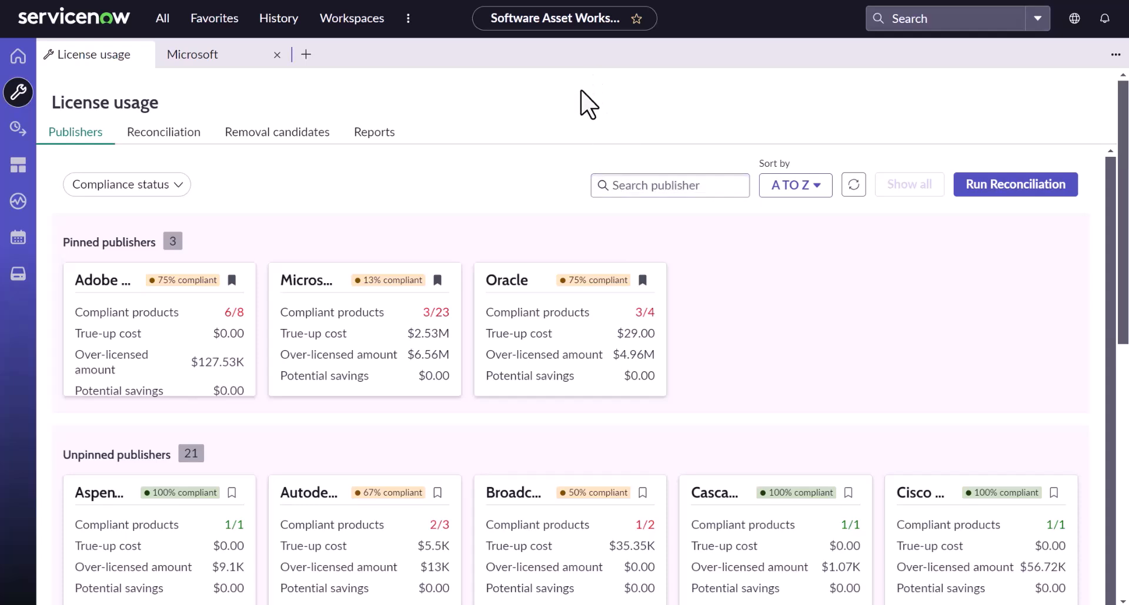
pyautogui.moveTo(175, 79)
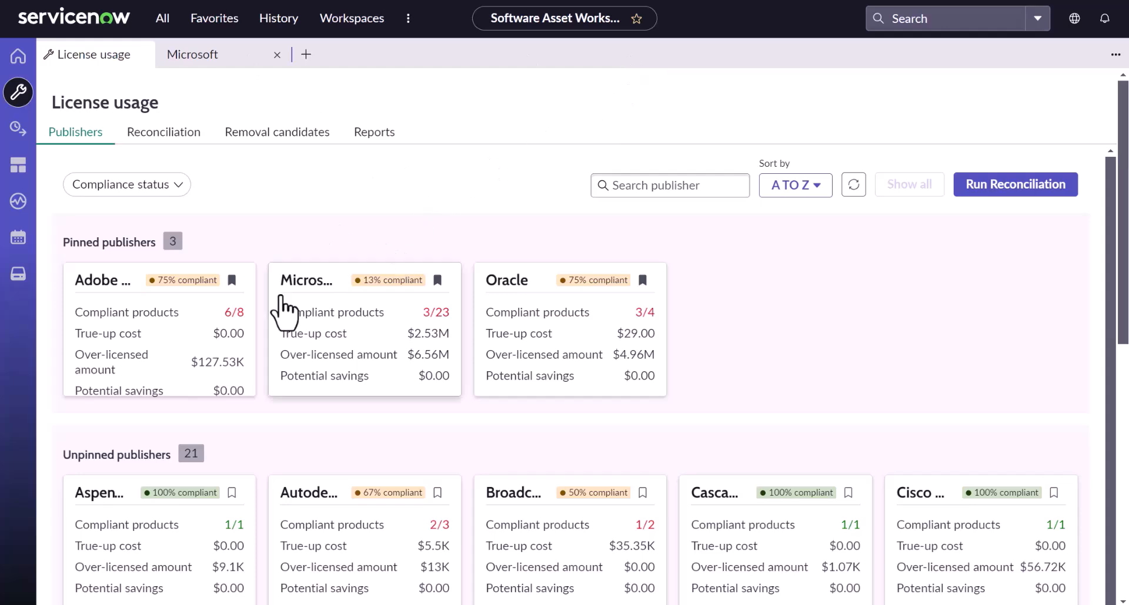
pyautogui.click(306, 280)
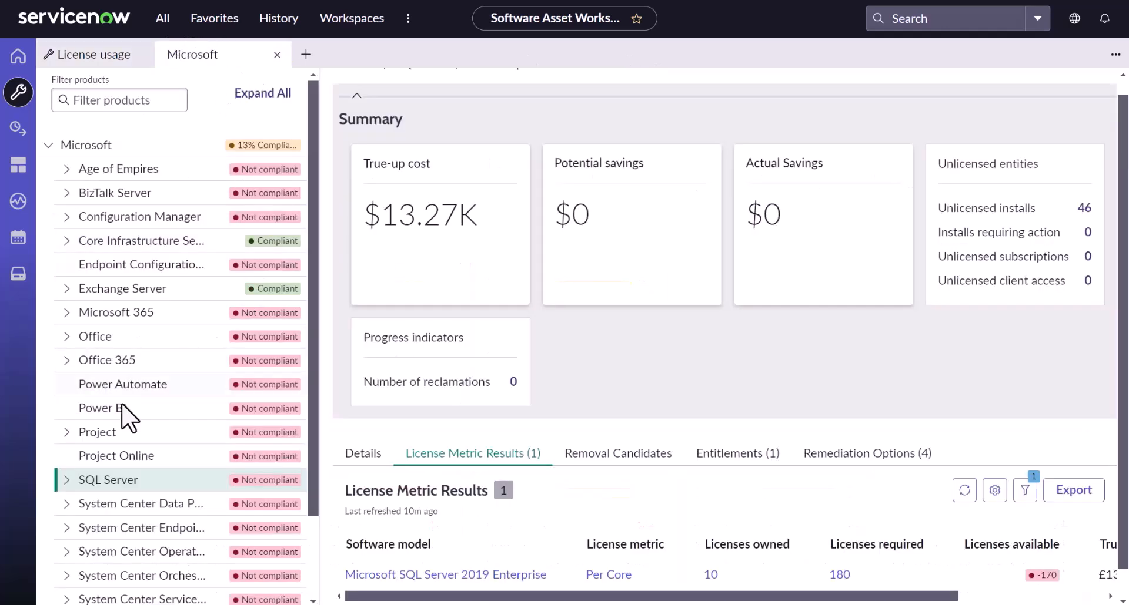
pyautogui.scroll(-3)
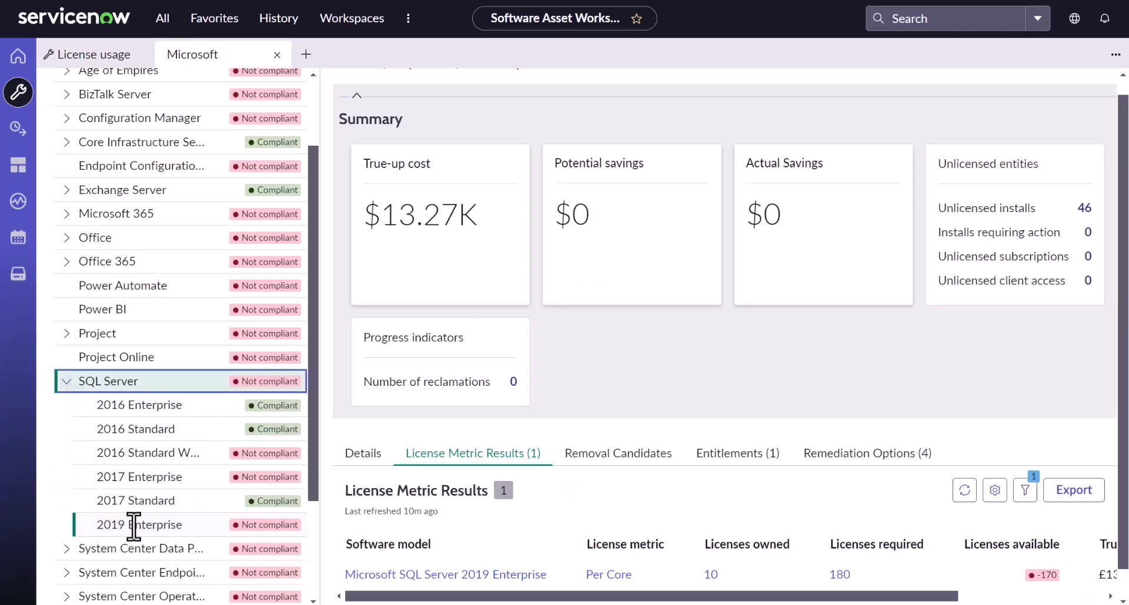
pyautogui.click(139, 525)
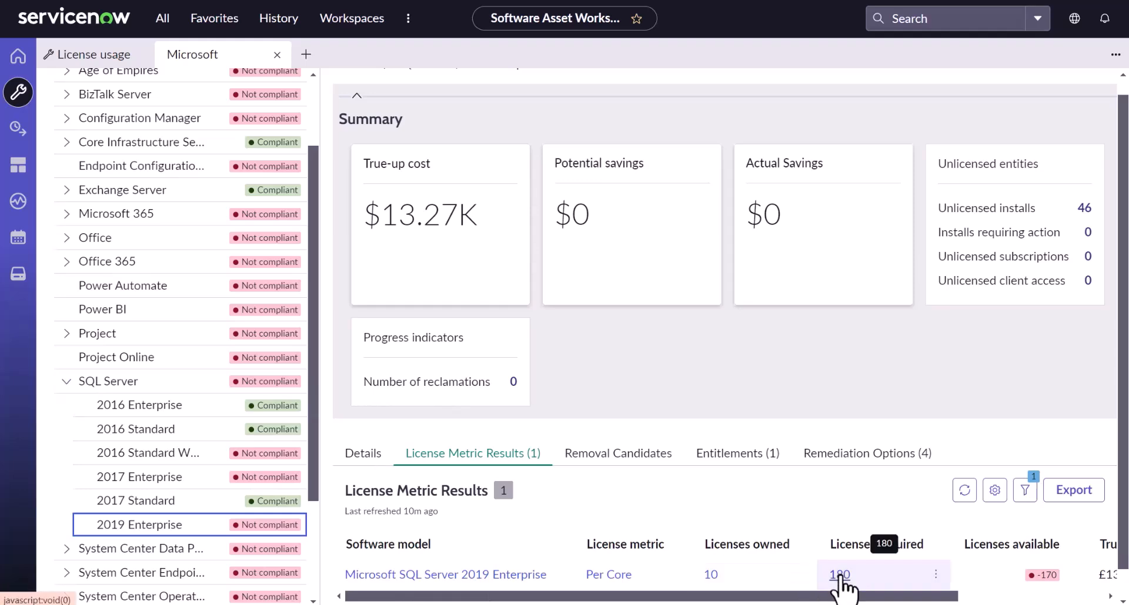
# Step: Open the 2019 Enterprise licenses-required installs list, showing six Development installs on Cluster A
pyautogui.click(839, 574)
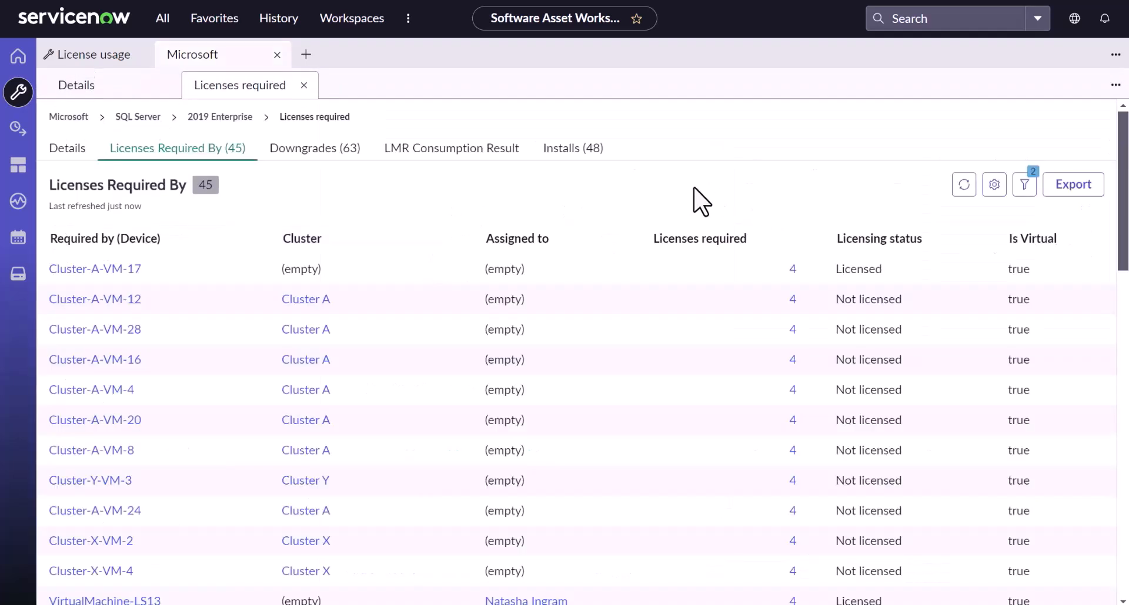
pyautogui.moveTo(416, 218)
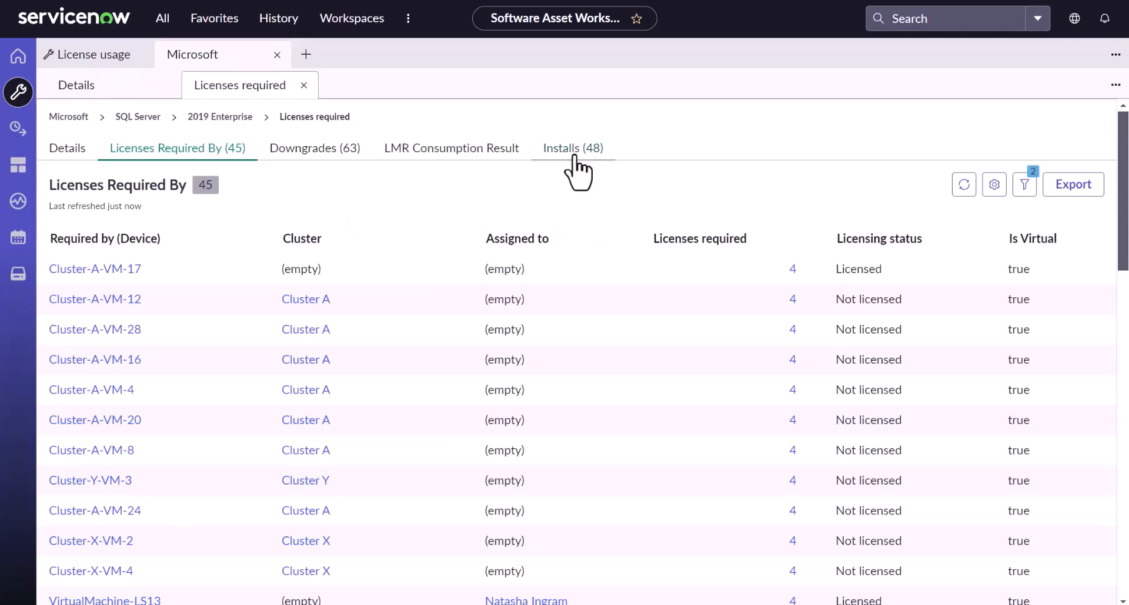
pyautogui.click(572, 148)
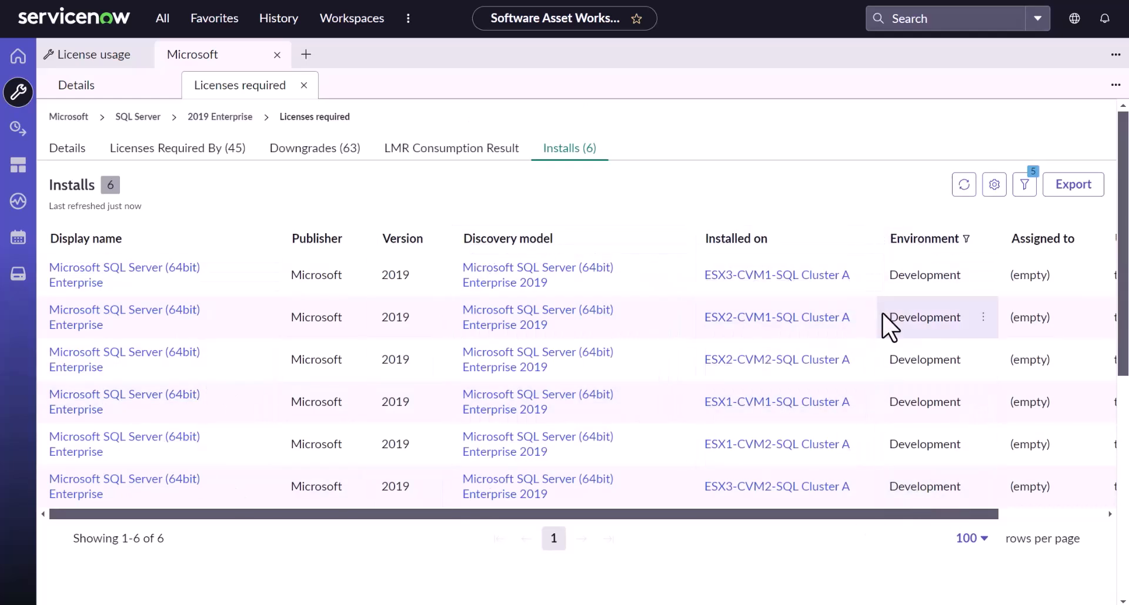
pyautogui.moveTo(347, 161)
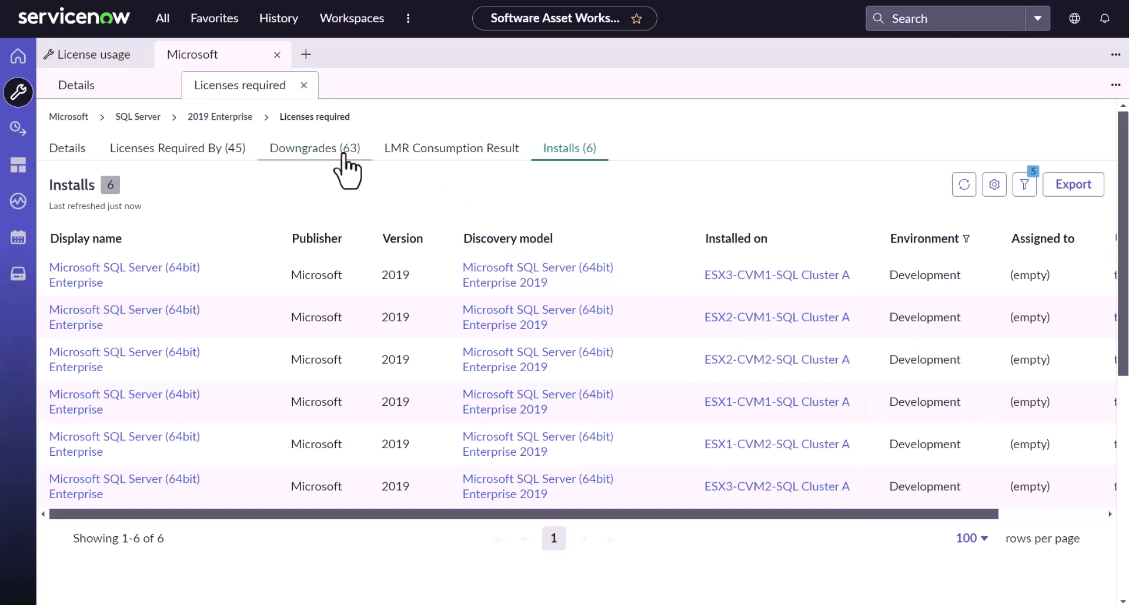
pyautogui.moveTo(789, 198)
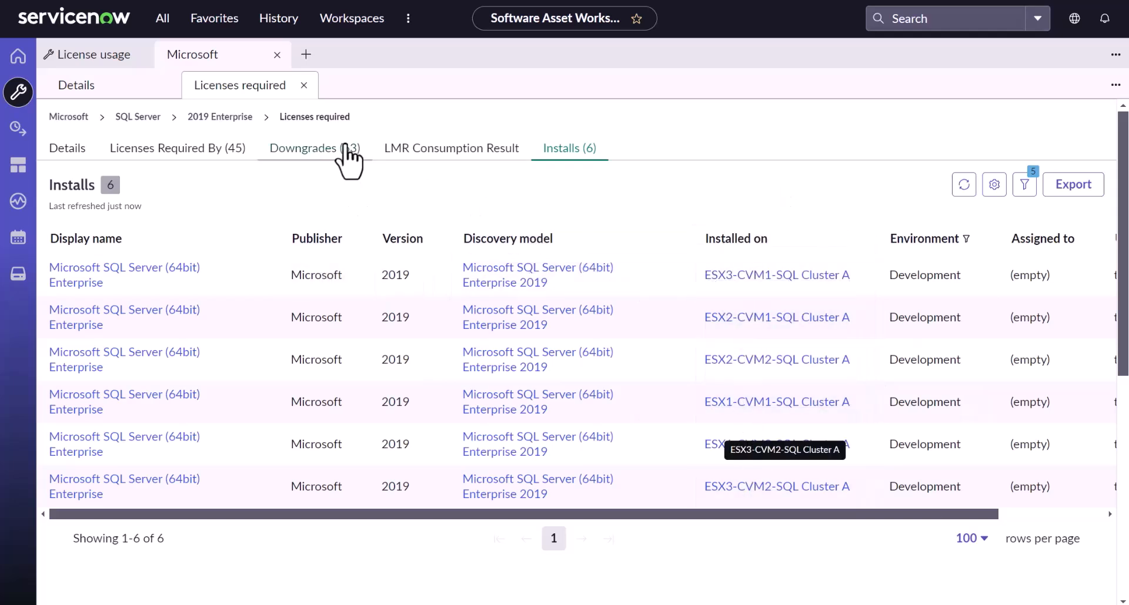
# Step: Return to the Licenses Required By device list for SQL Server 2019 Enterprise
pyautogui.click(176, 148)
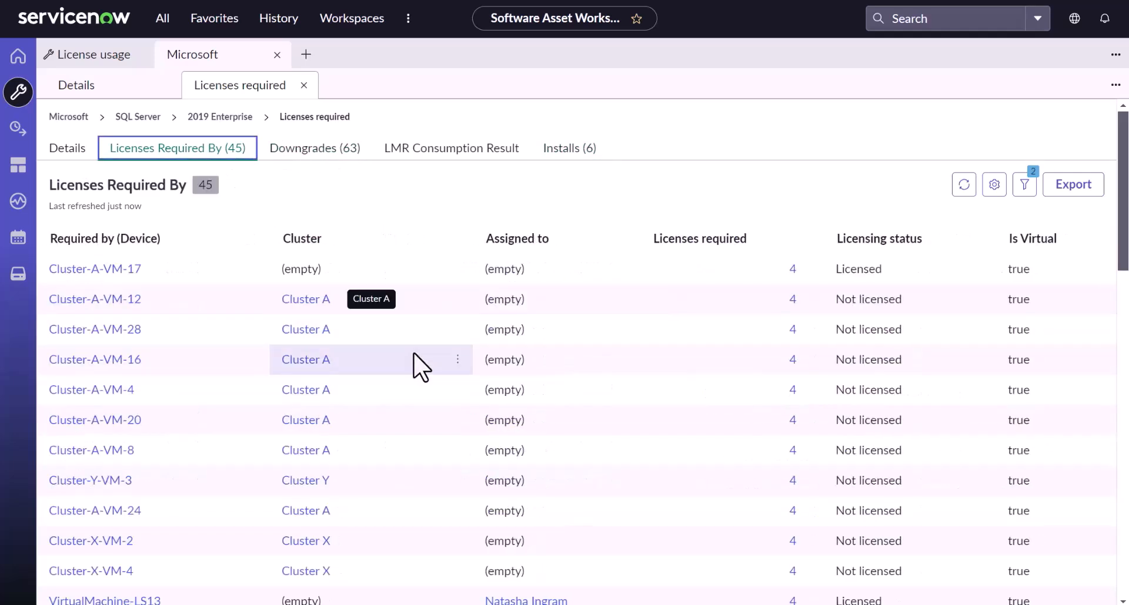
pyautogui.scroll(-3)
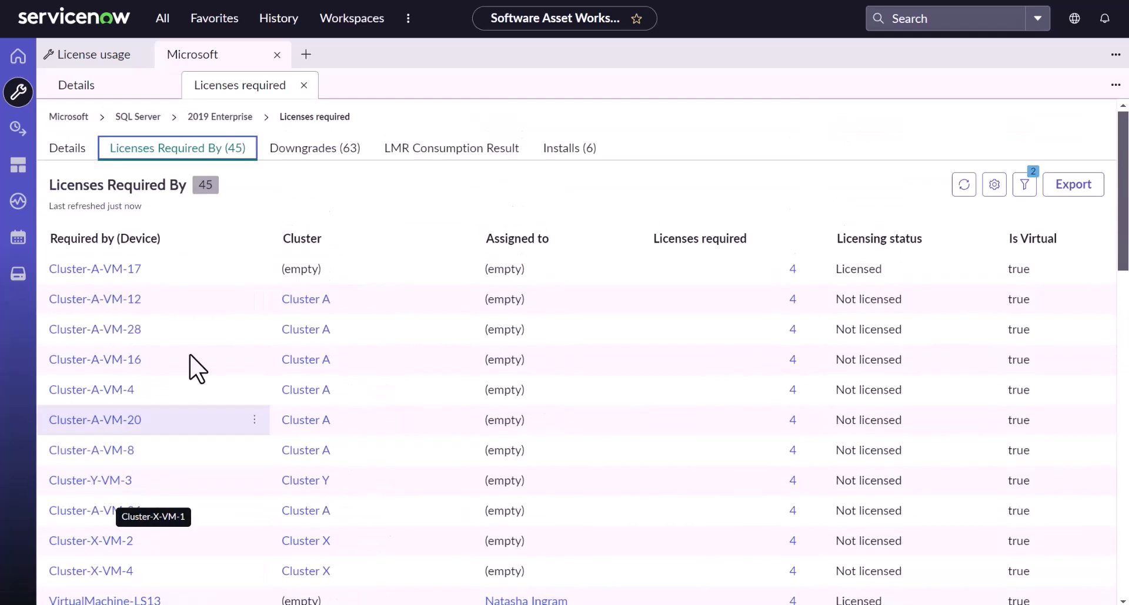
pyautogui.scroll(-3)
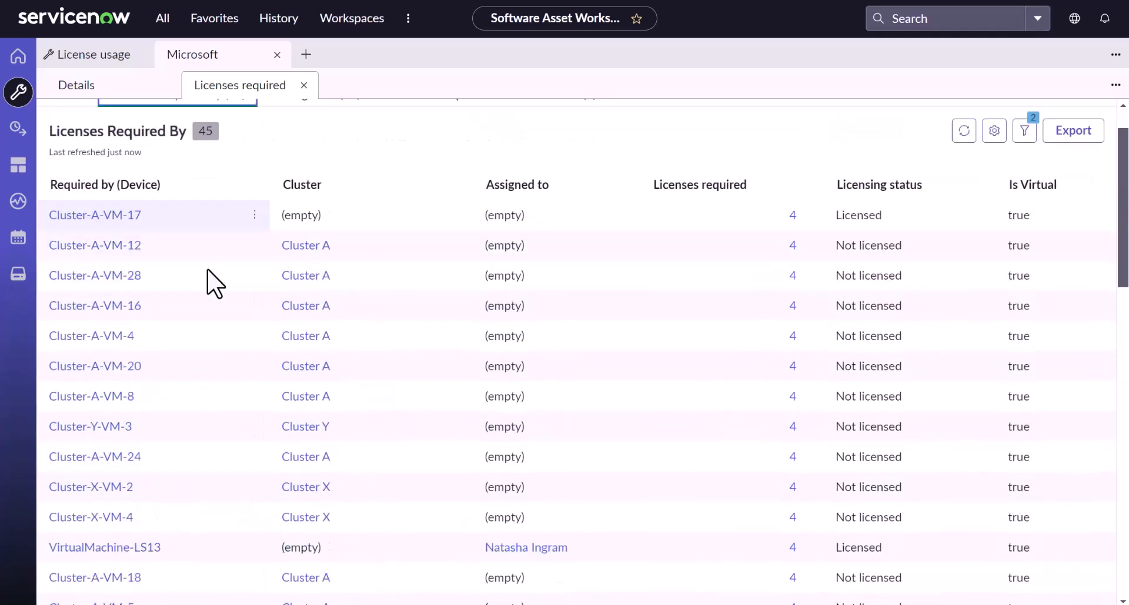
pyautogui.scroll(-3)
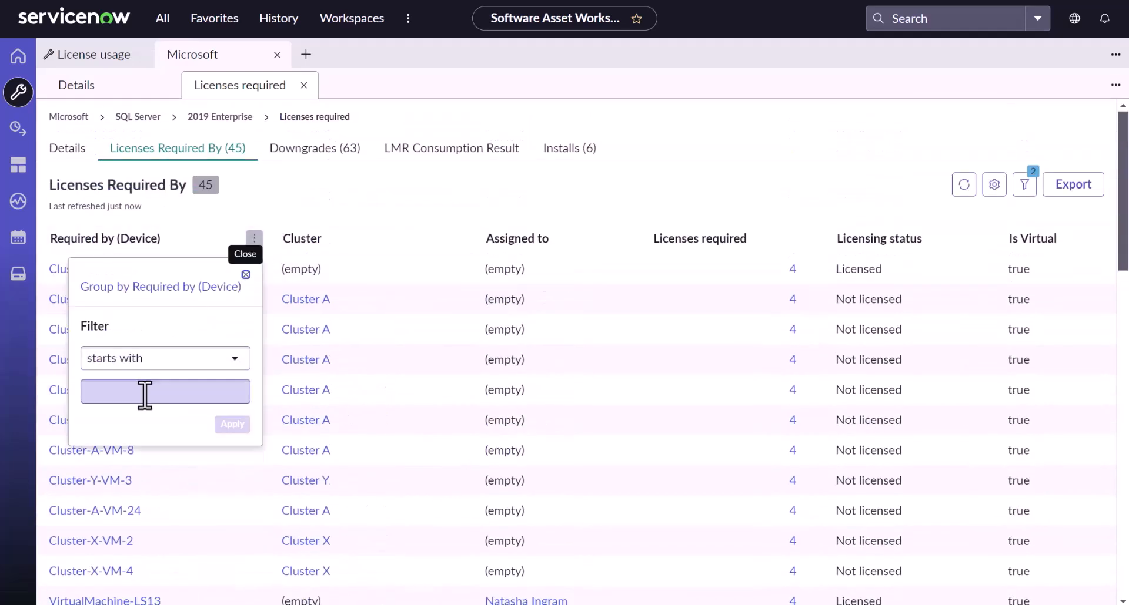
# Step: Filter devices to names containing 'es' and show only SQL Demo Cluster A
pyautogui.click(164, 358)
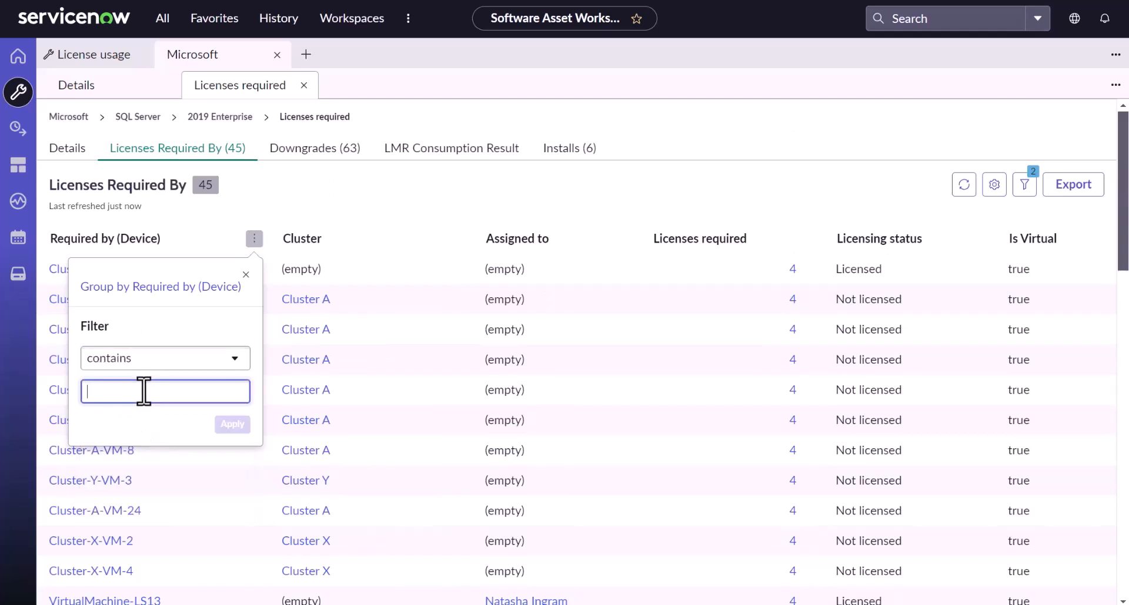
pyautogui.write('es')
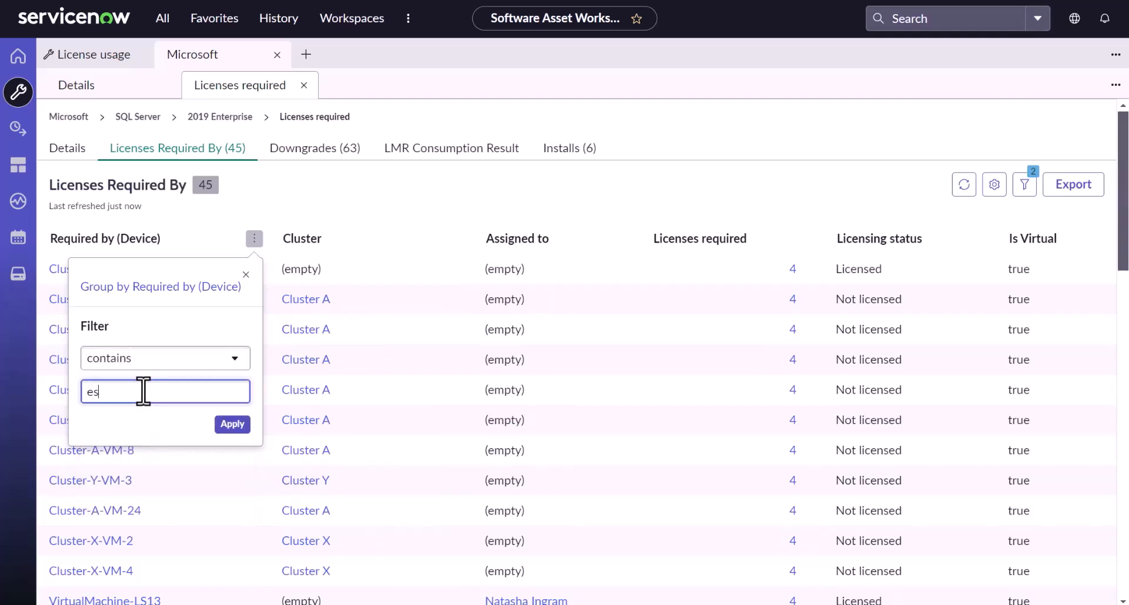
pyautogui.click(232, 424)
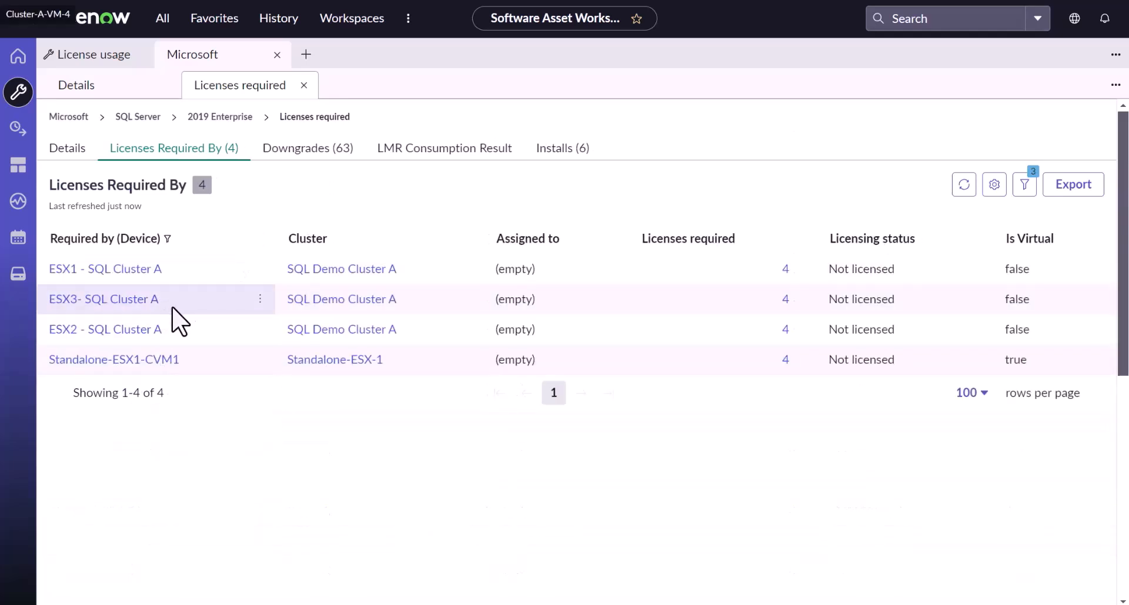
pyautogui.click(468, 329)
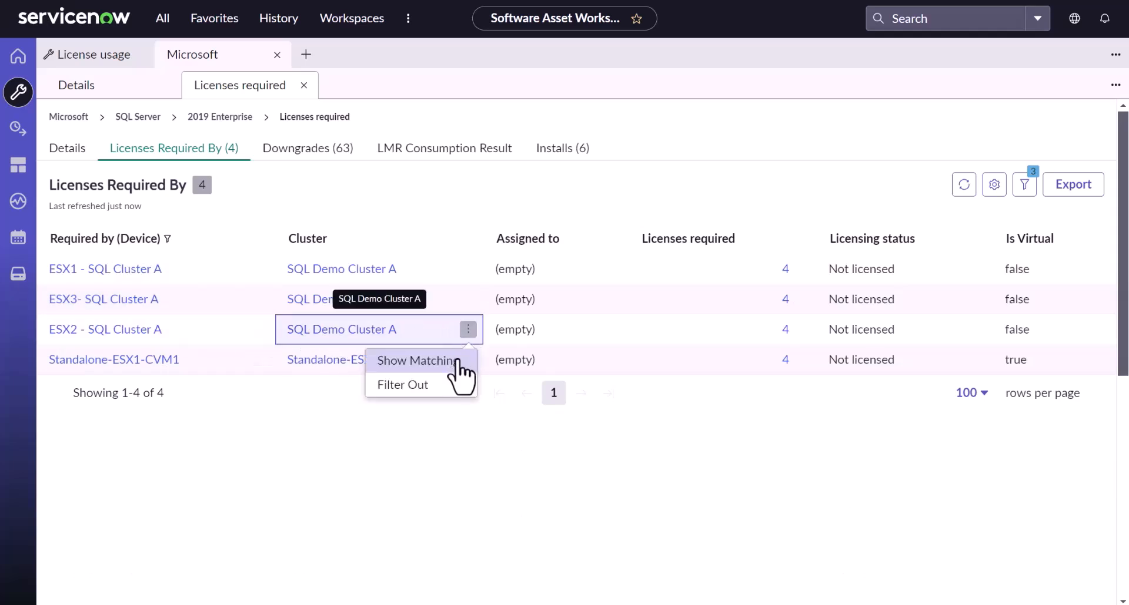
pyautogui.click(402, 384)
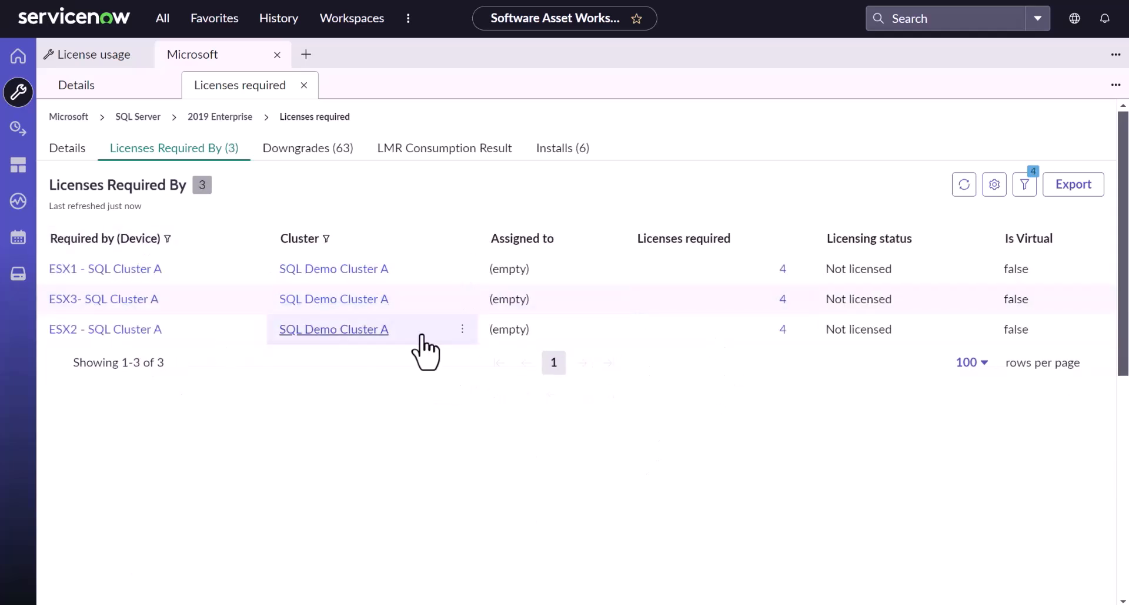
pyautogui.moveTo(136, 135)
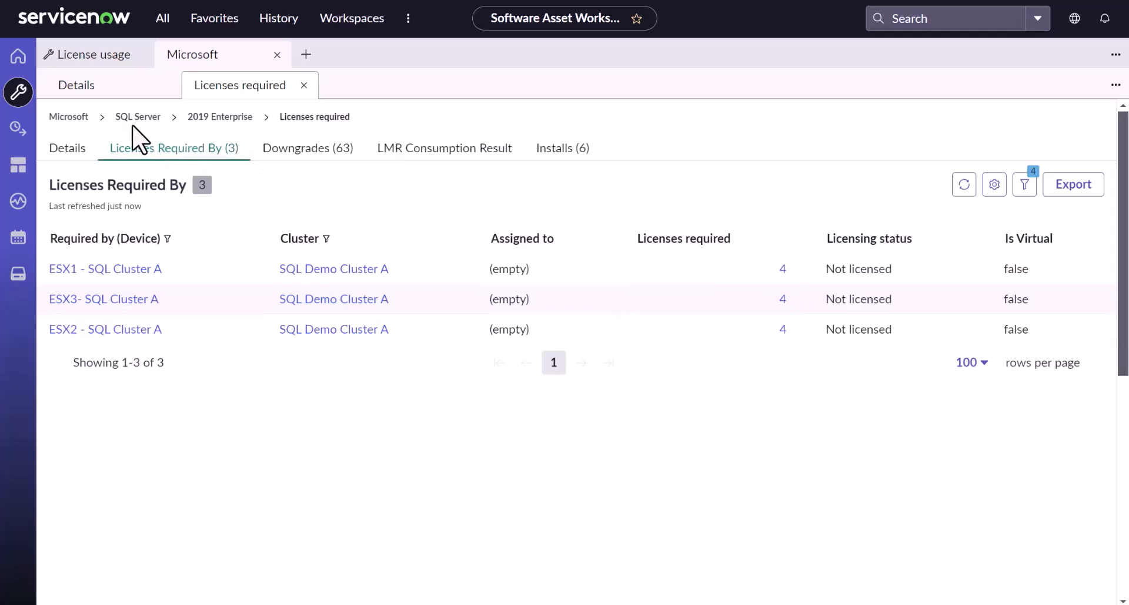
pyautogui.moveTo(219, 117)
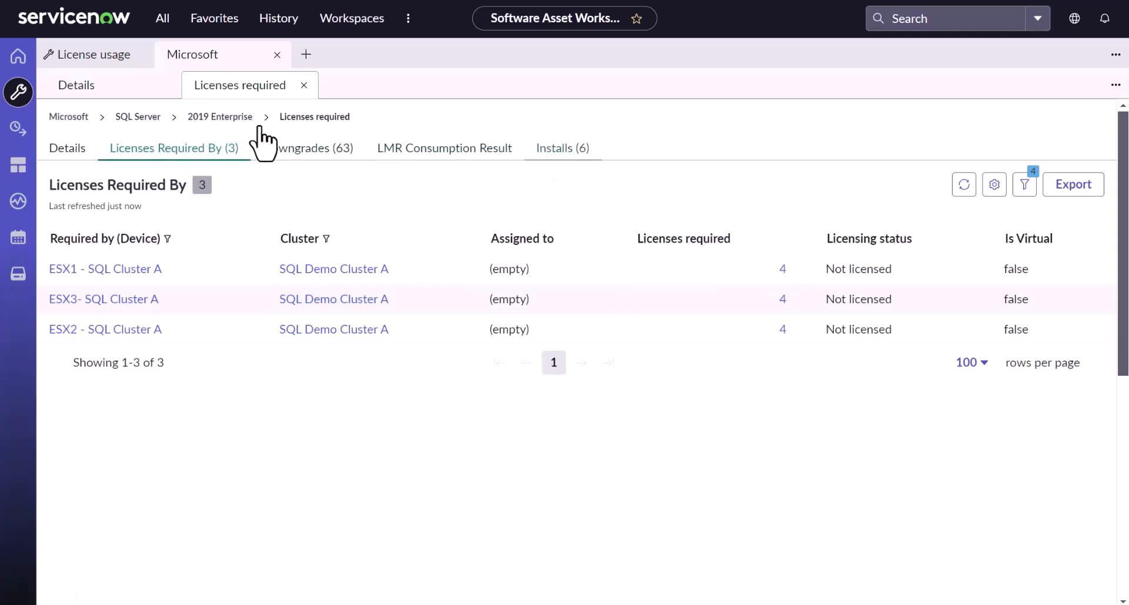
# Step: Revisit the installs, then return to the three unlicensed Cluster A hosts needing 4 licenses each
pyautogui.click(562, 148)
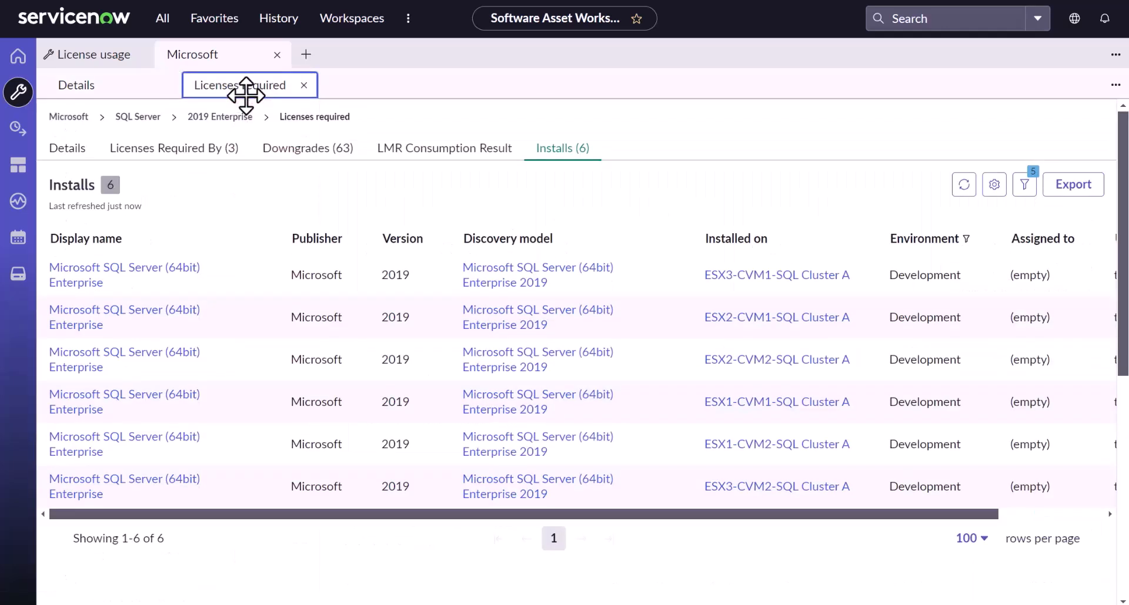
pyautogui.moveTo(737, 180)
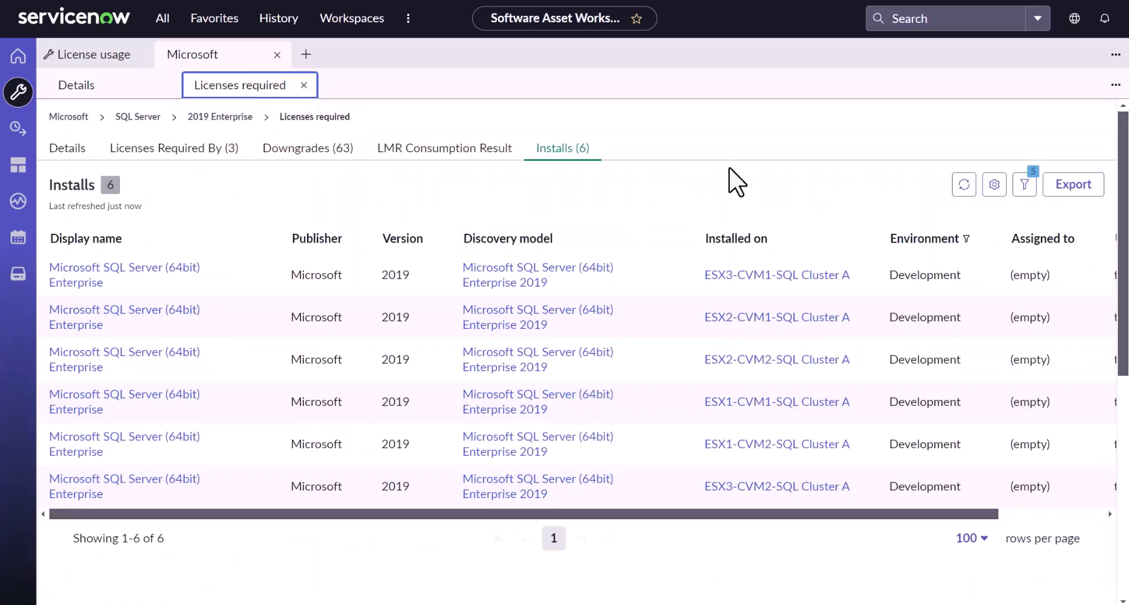
pyautogui.moveTo(882, 241)
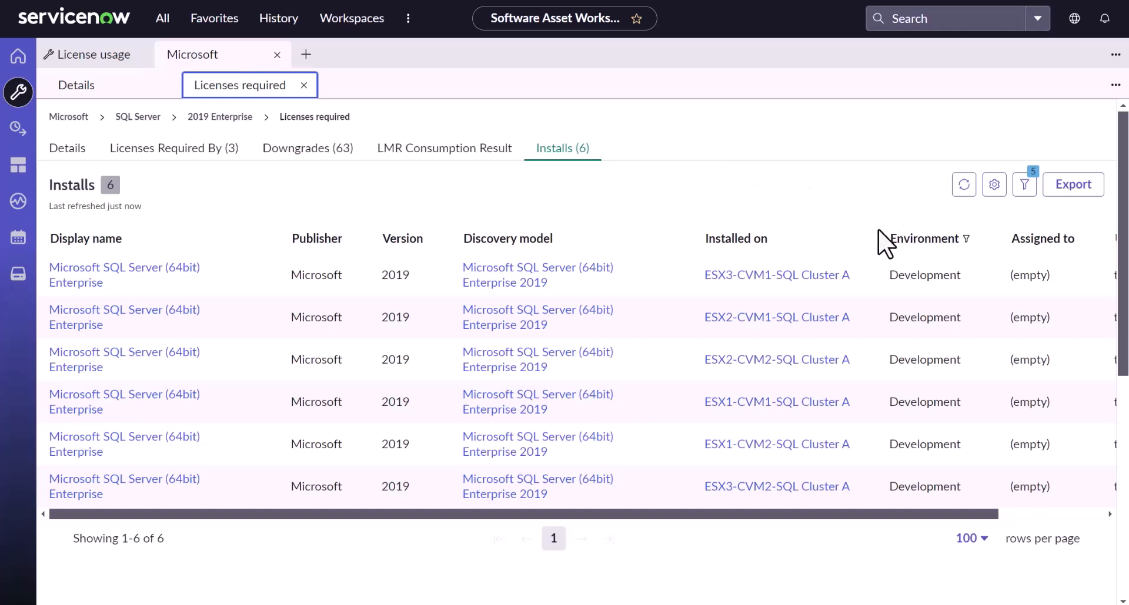
pyautogui.moveTo(537, 223)
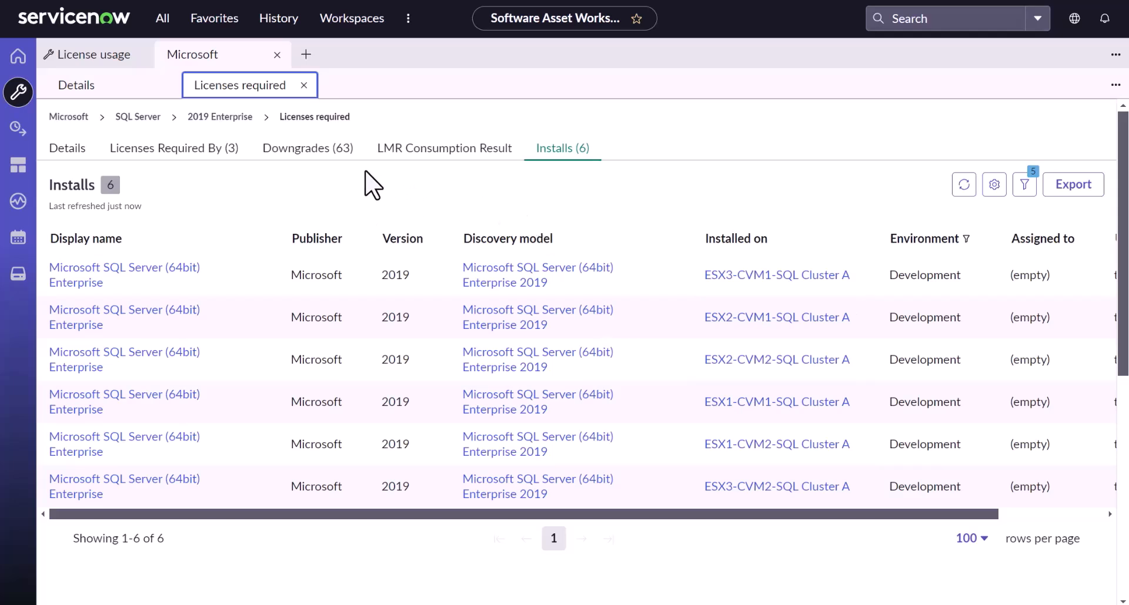
pyautogui.click(173, 148)
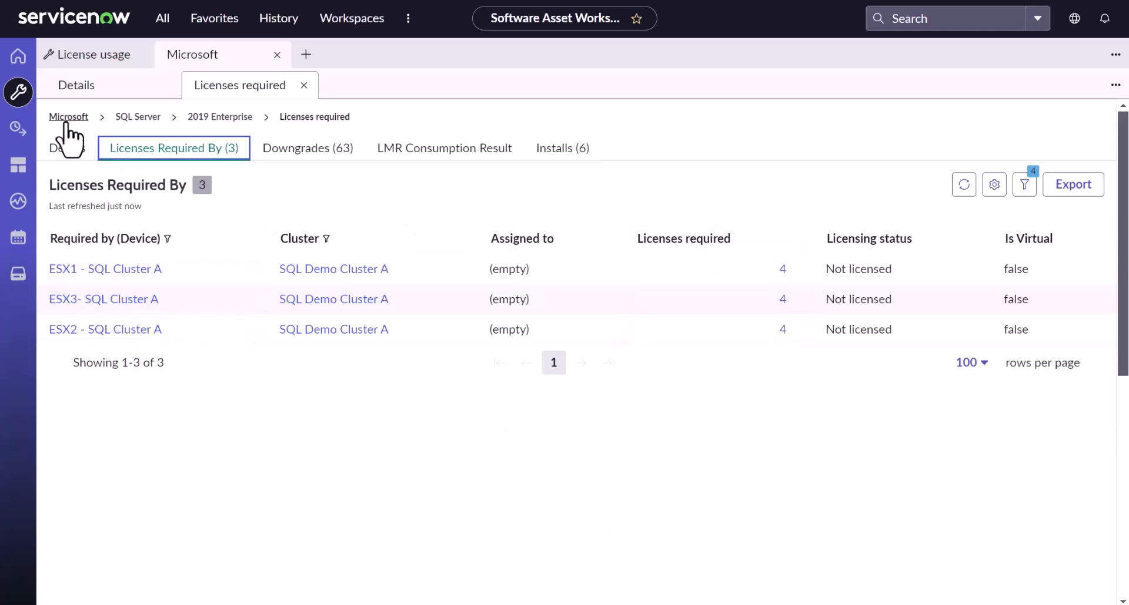
# Step: Open the Microsoft SQL Server 2019 Enterprise software model and view its Conditions section
pyautogui.click(76, 85)
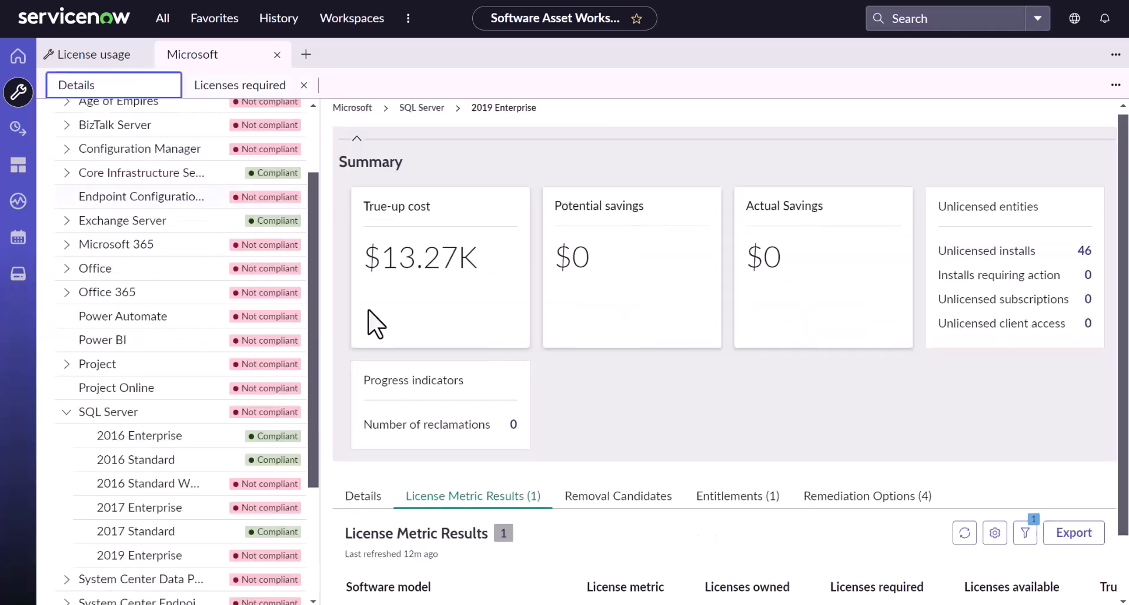
pyautogui.scroll(-3)
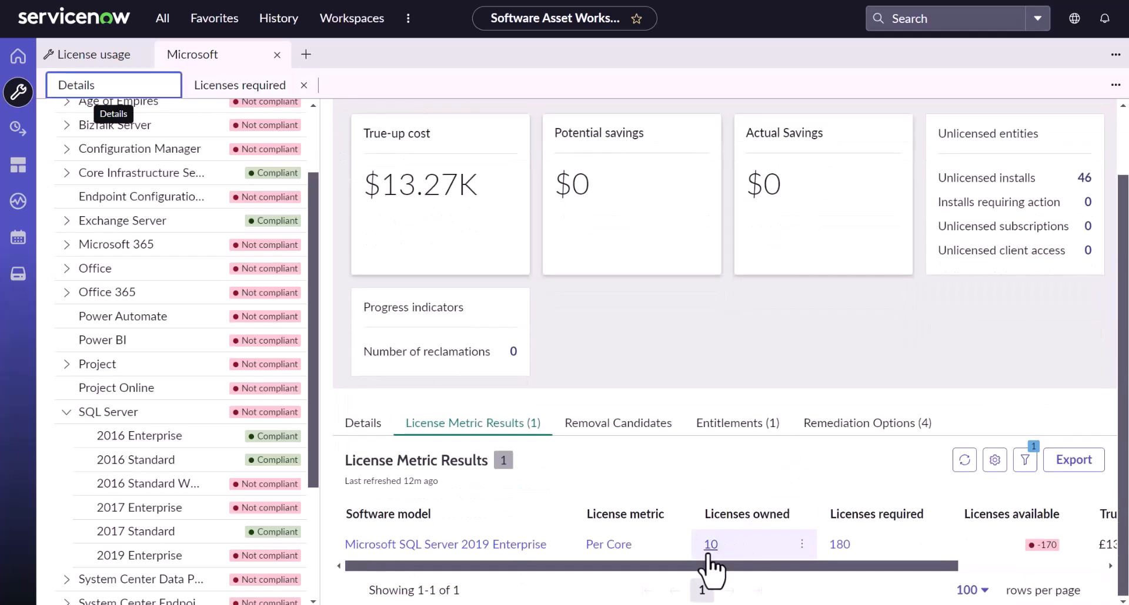
pyautogui.moveTo(745, 491)
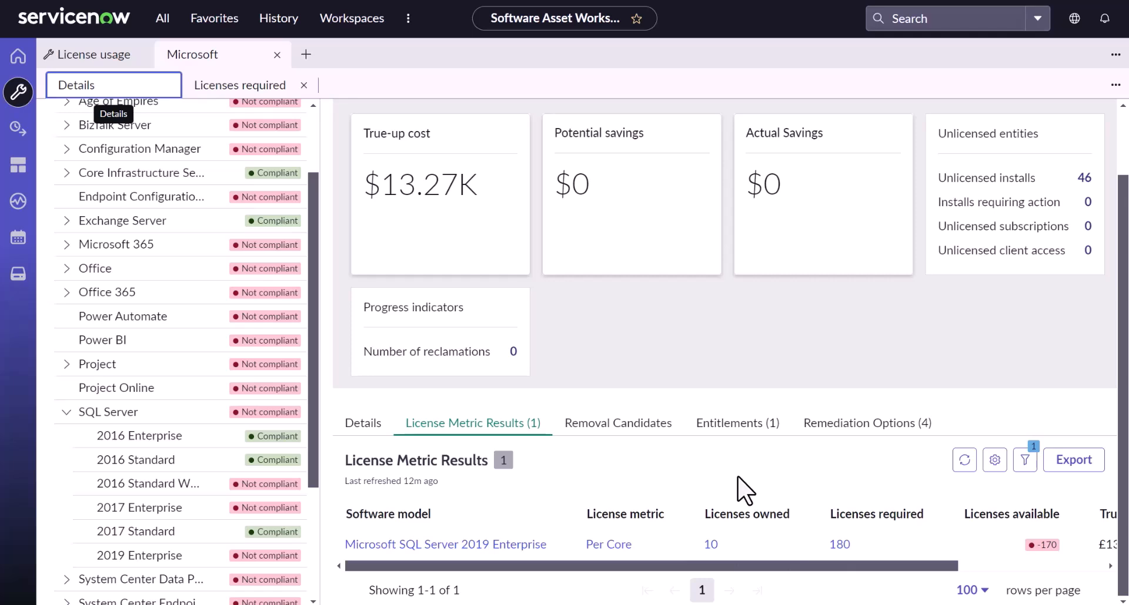
pyautogui.moveTo(838, 474)
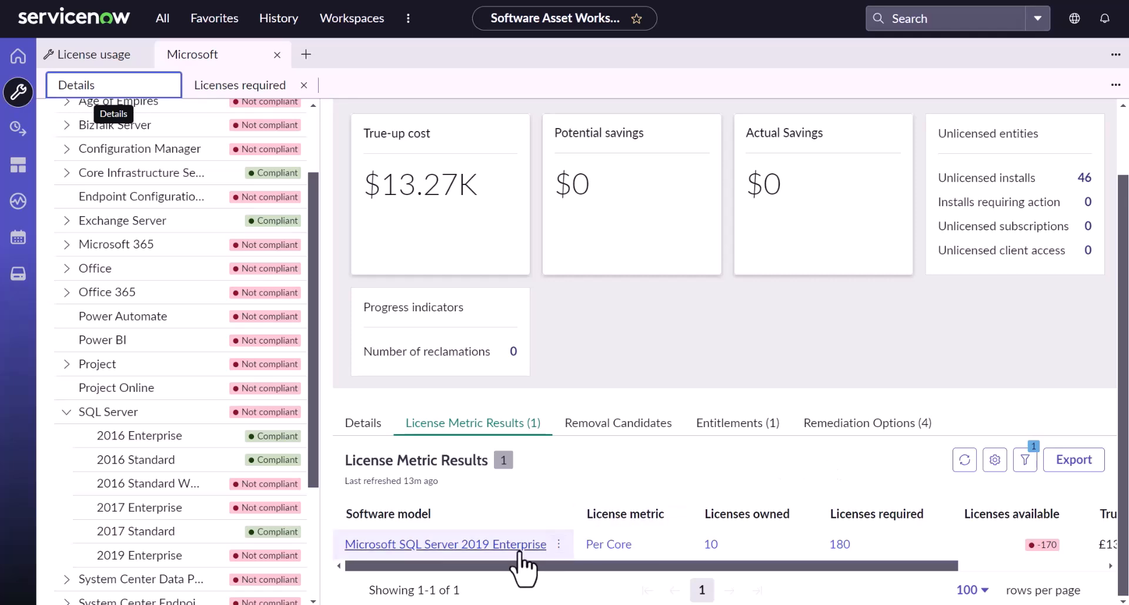
pyautogui.click(445, 545)
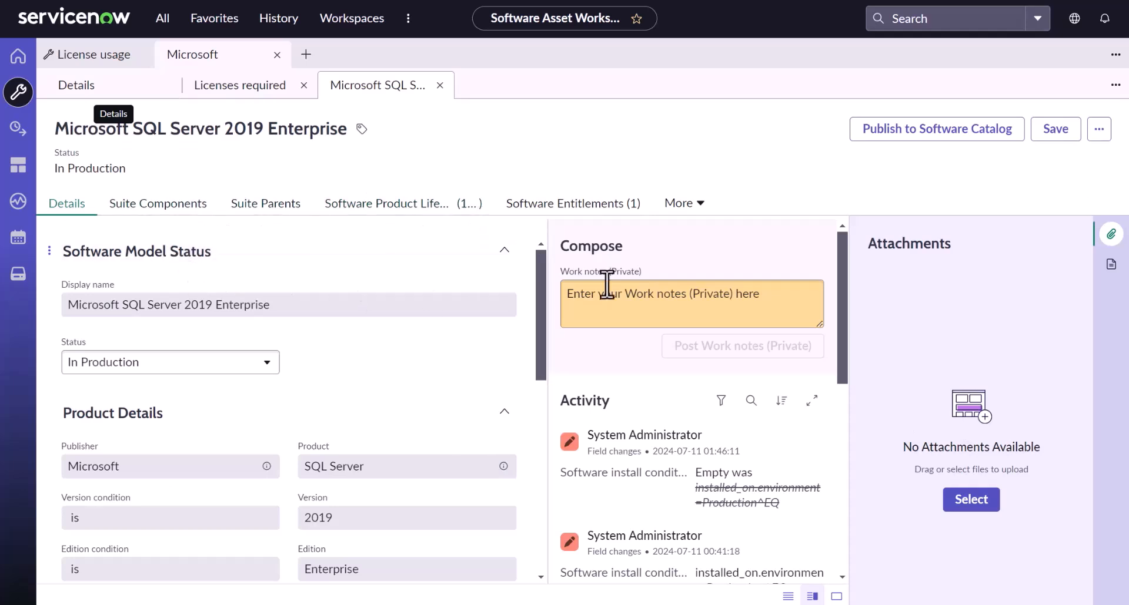
pyautogui.scroll(-3)
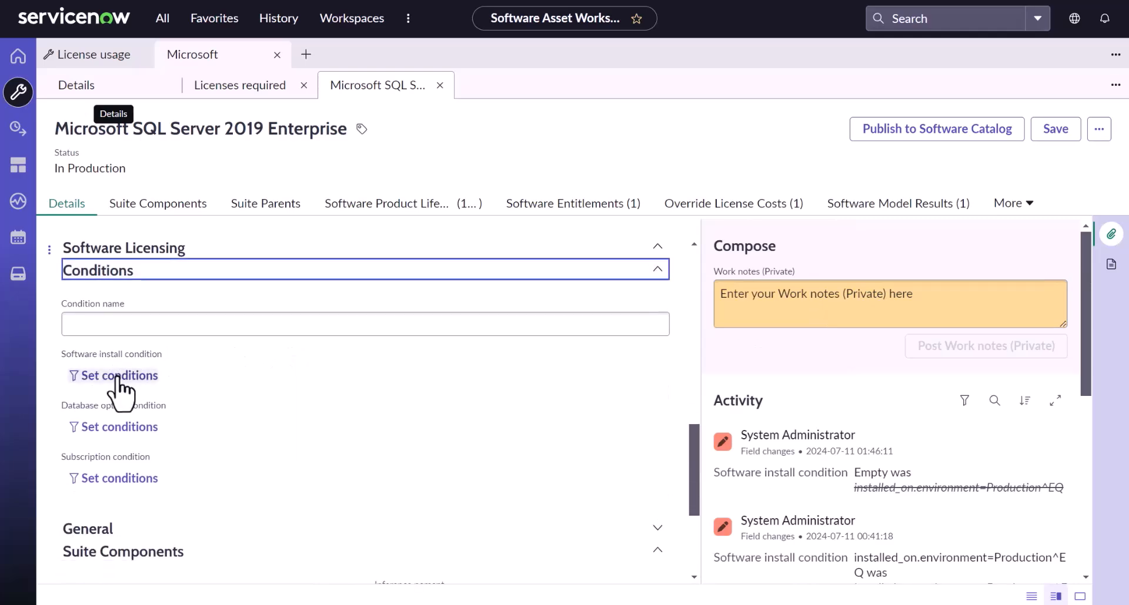
# Step: Set the software install condition to Installed on > Environment is Production
pyautogui.click(118, 375)
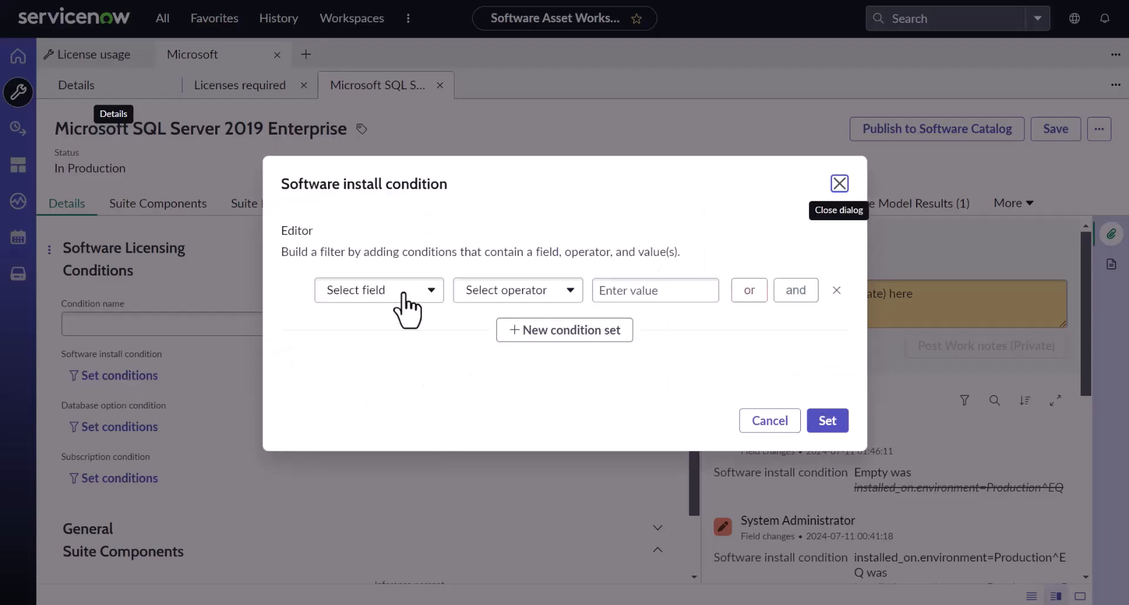
pyautogui.moveTo(207, 148)
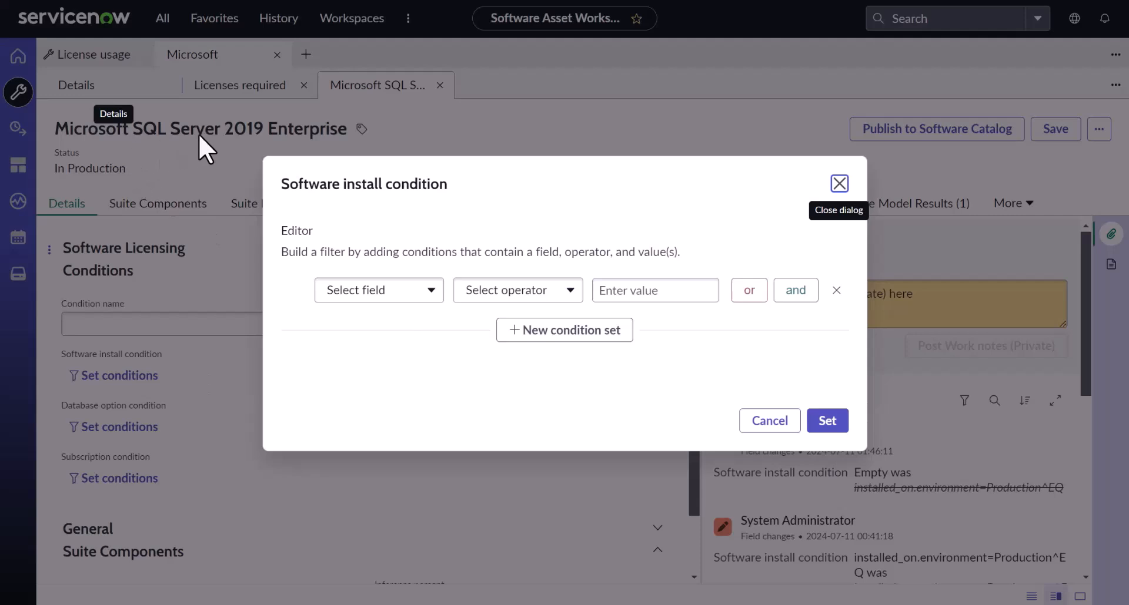
pyautogui.click(378, 290)
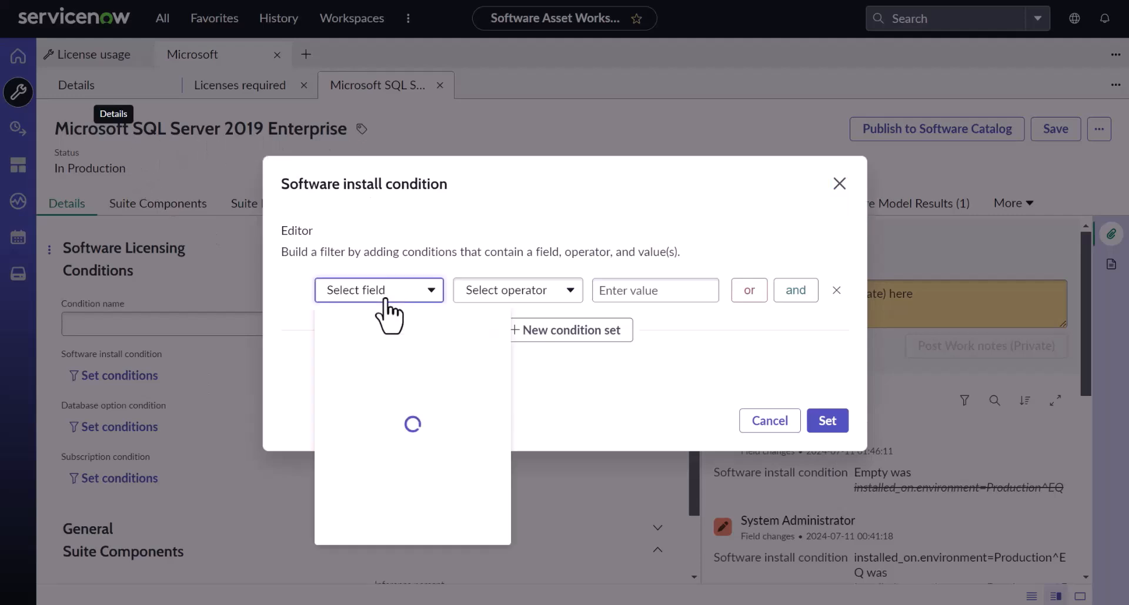
pyautogui.write('instal')
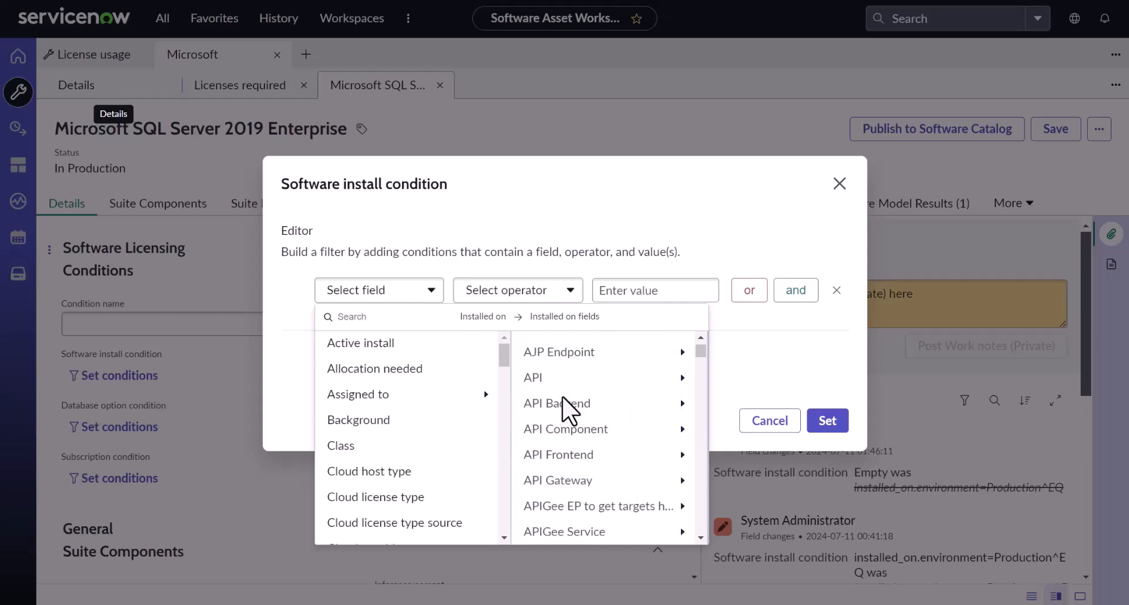
pyautogui.write('env')
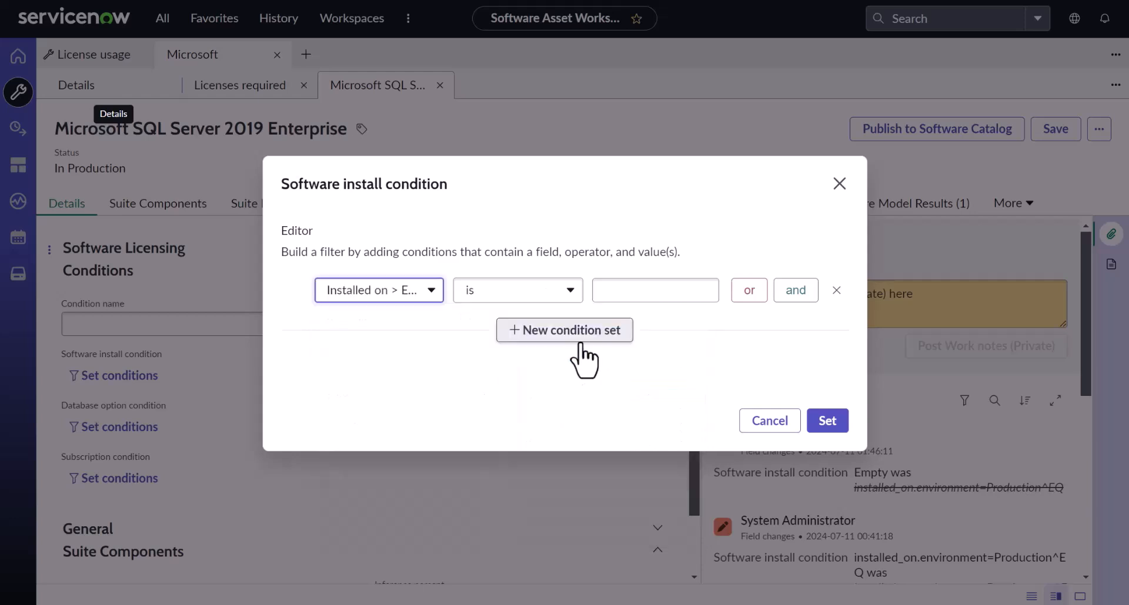
pyautogui.click(654, 290)
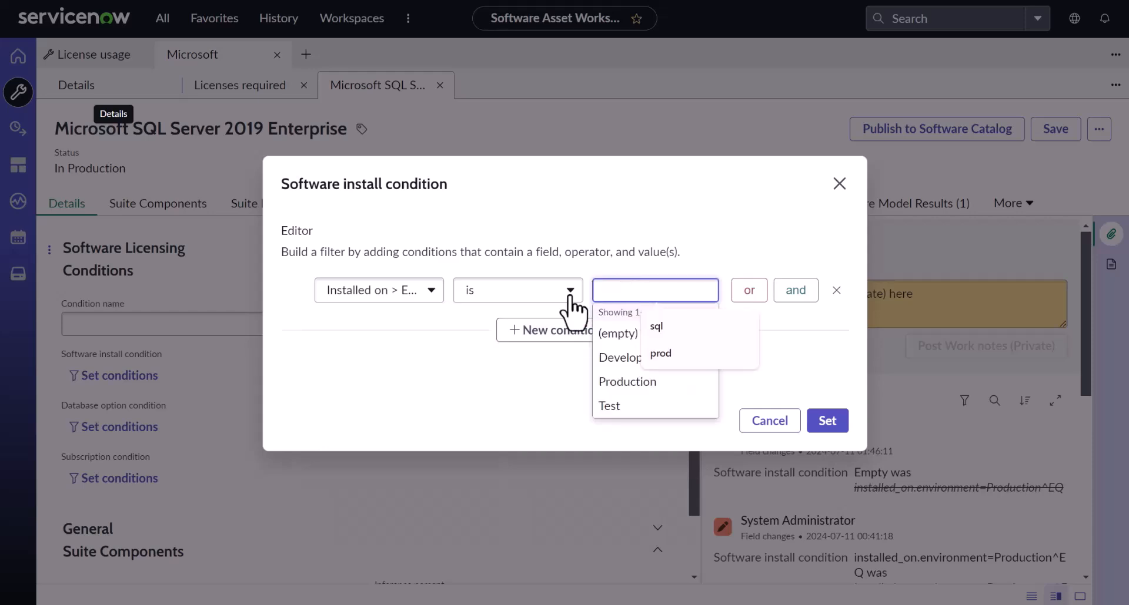
pyautogui.click(628, 381)
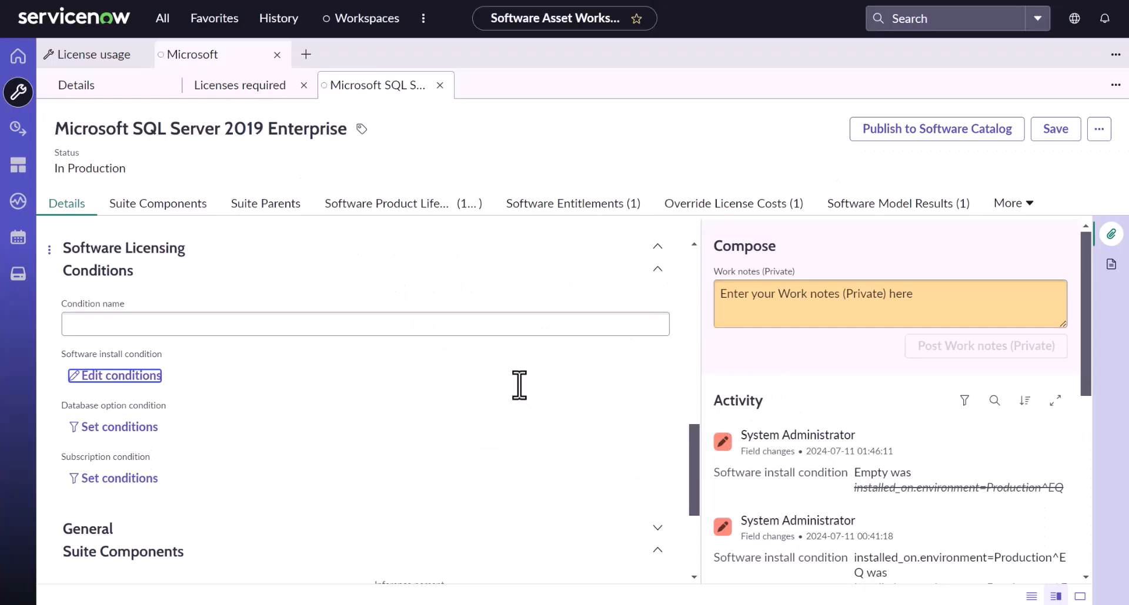
pyautogui.moveTo(256, 406)
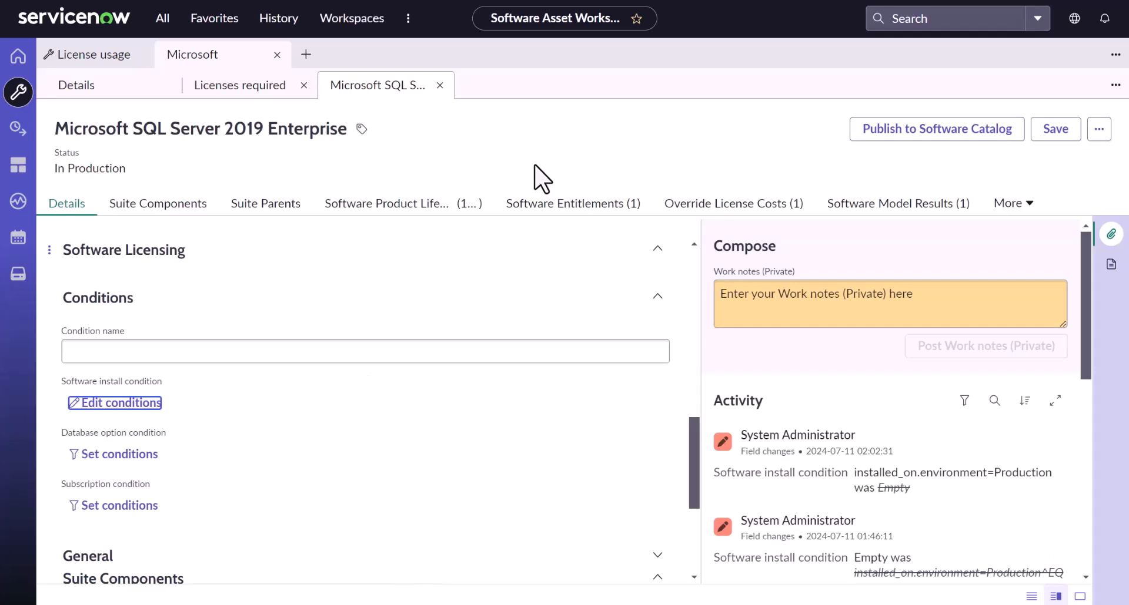
# Step: Run a Microsoft-only reconciliation and refresh until it completes at 100%
pyautogui.click(90, 54)
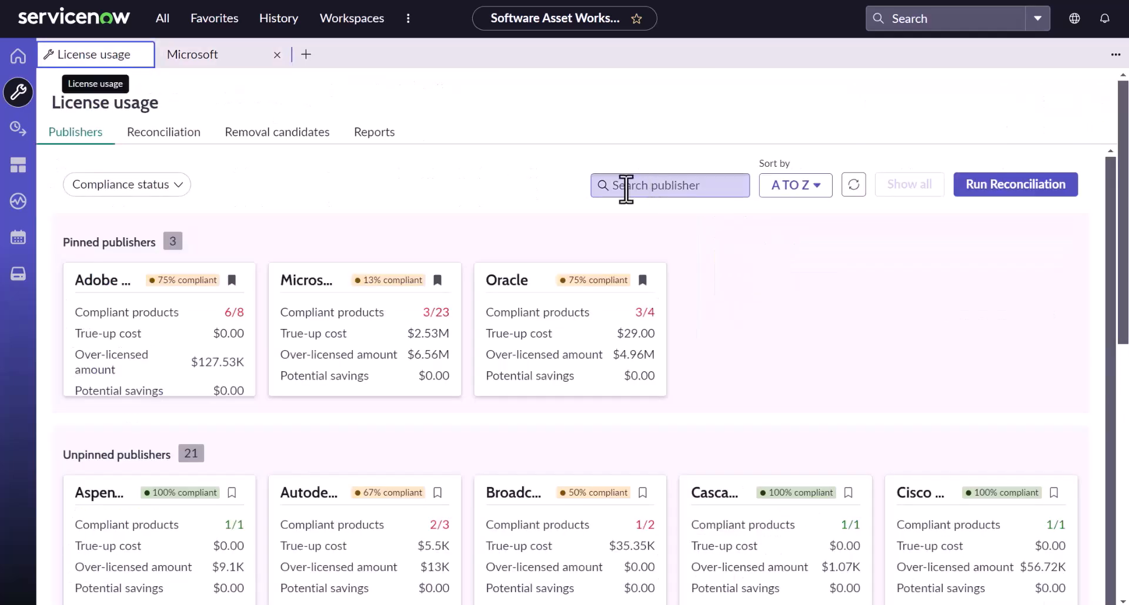
pyautogui.click(1014, 184)
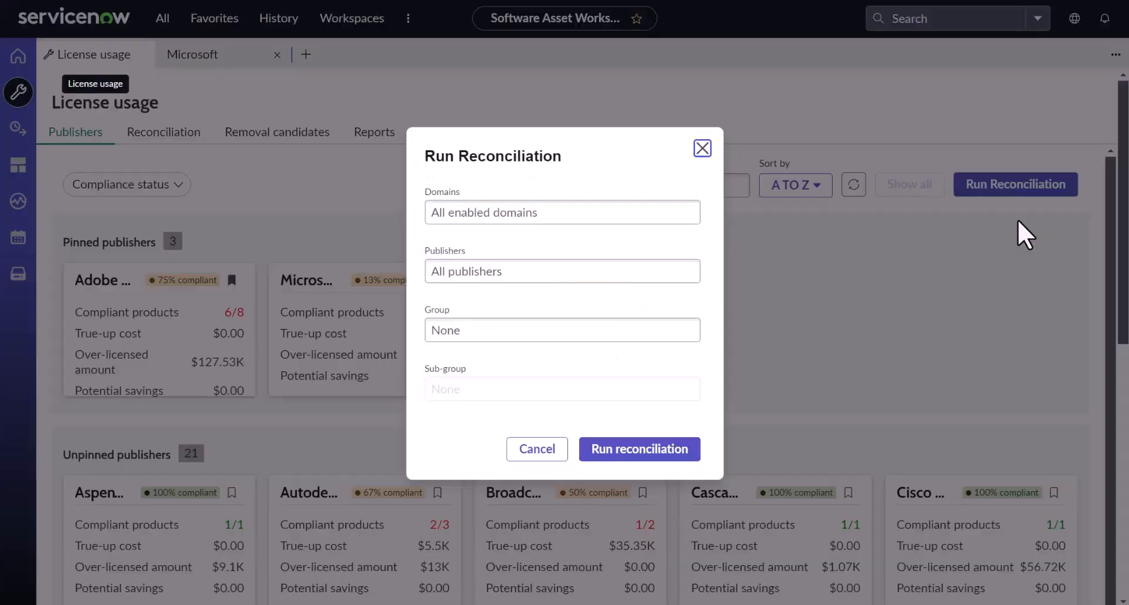
pyautogui.write('Microso')
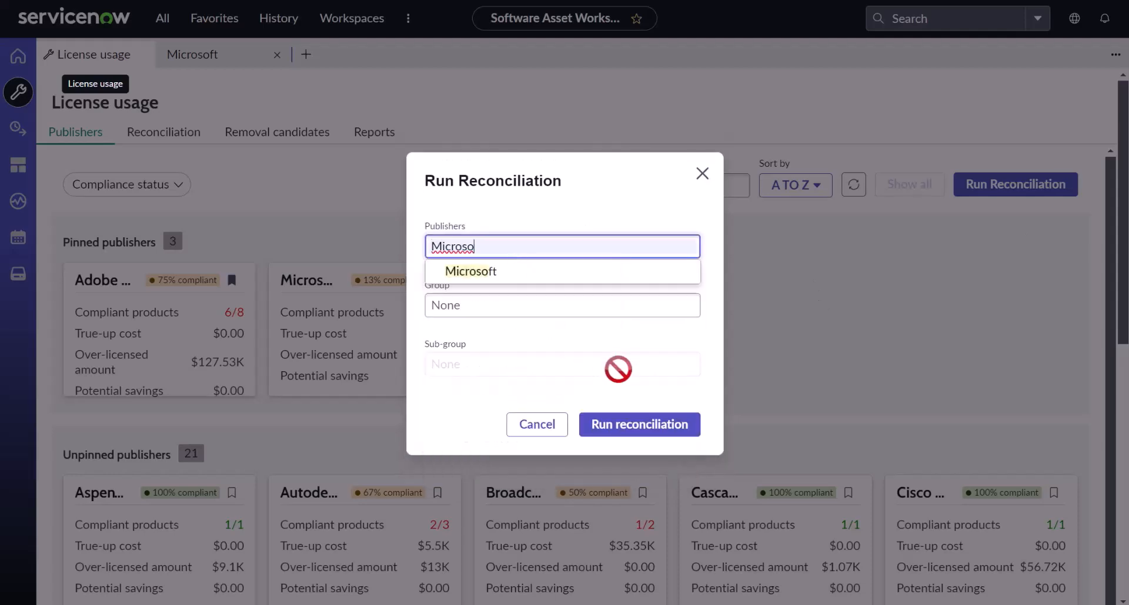
pyautogui.click(470, 271)
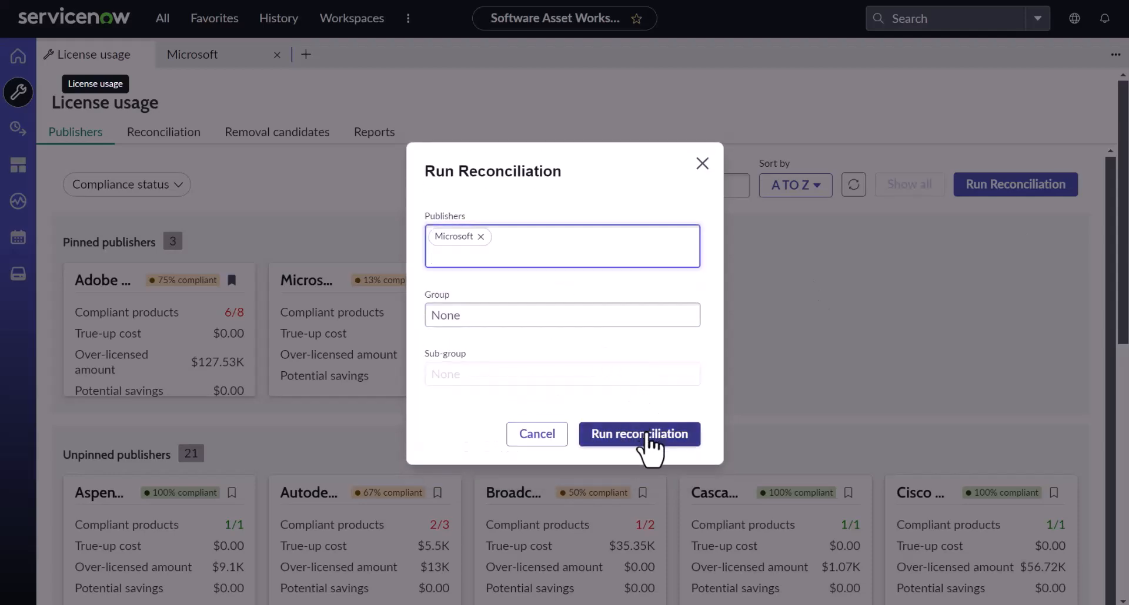
pyautogui.click(638, 435)
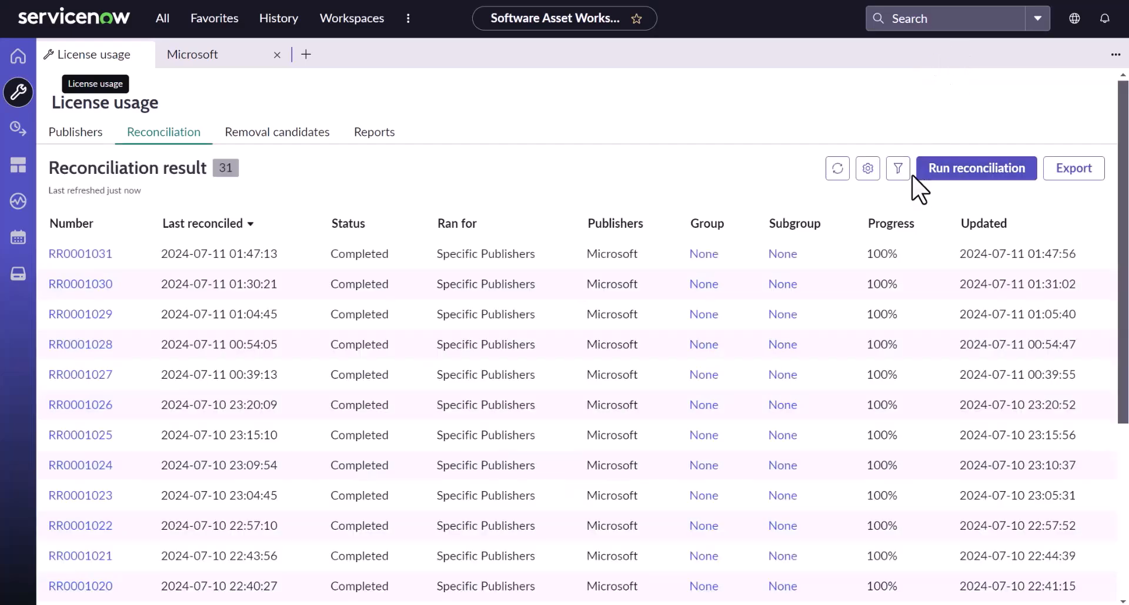
pyautogui.click(836, 168)
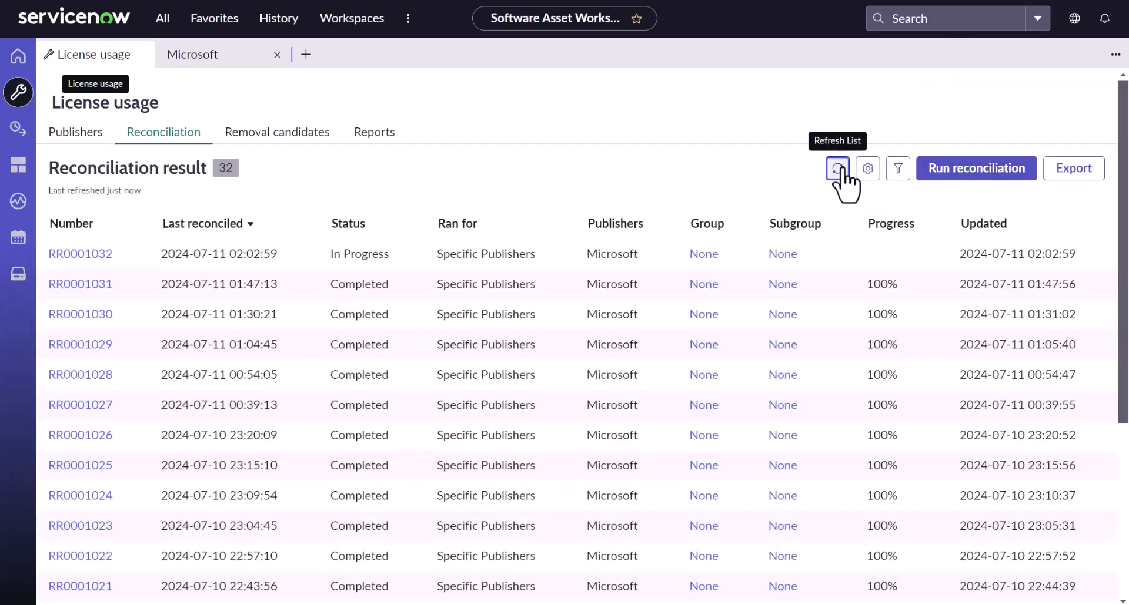
pyautogui.click(837, 169)
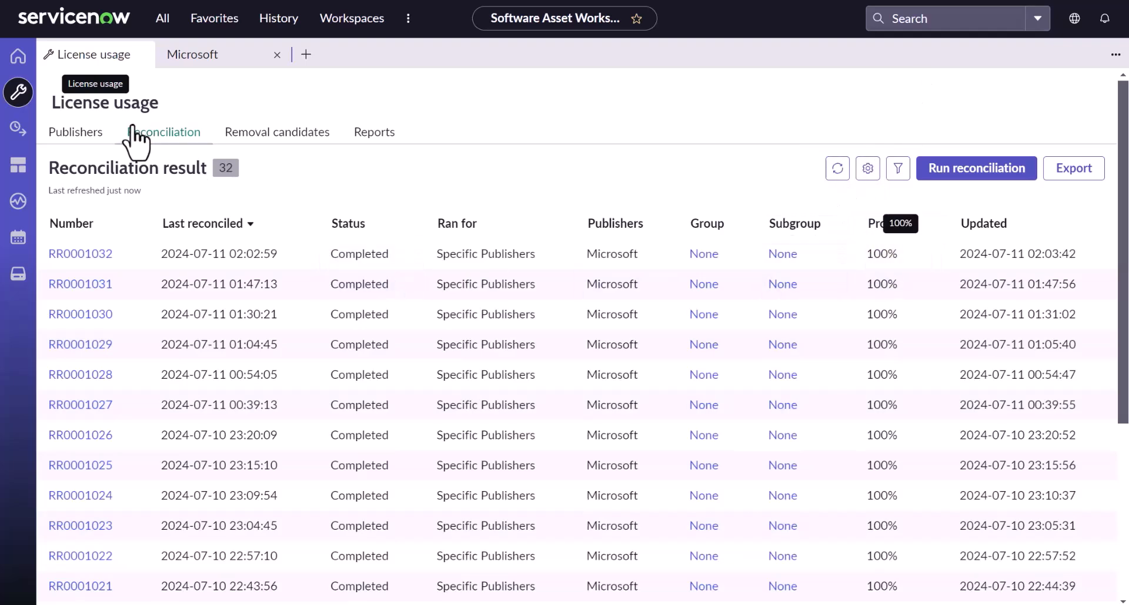
# Step: Reopen SQL Server 2019 Enterprise results and view the 168 required licenses across 42 devices
pyautogui.click(75, 131)
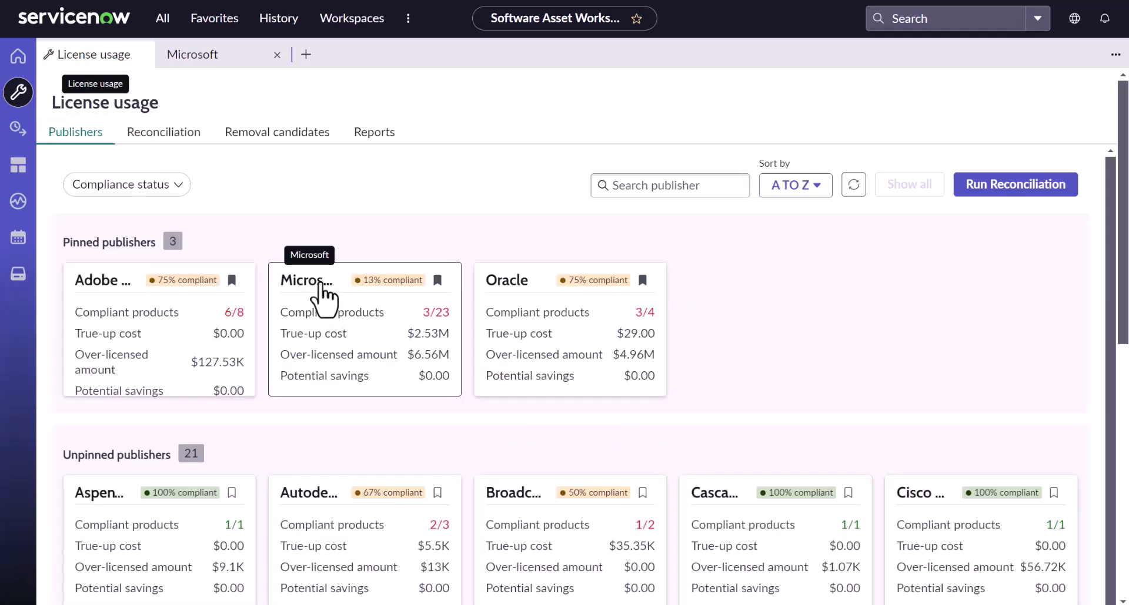
pyautogui.click(306, 280)
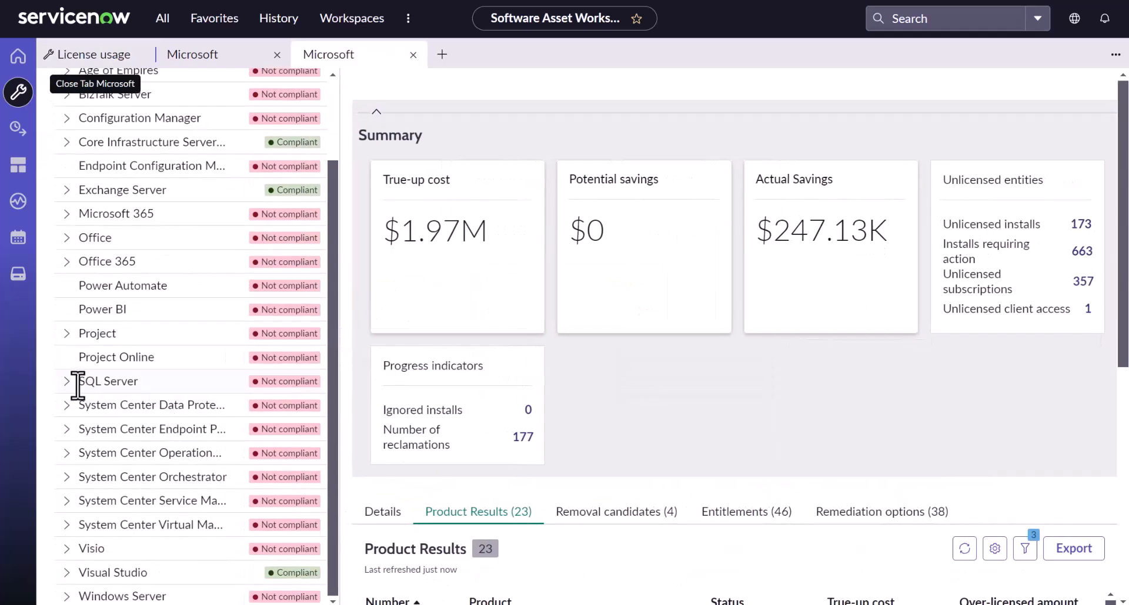
pyautogui.click(65, 381)
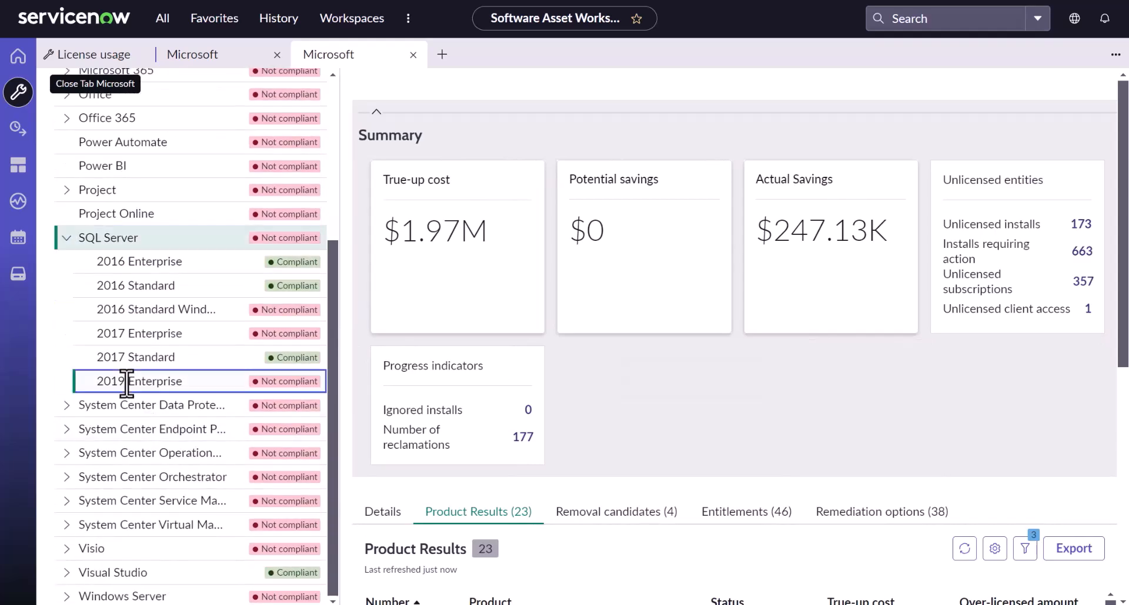
pyautogui.click(138, 381)
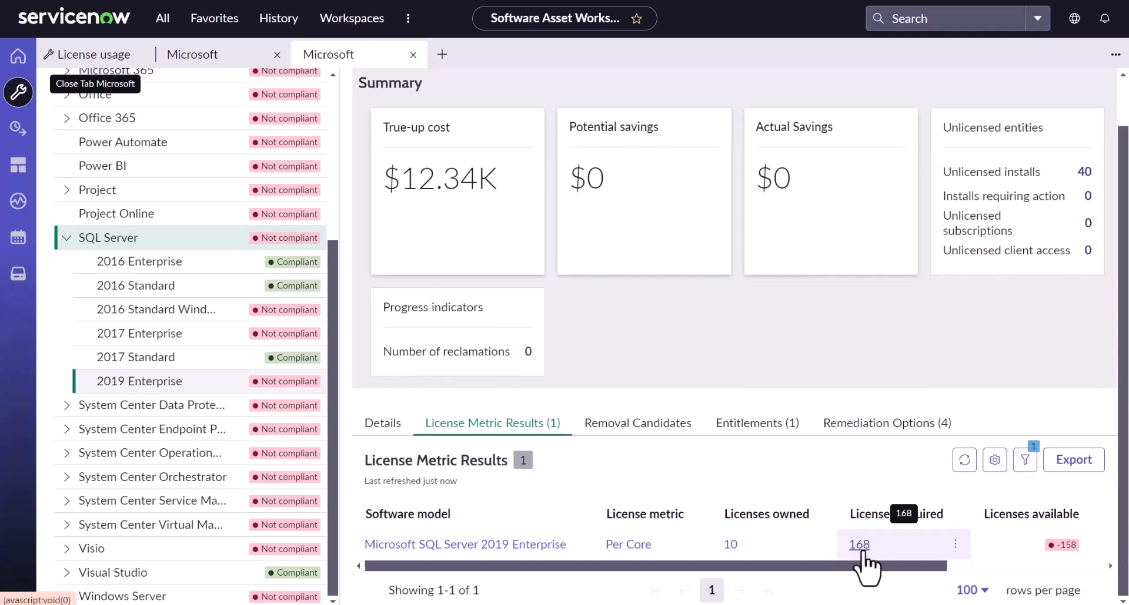
pyautogui.click(858, 544)
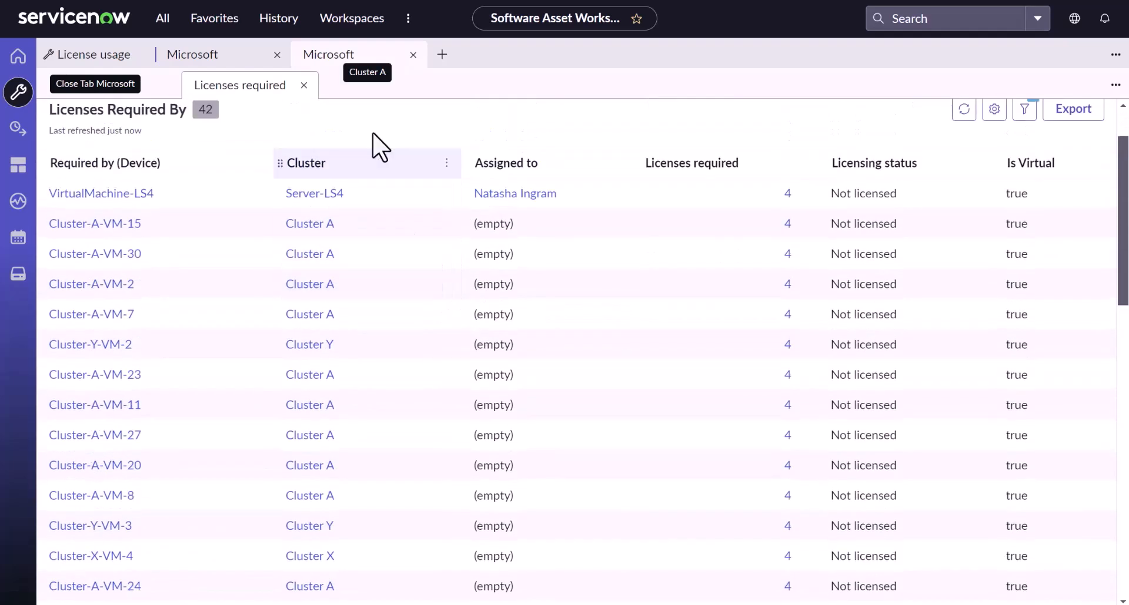
# Step: Filter the 42 SQL Server installs to devices containing 'esx'
pyautogui.click(572, 148)
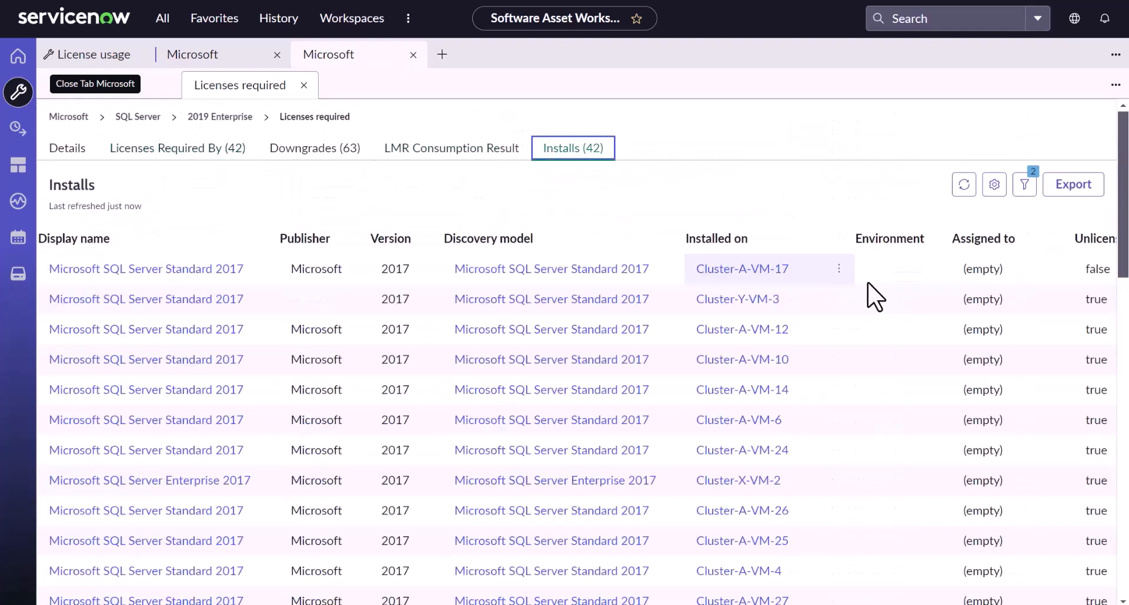
pyautogui.scroll(-3)
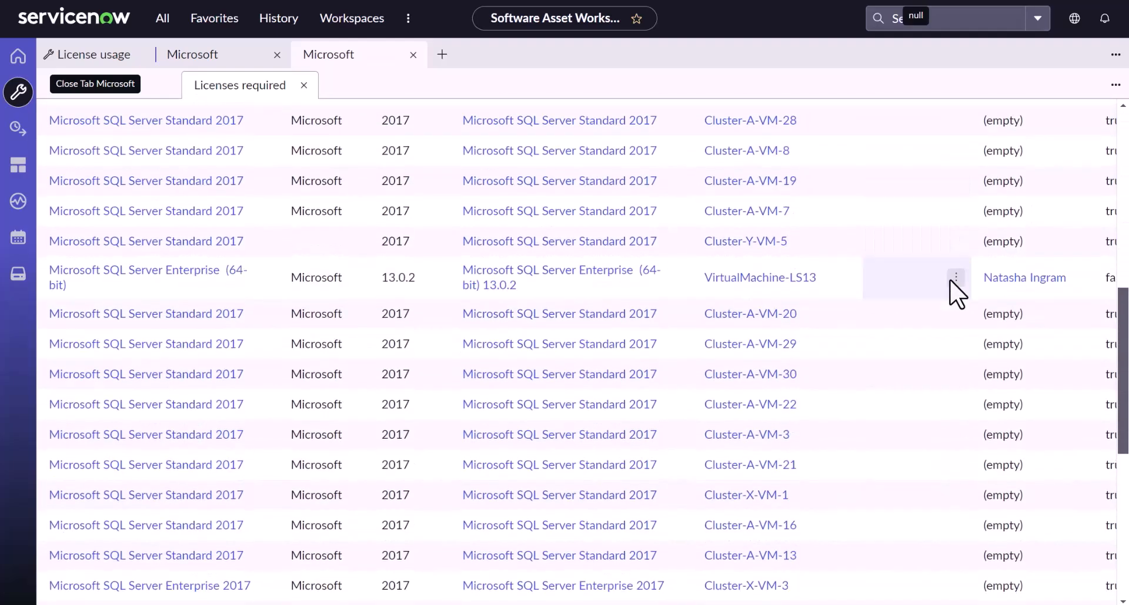
pyautogui.scroll(-3)
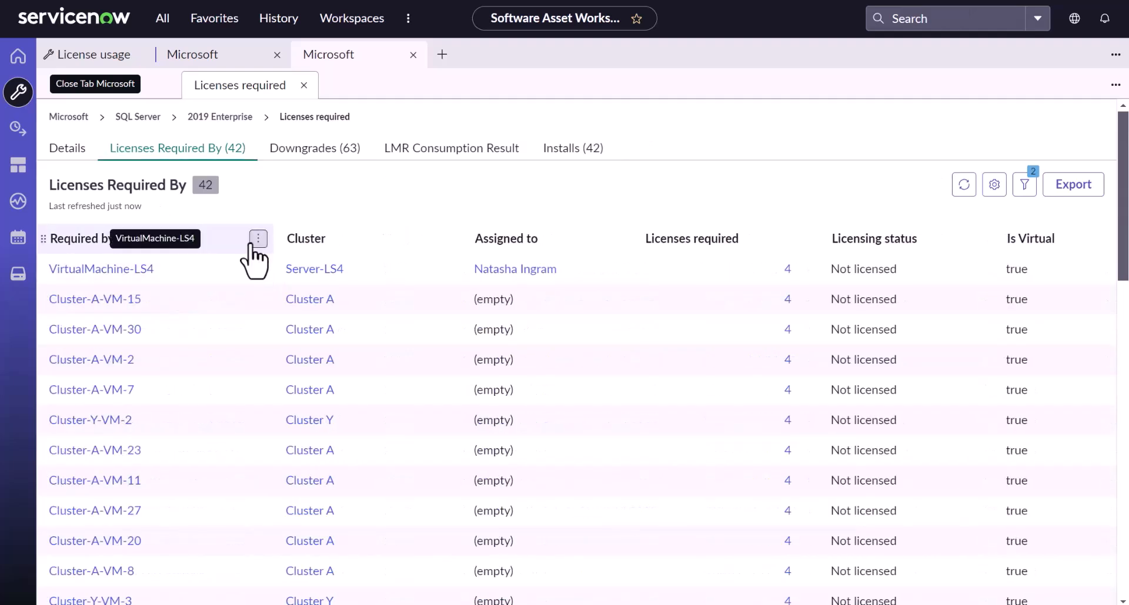
pyautogui.click(257, 238)
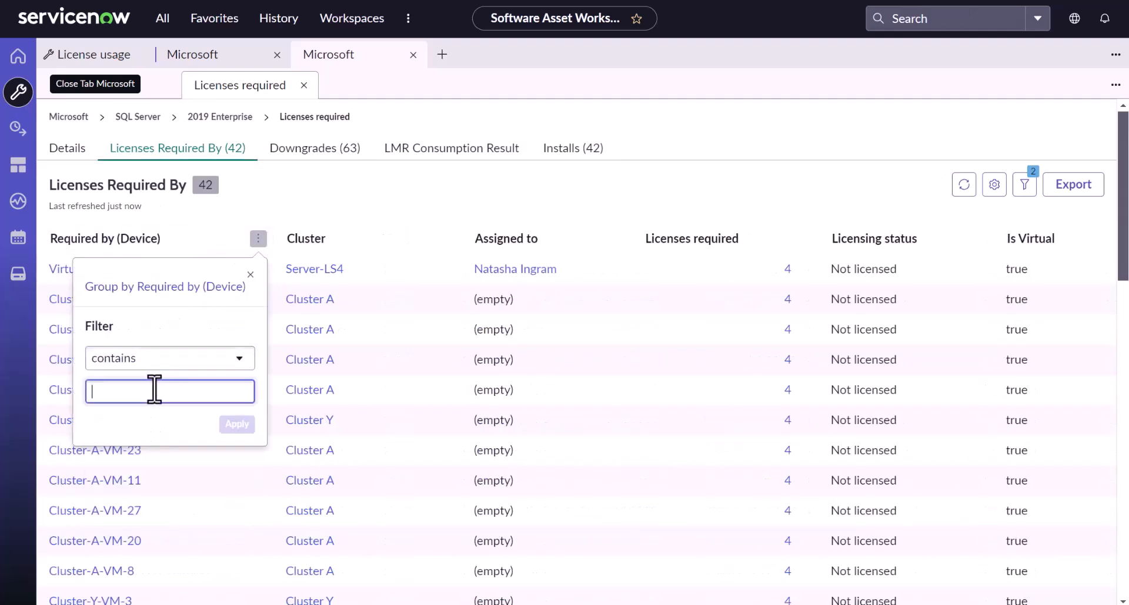
pyautogui.write('esx')
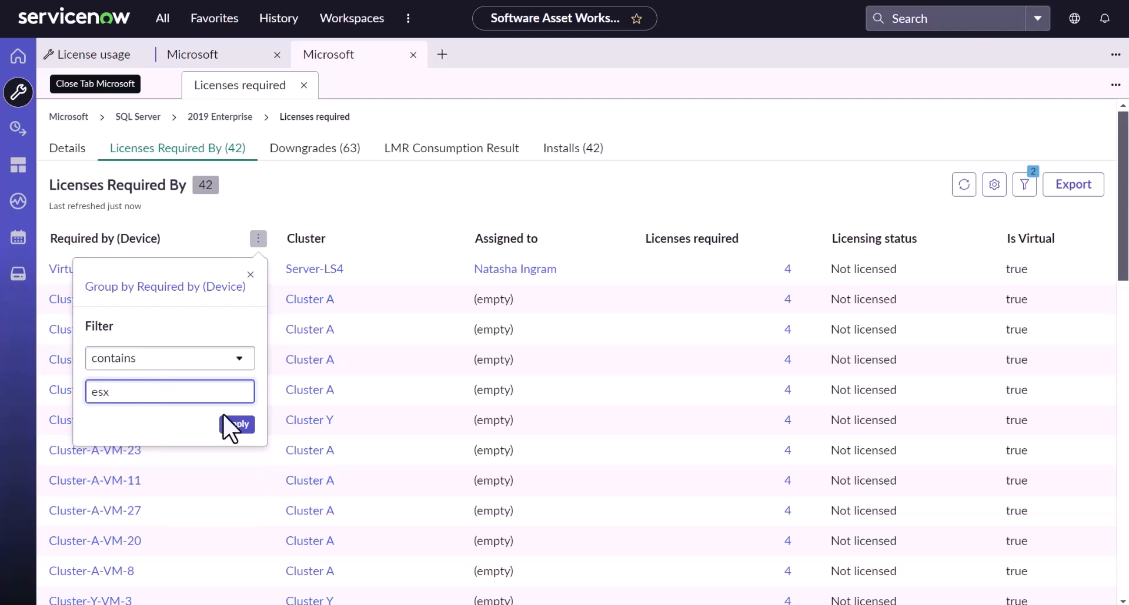
pyautogui.click(237, 424)
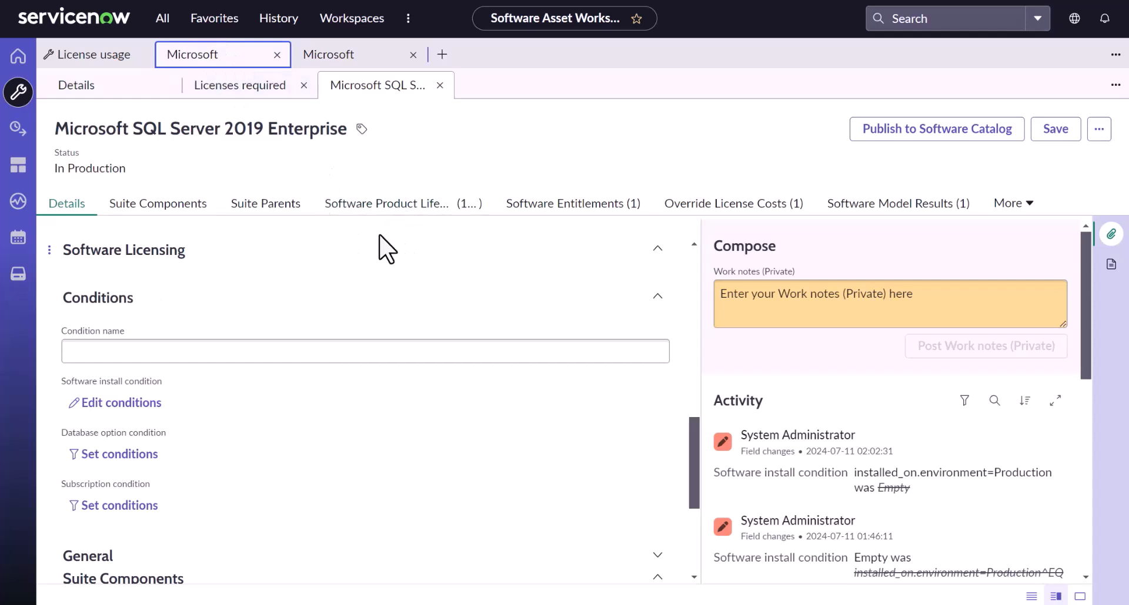
# Step: View Licenses Required By, now showing only Standalone-ESX1-CVM1 needing 4 licenses
pyautogui.click(240, 85)
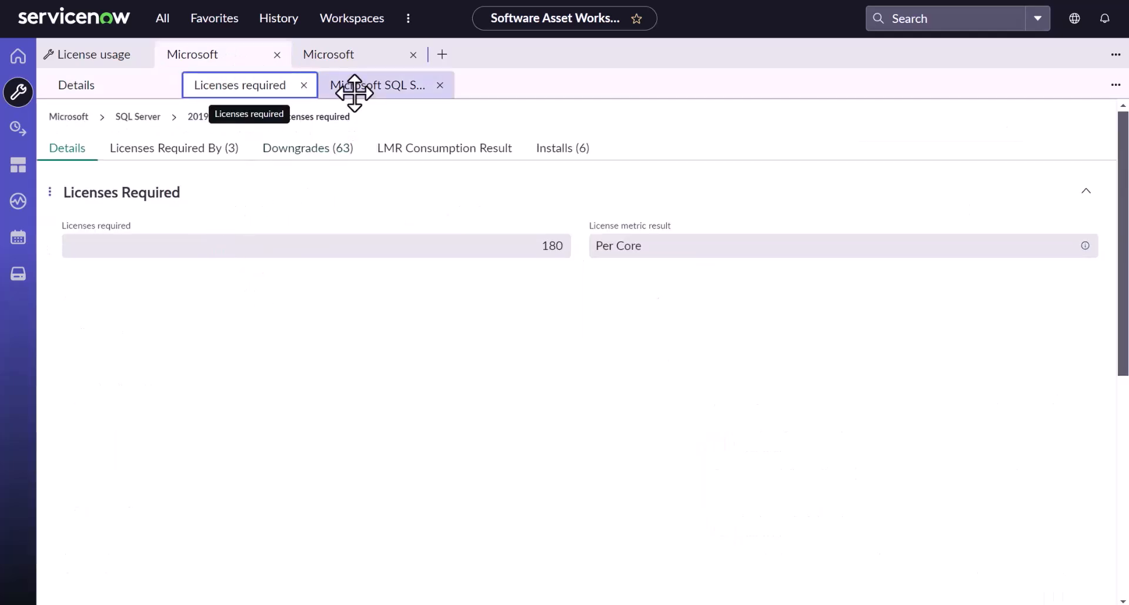
pyautogui.click(173, 149)
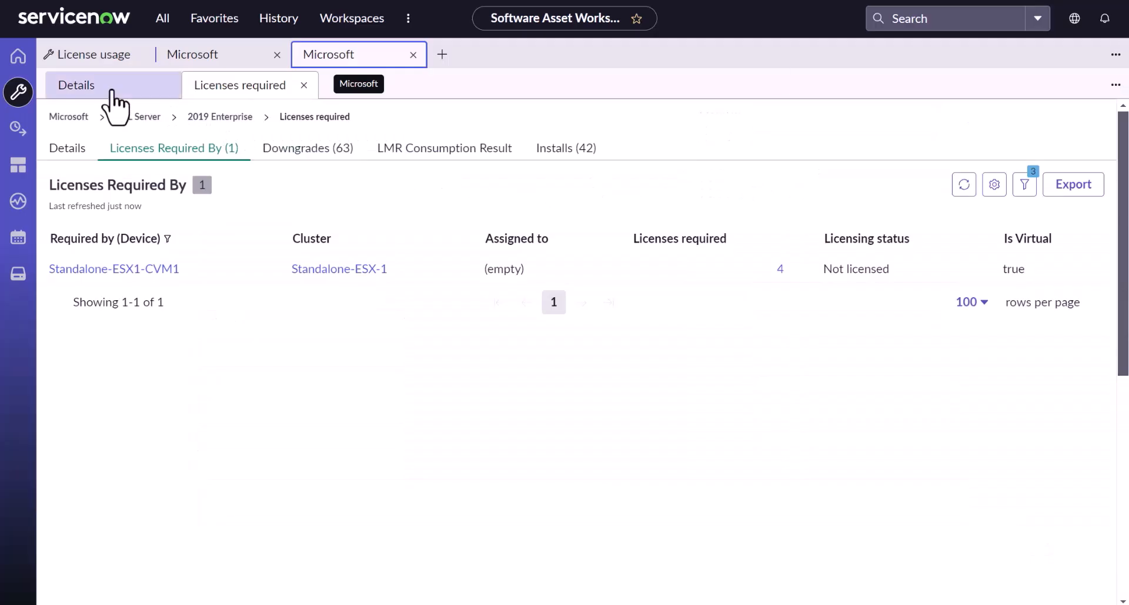
pyautogui.moveTo(141, 121)
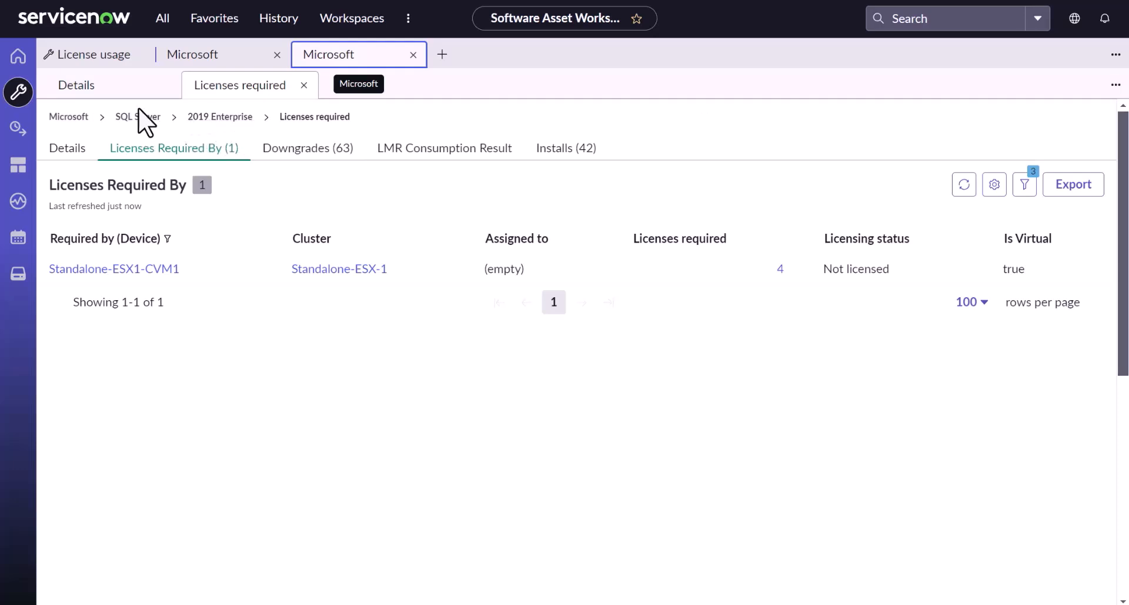
pyautogui.moveTo(468, 142)
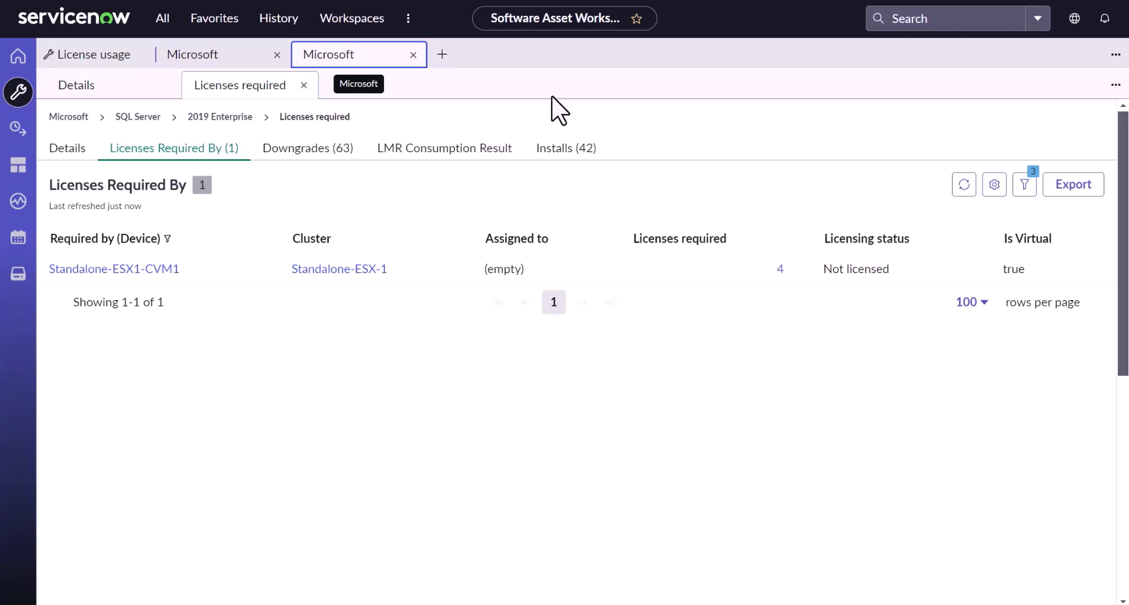
pyautogui.moveTo(658, 140)
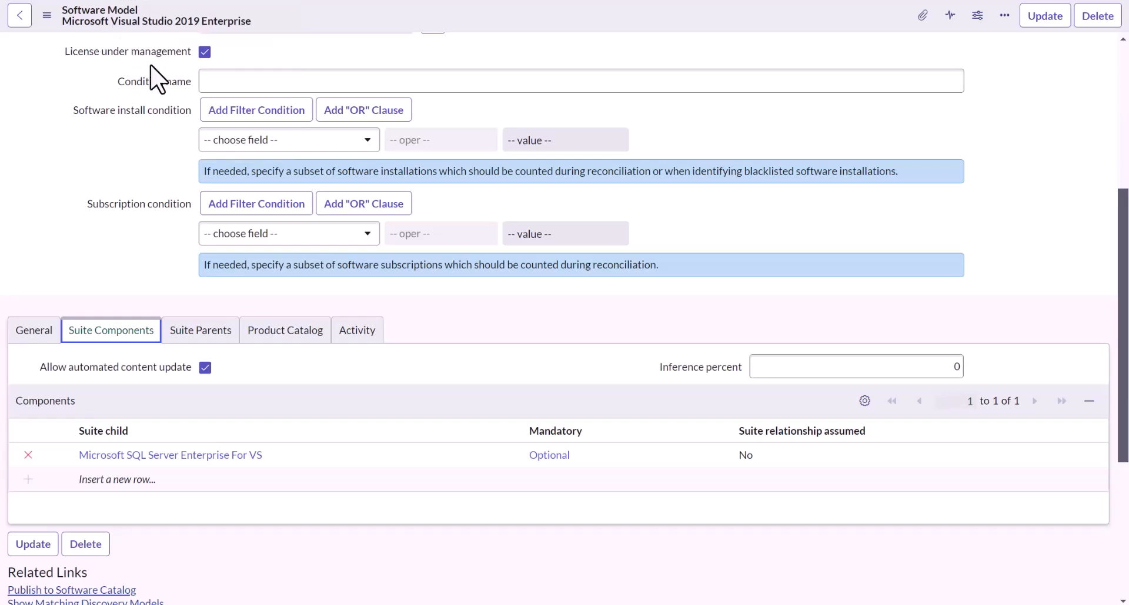
# Step: Scroll the Visual Studio 2019 Enterprise model to its Suite Components, showing SQL Server Enterprise For VS
pyautogui.scroll(3)
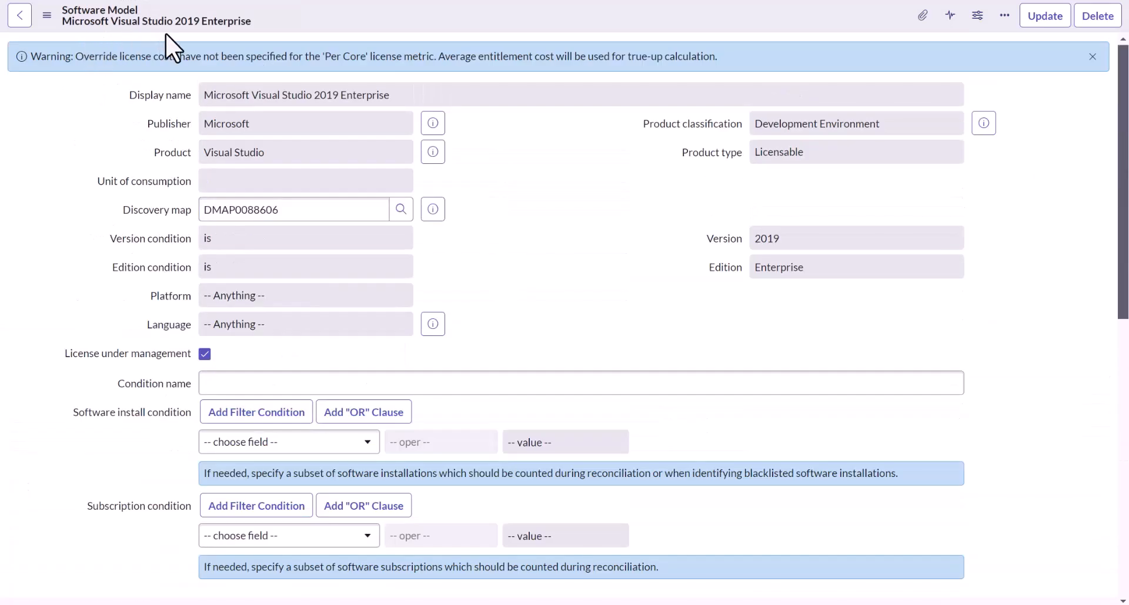
pyautogui.moveTo(466, 137)
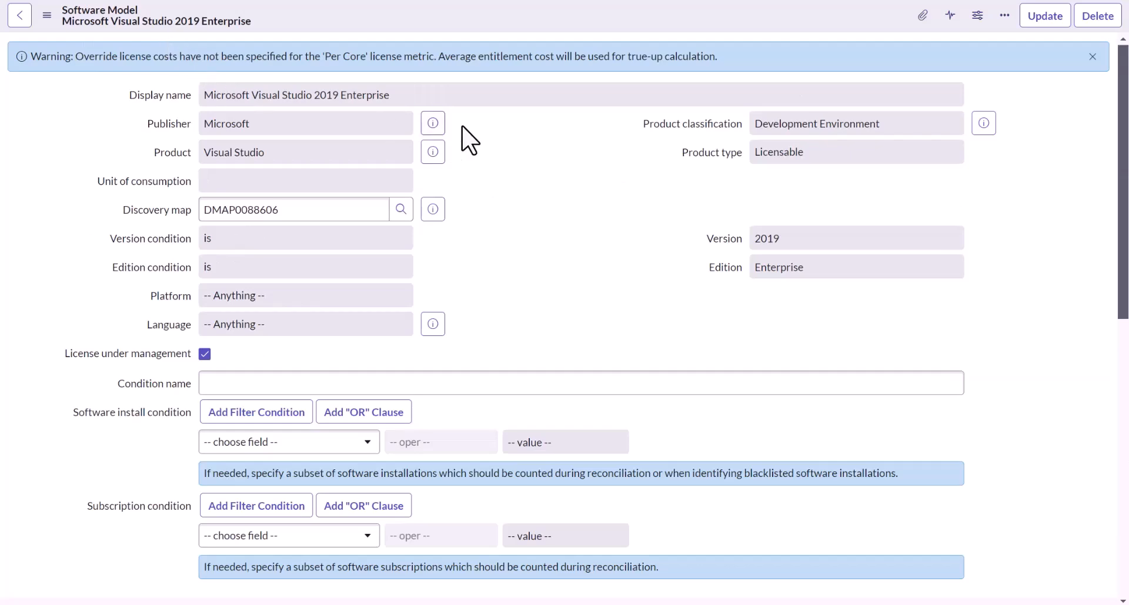
pyautogui.scroll(-3)
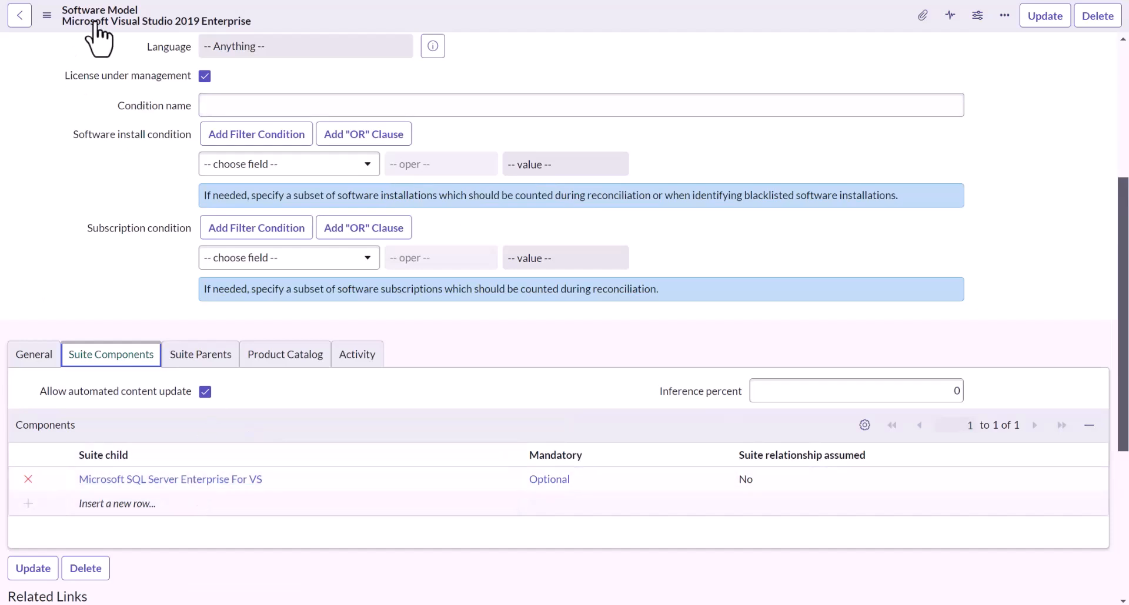
pyautogui.moveTo(356, 354)
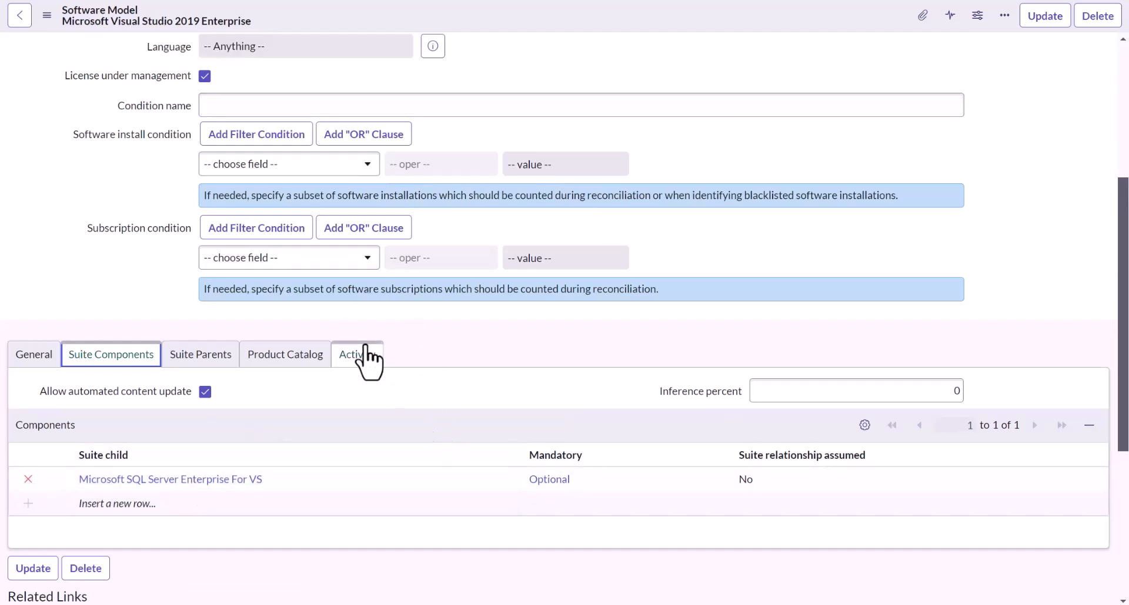
pyautogui.scroll(3)
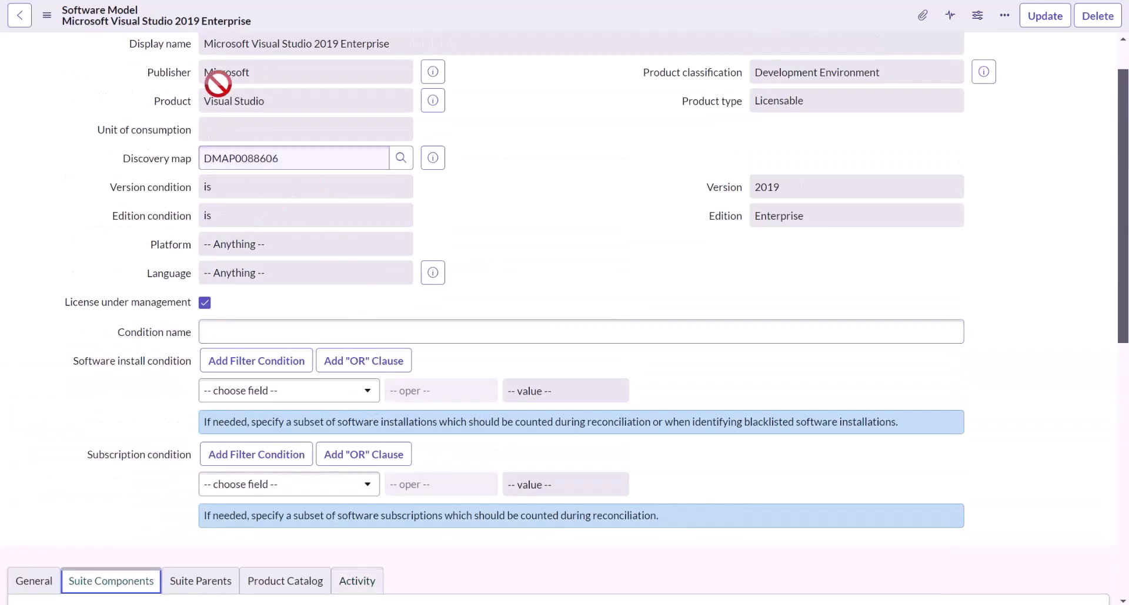
pyautogui.scroll(-3)
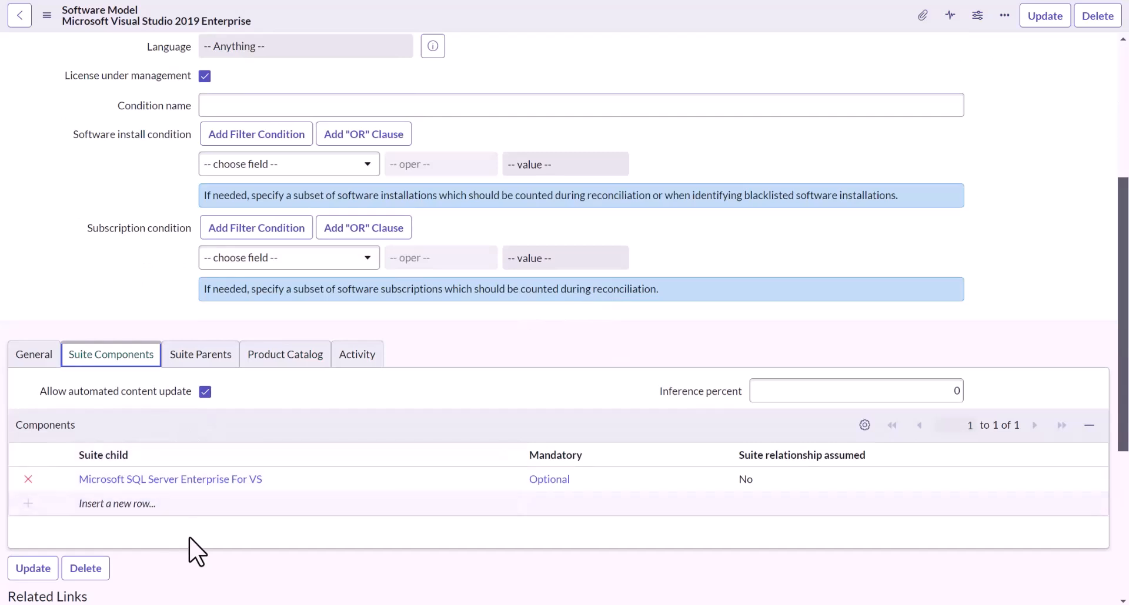
pyautogui.moveTo(650, 343)
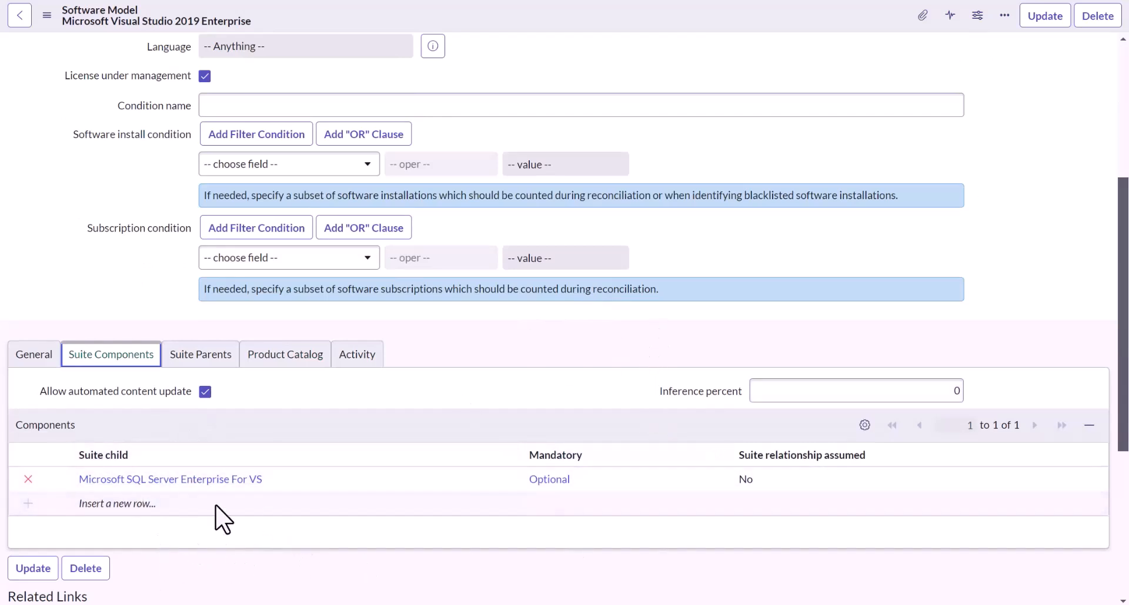
pyautogui.moveTo(170, 479)
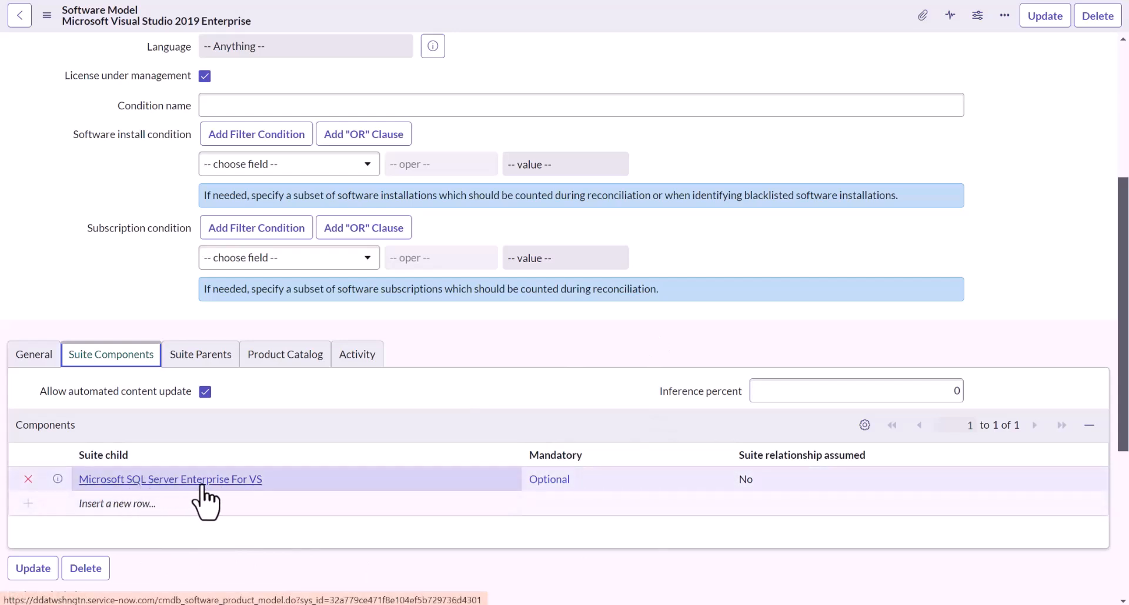
# Step: Open the SQL Server Enterprise For VS suite child, then its Visual Studio 2019 Enterprise parent
pyautogui.click(169, 479)
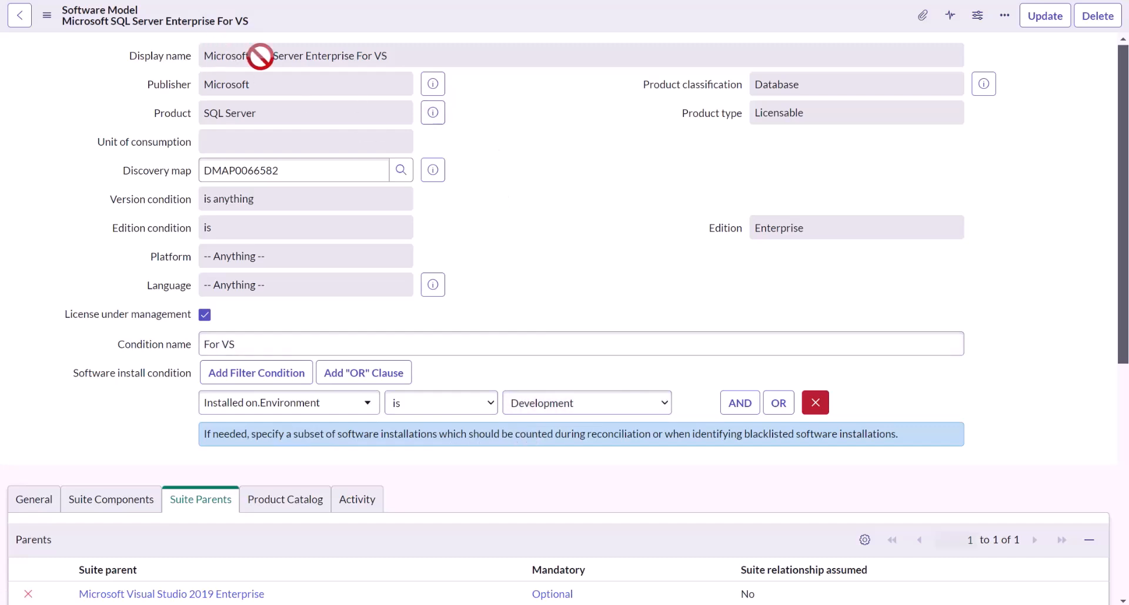
pyautogui.moveTo(577, 244)
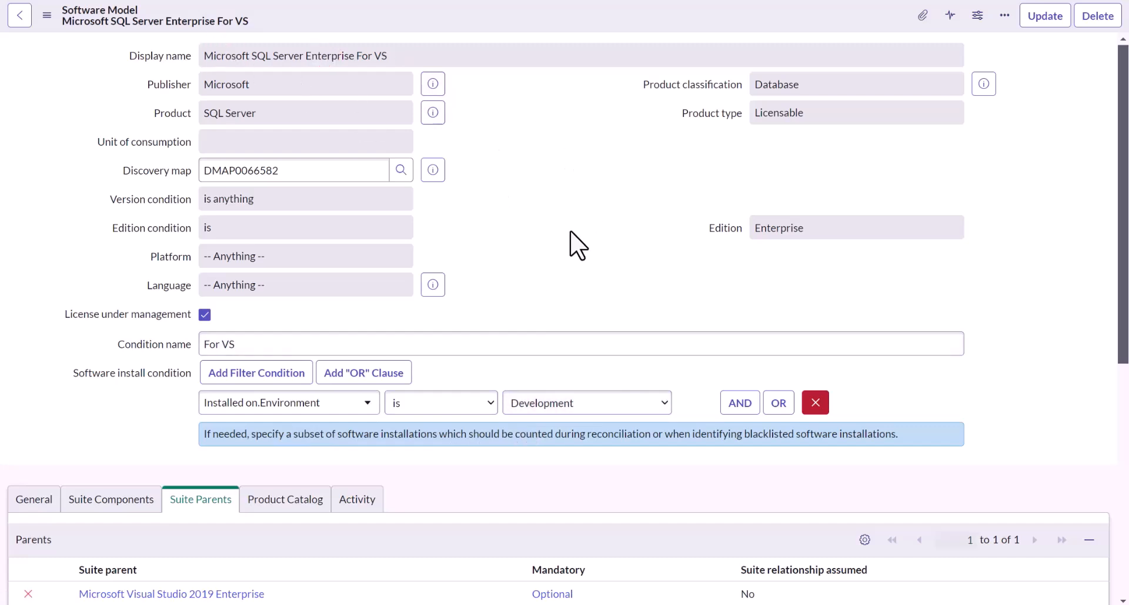
pyautogui.moveTo(576, 254)
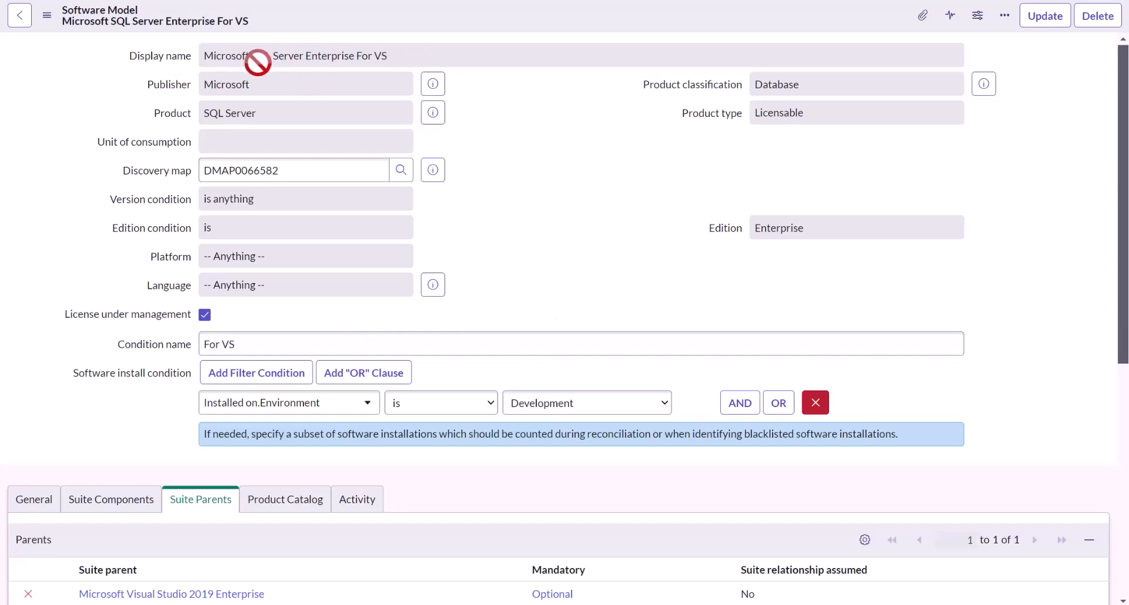
pyautogui.scroll(-3)
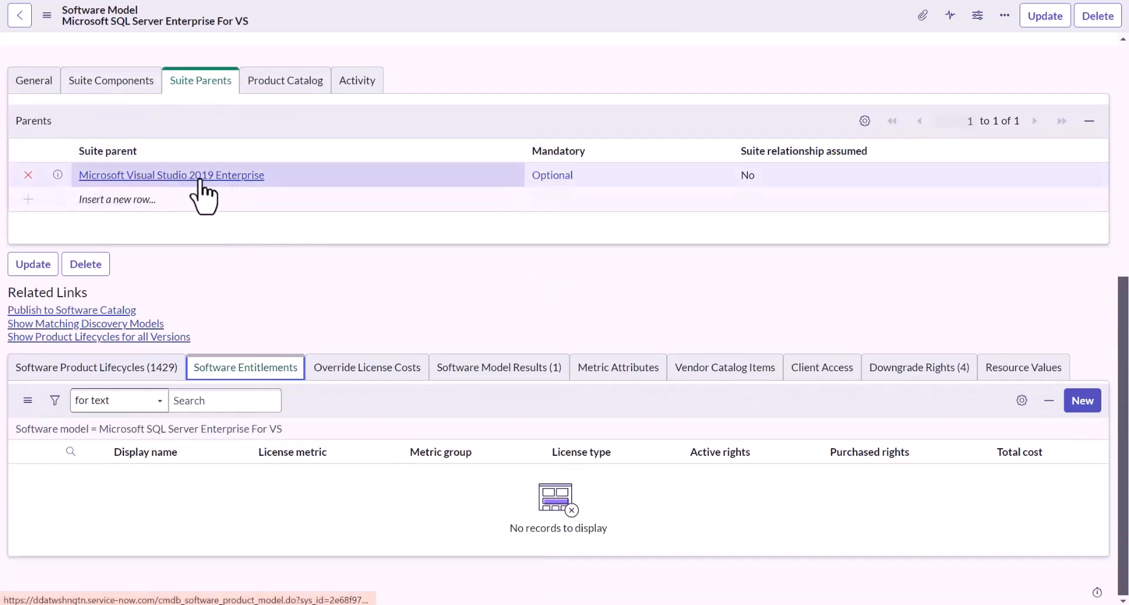
pyautogui.click(171, 176)
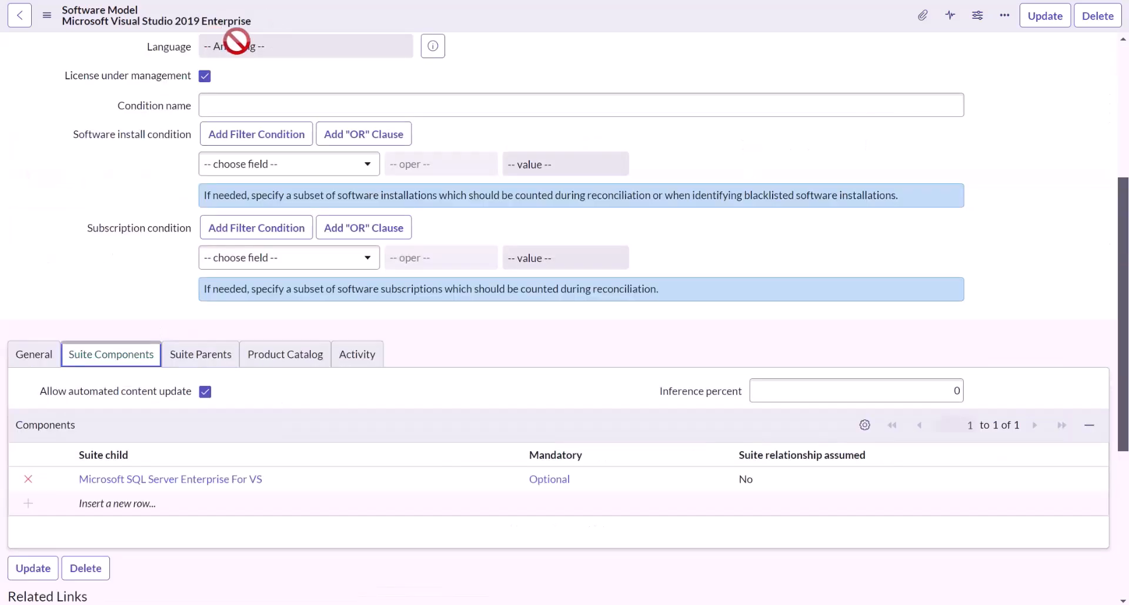
pyautogui.scroll(-3)
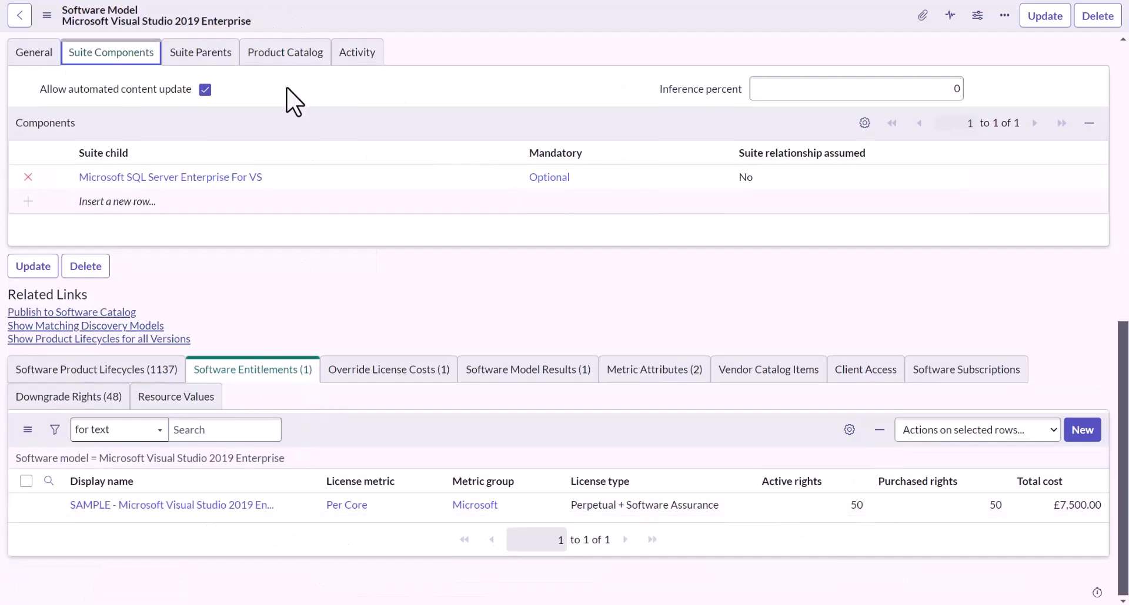
pyautogui.click(170, 177)
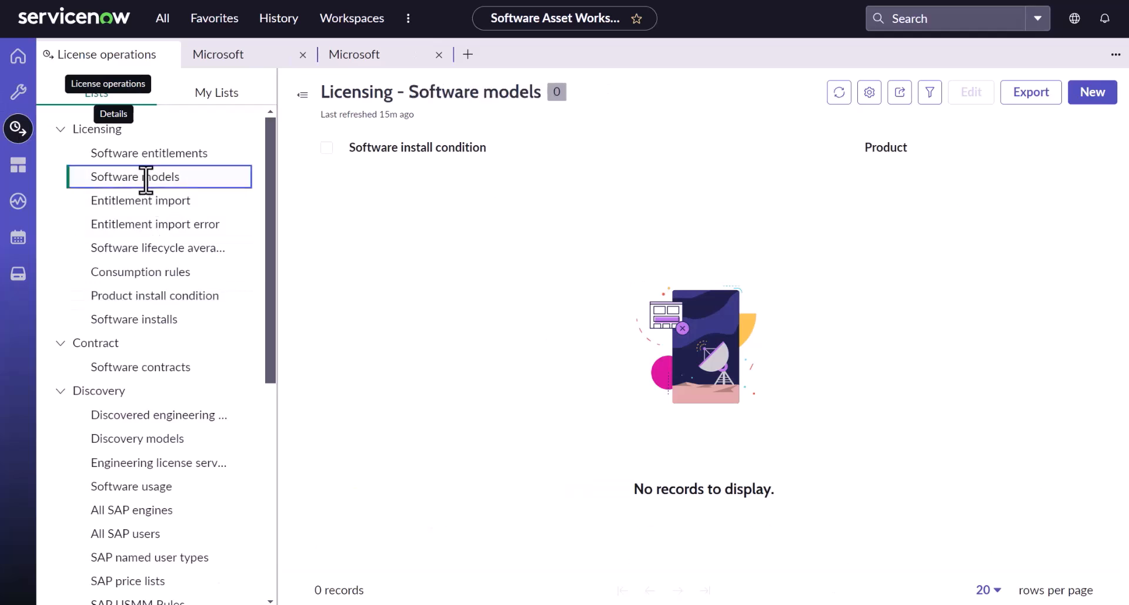
# Step: Open Microsoft SQL Server 2019 Enterprise from Software models and review its Production install conditions
pyautogui.click(135, 176)
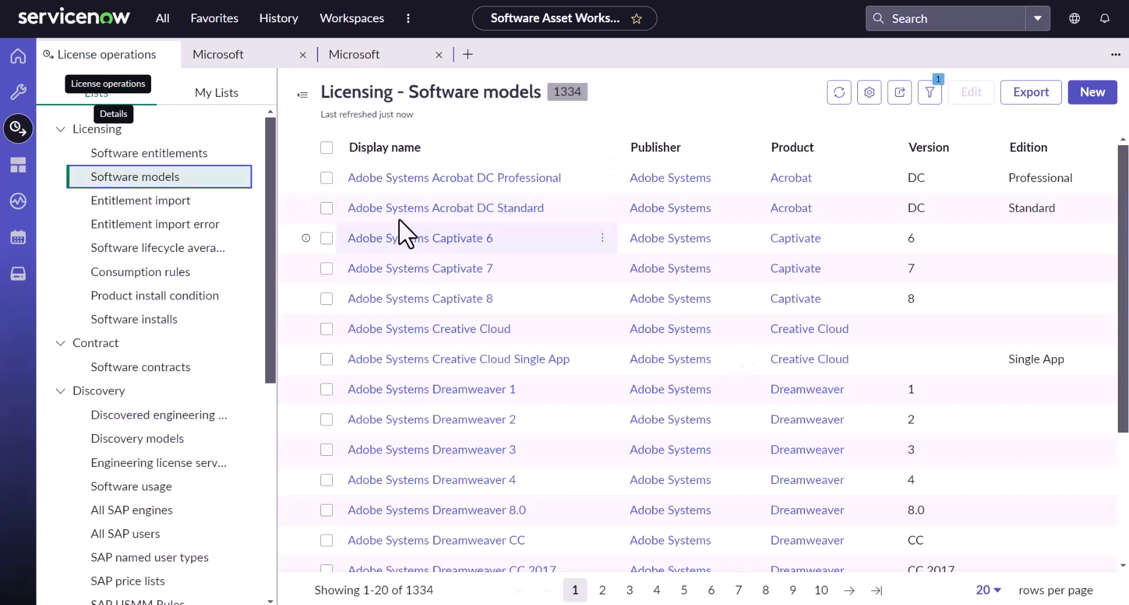
pyautogui.click(354, 54)
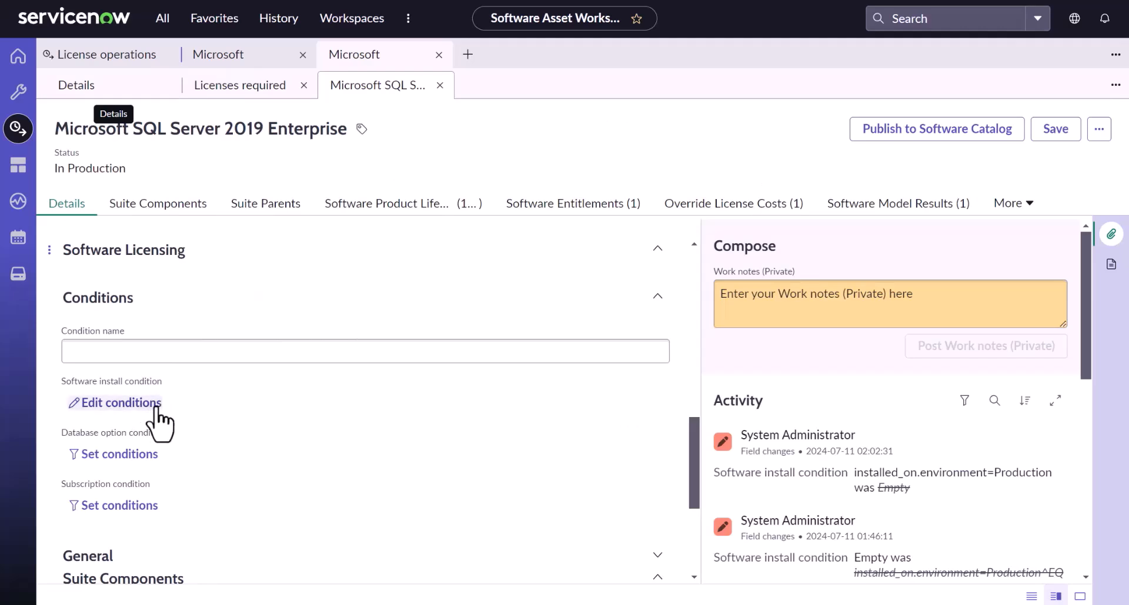
pyautogui.click(119, 403)
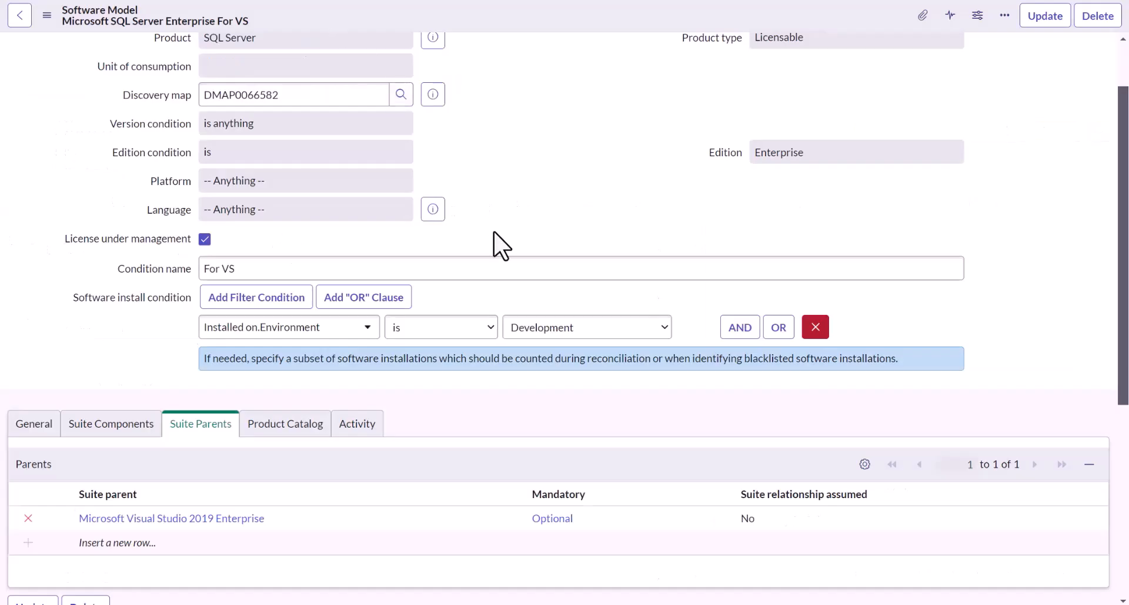
pyautogui.click(171, 518)
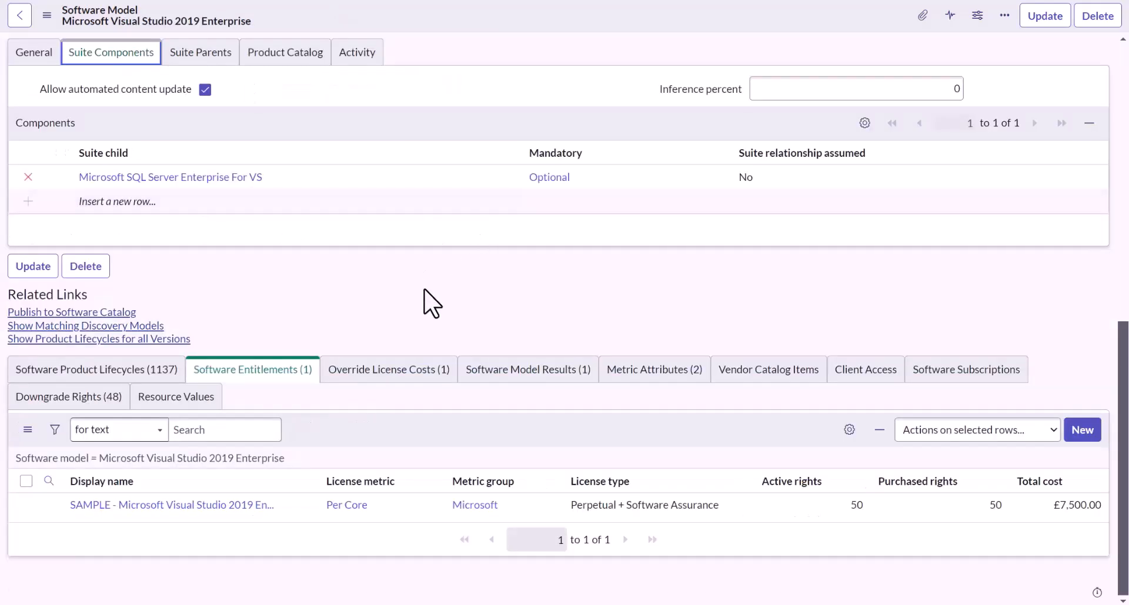
pyautogui.scroll(-3)
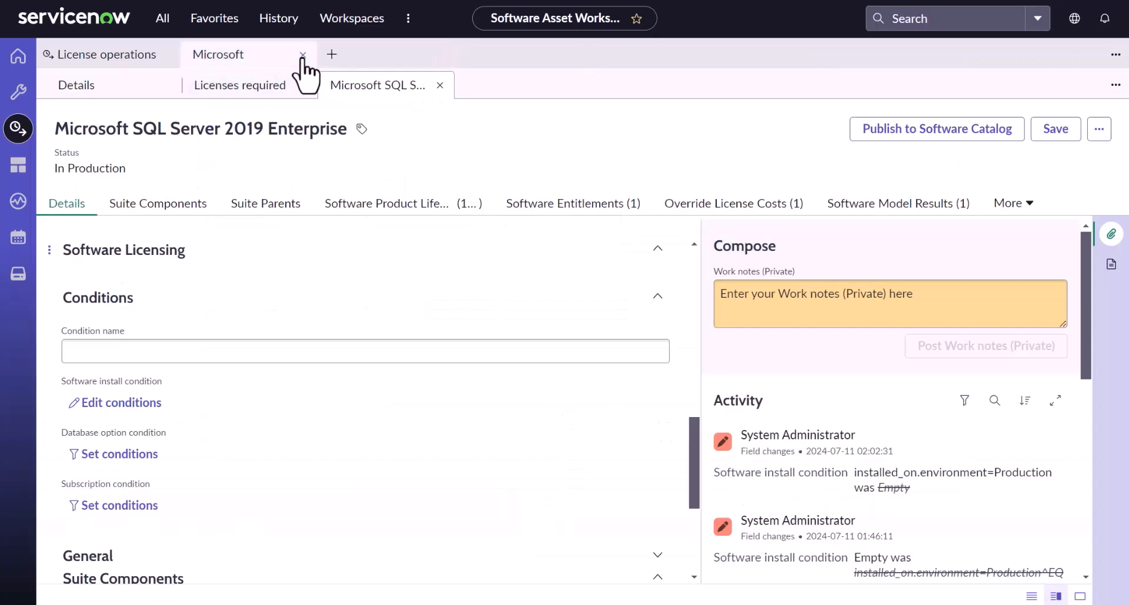
# Step: Run a new reconciliation for publisher Microsoft and check the completed run's results
pyautogui.click(302, 54)
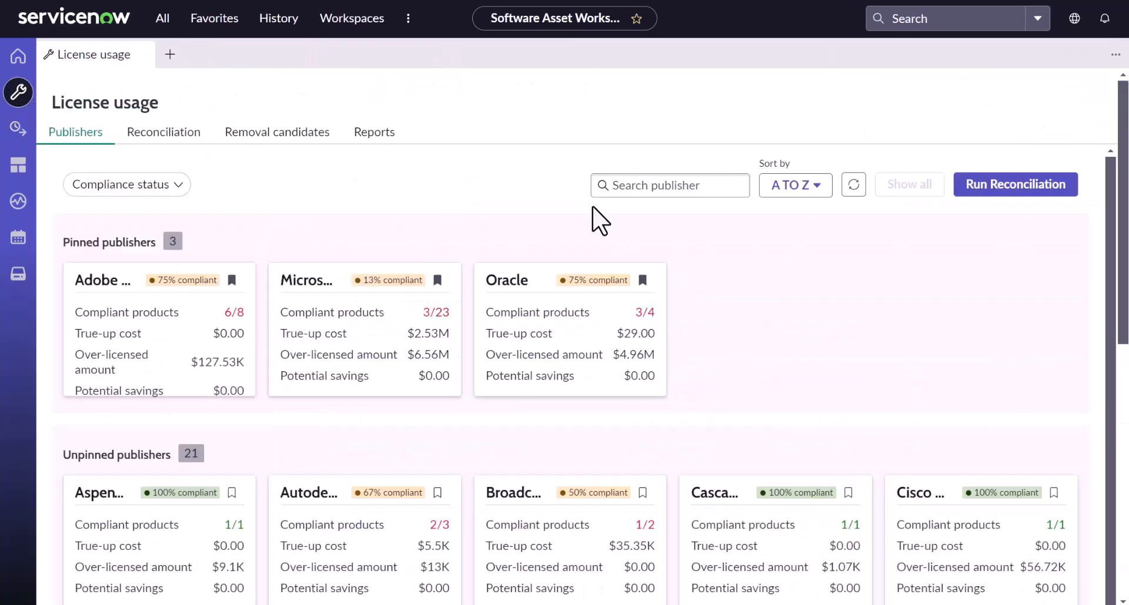
pyautogui.click(1014, 184)
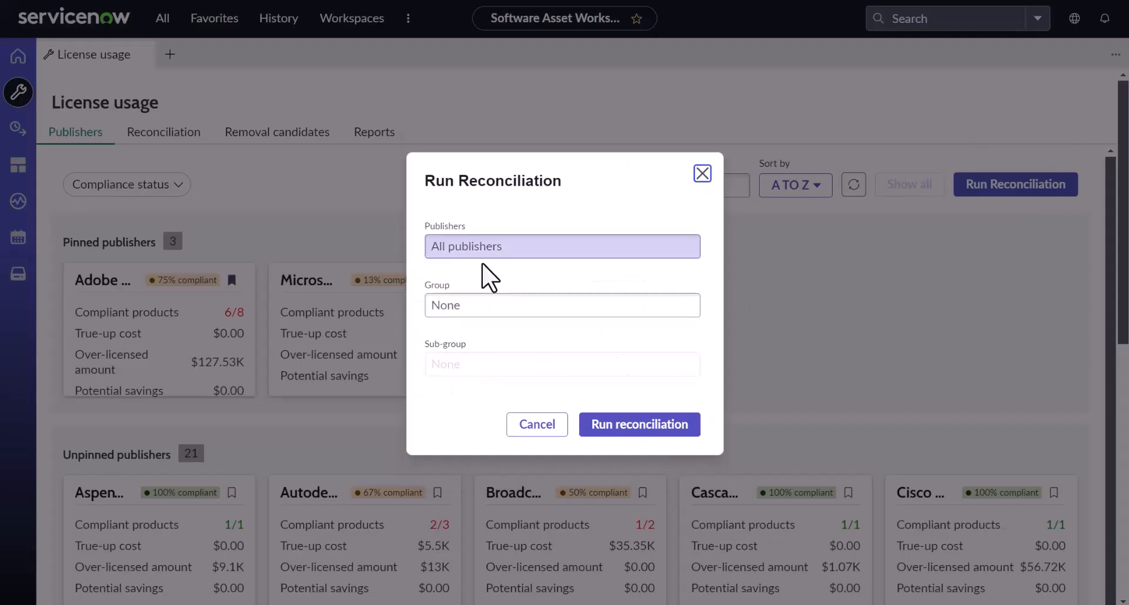
pyautogui.write('Microso')
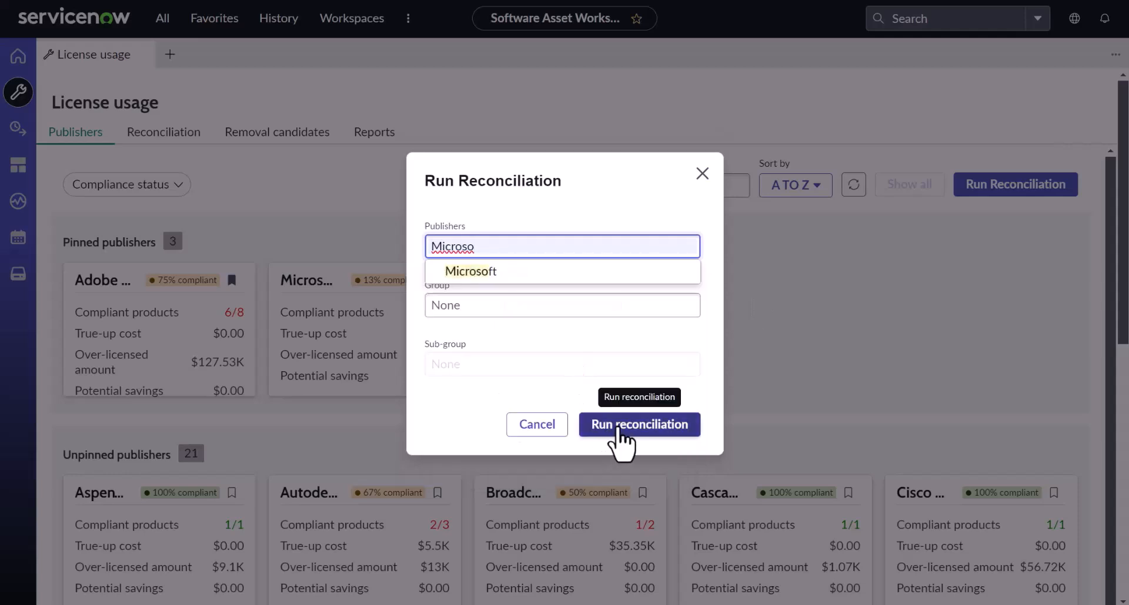
pyautogui.click(638, 425)
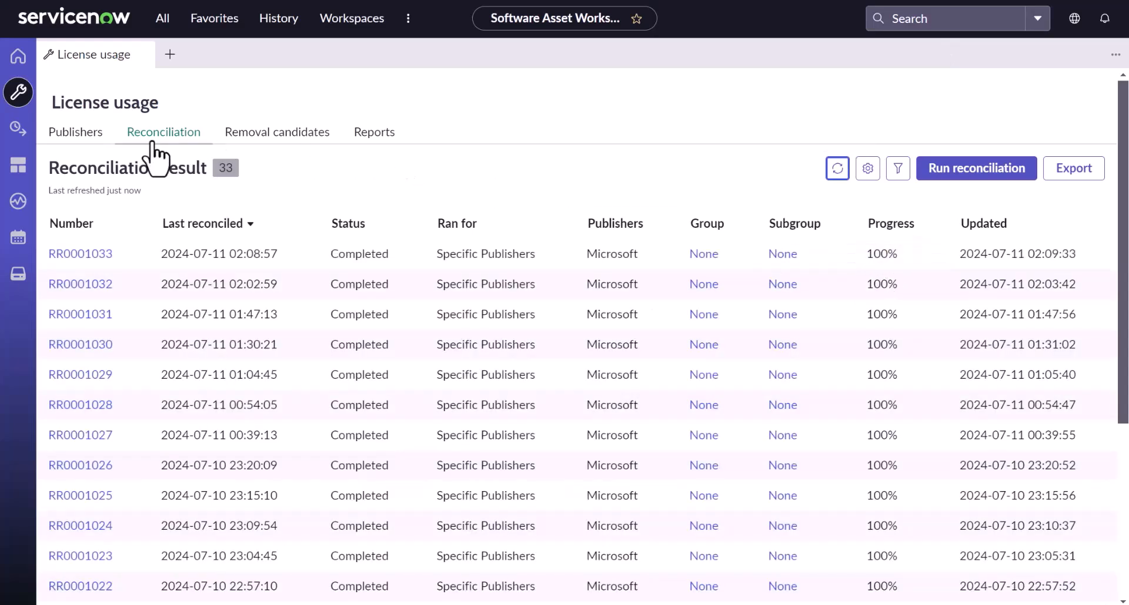
pyautogui.click(75, 132)
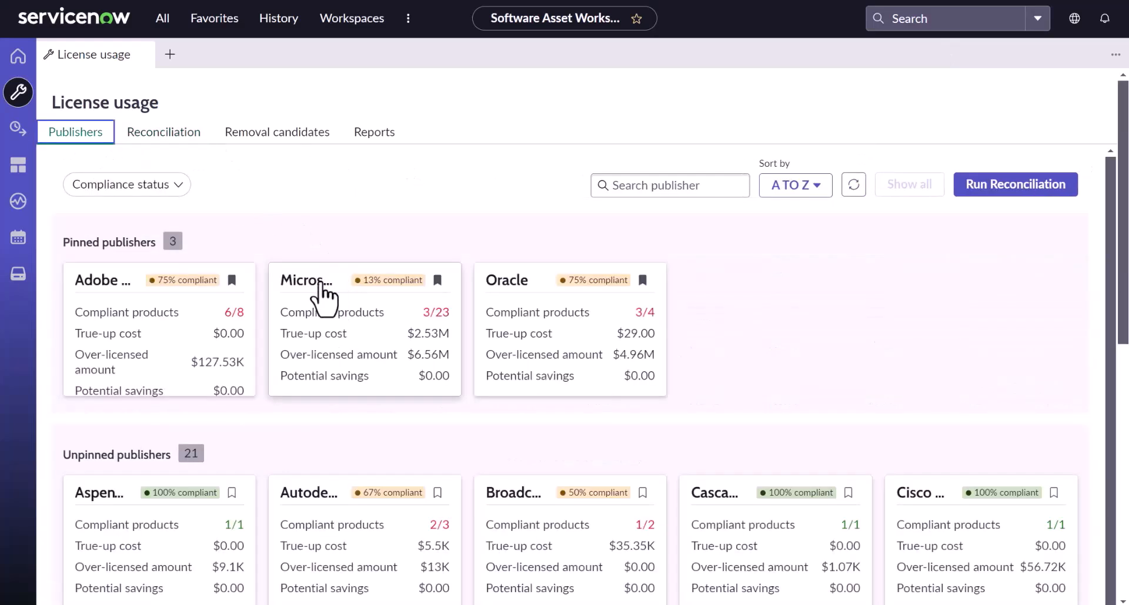
pyautogui.click(305, 280)
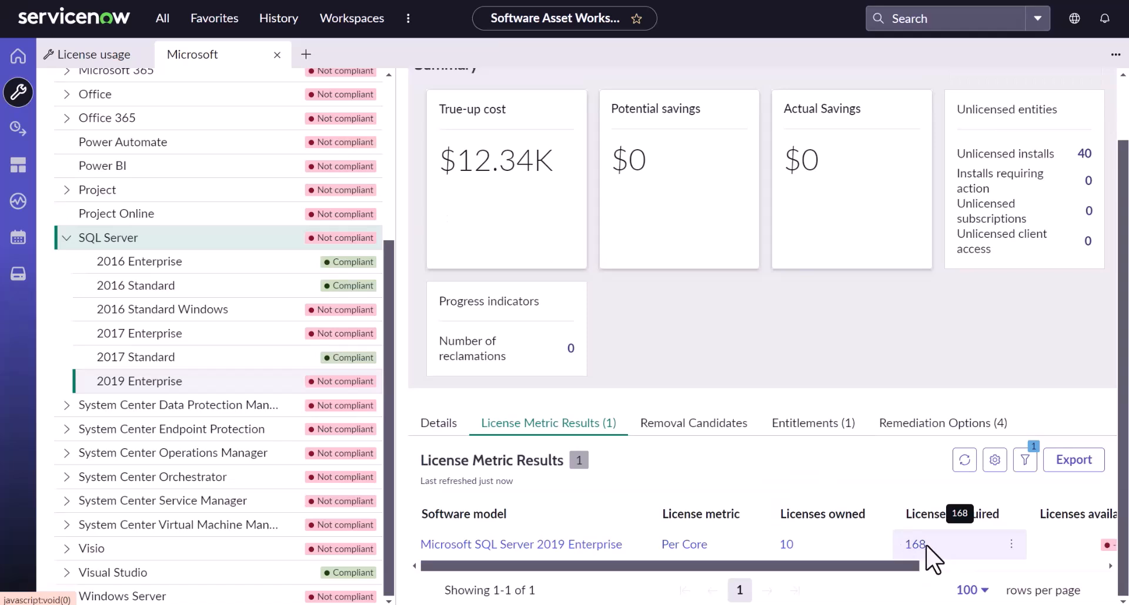
pyautogui.moveTo(925, 569)
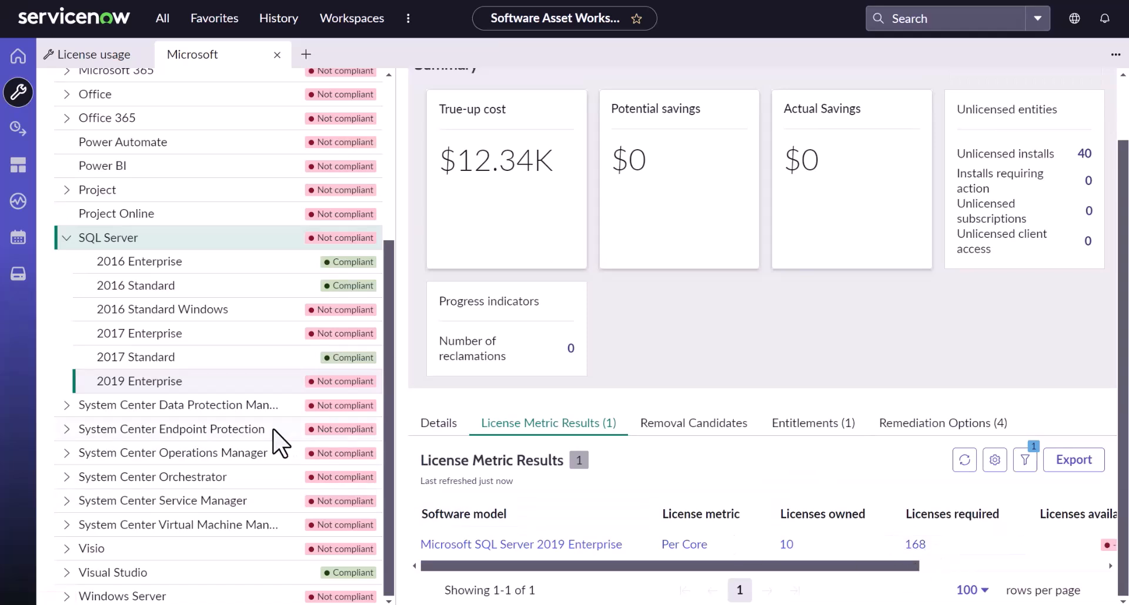
# Step: Select Visual Studio 2019 Enterprise, showing Compliant with 12 licenses required against 50 owned
pyautogui.click(65, 536)
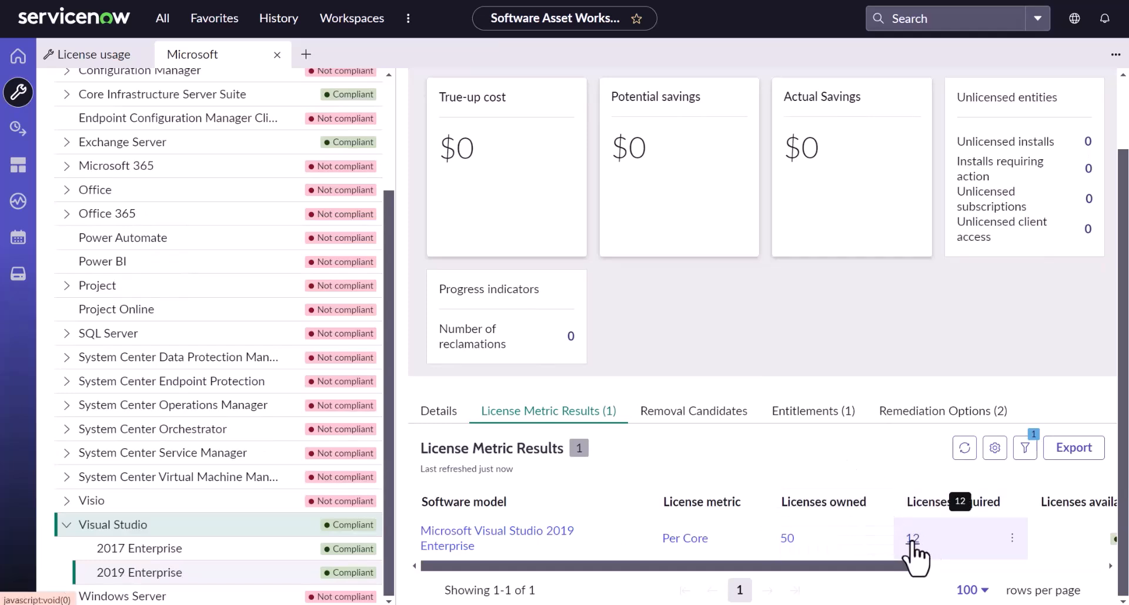
# Step: Open the 12 Licenses Required breakdown, listing ESX1, ESX2 and ESX3 at 4 each
pyautogui.click(914, 539)
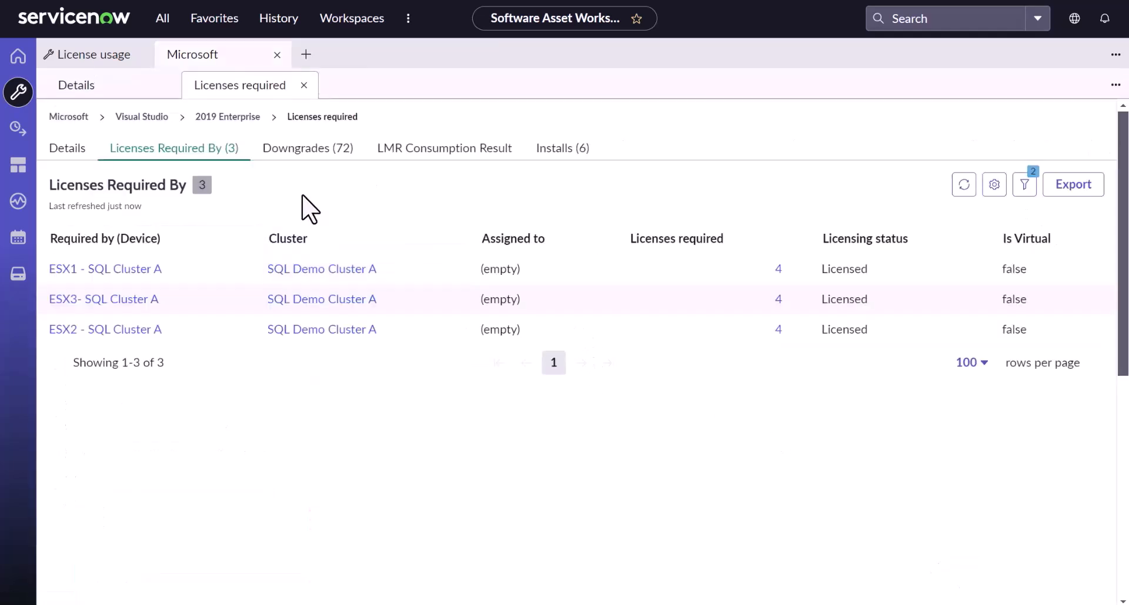
pyautogui.moveTo(208, 329)
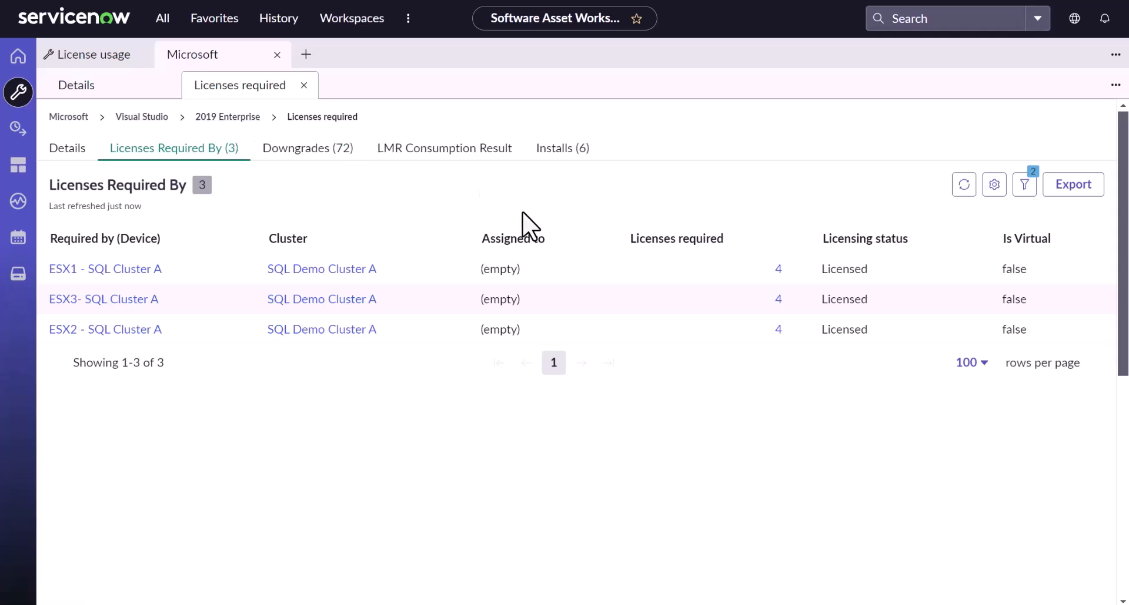
pyautogui.moveTo(632, 504)
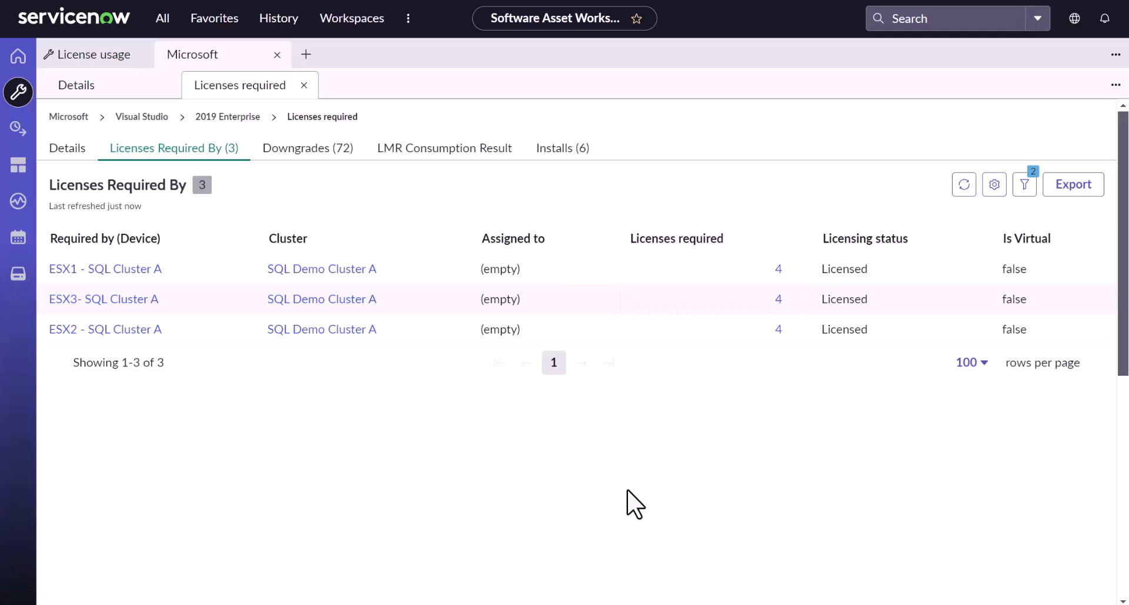
pyautogui.moveTo(771, 141)
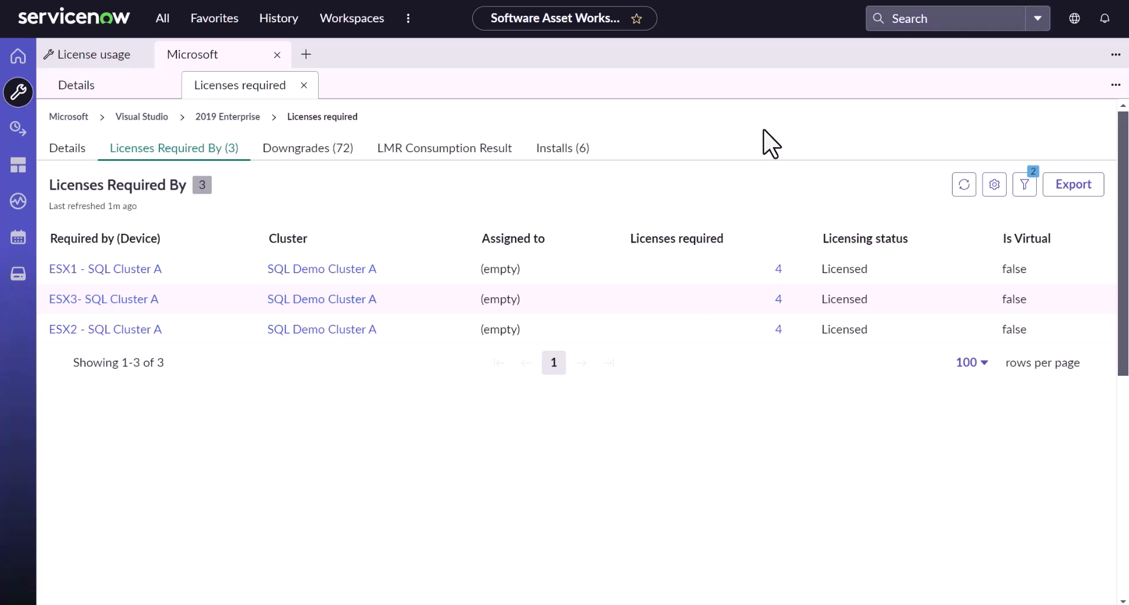
pyautogui.moveTo(942, 39)
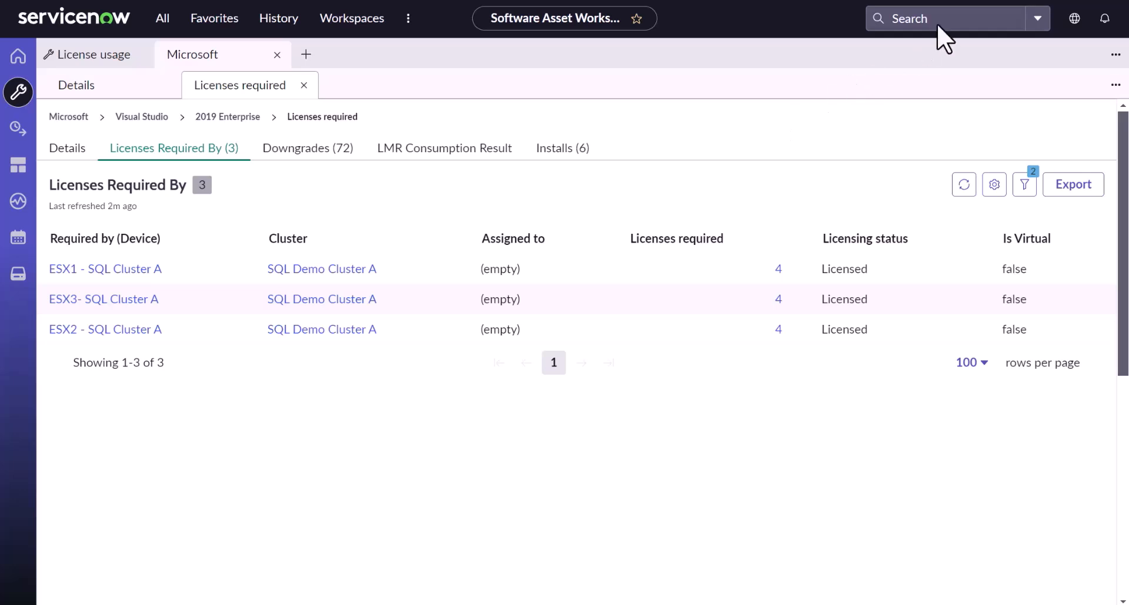